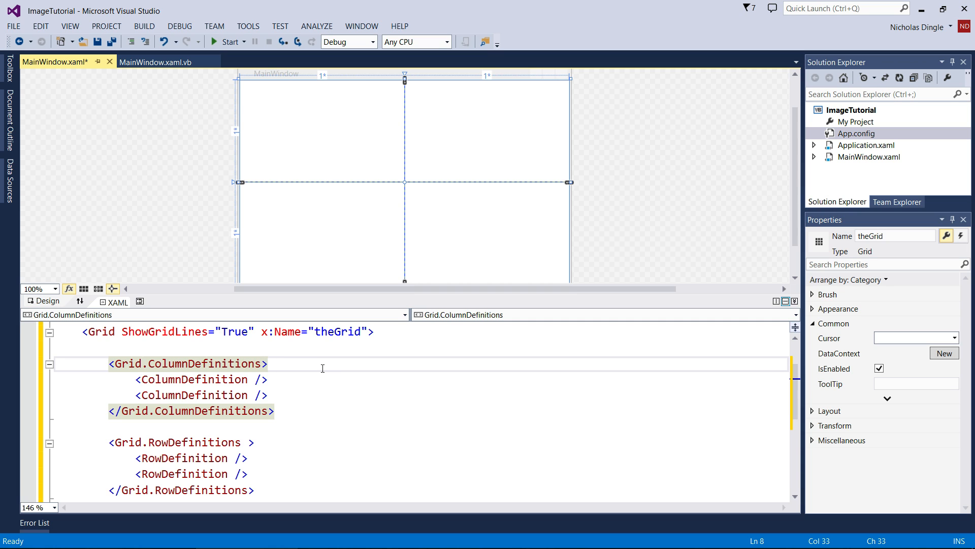
- Drop an Image control into the top-left grid cell, then select the ImageTutorial project
left_click(96, 330)
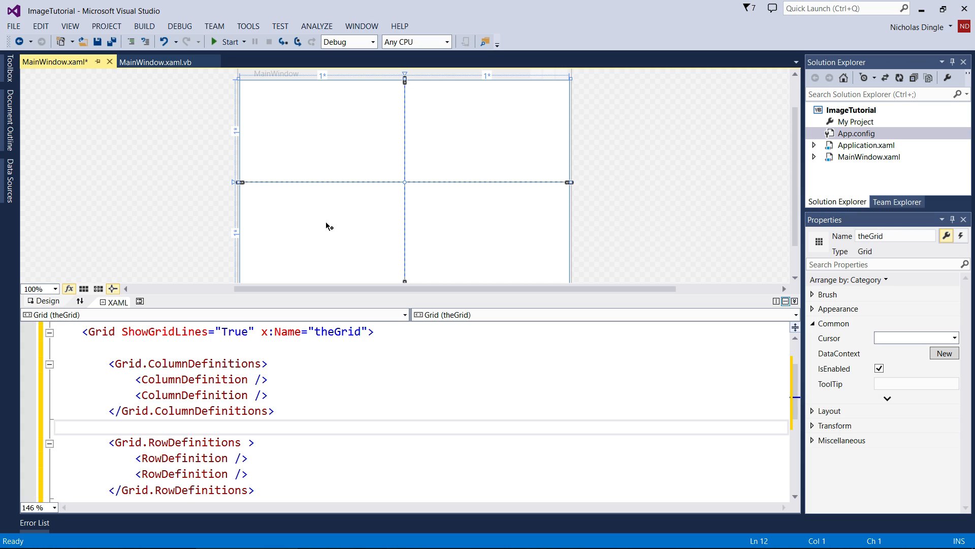
mouse_move(319, 224)
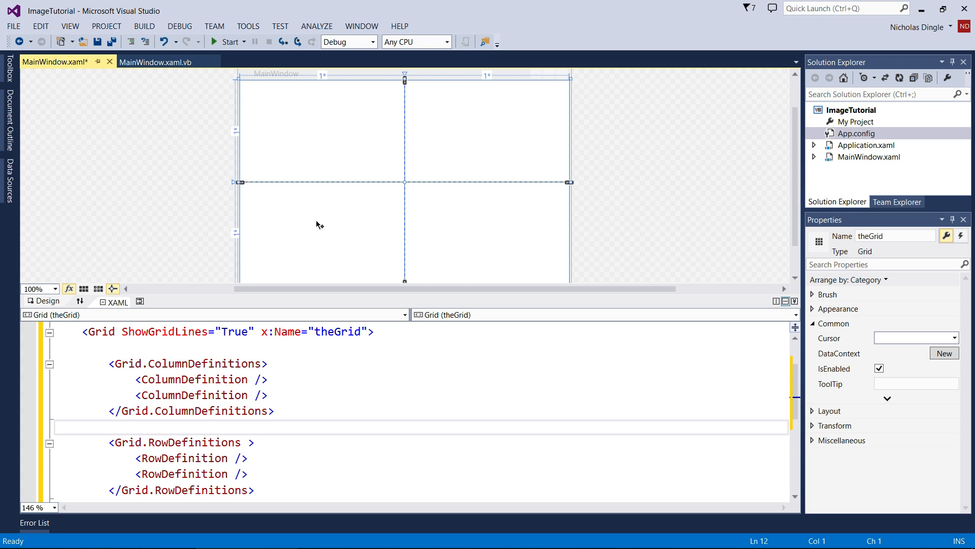
mouse_move(84, 115)
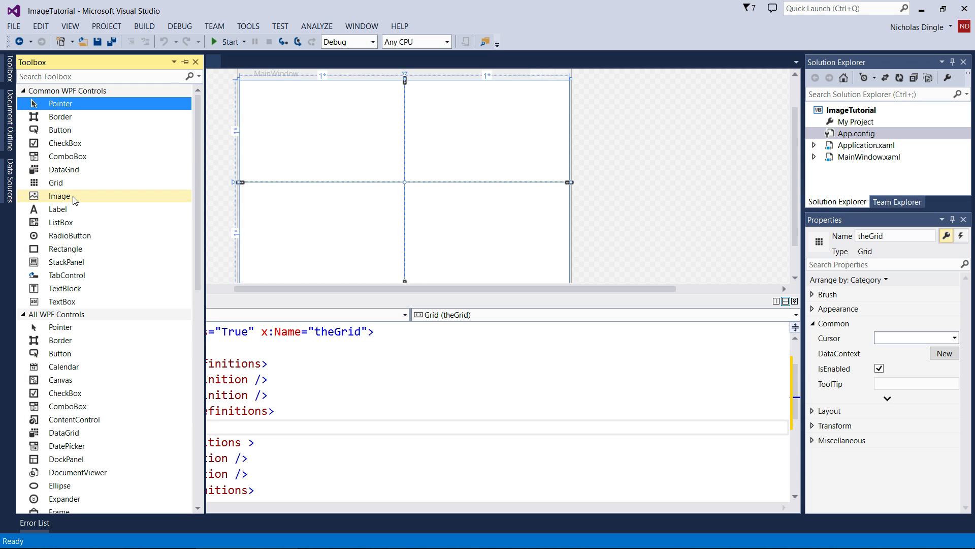
mouse_move(59, 196)
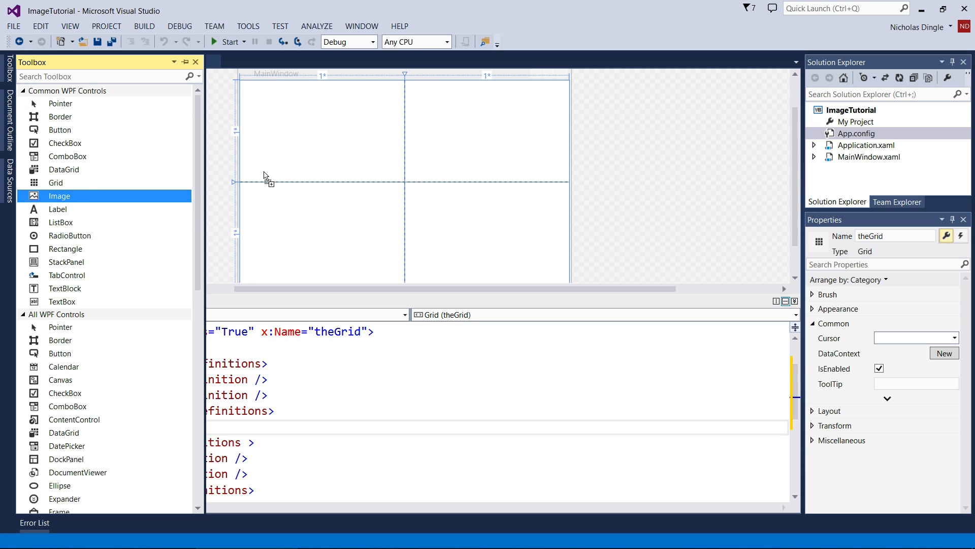
left_click_drag(58, 195, 317, 134)
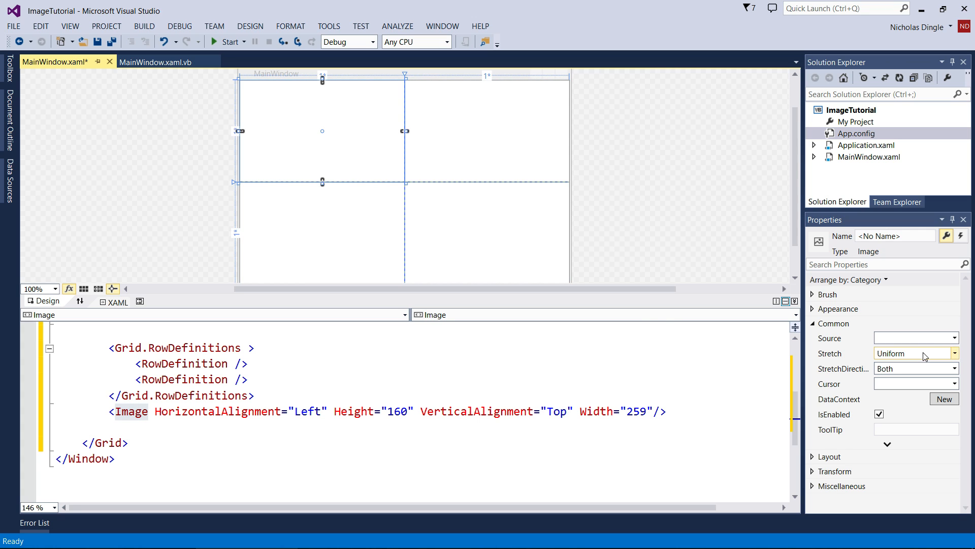
left_click(952, 338)
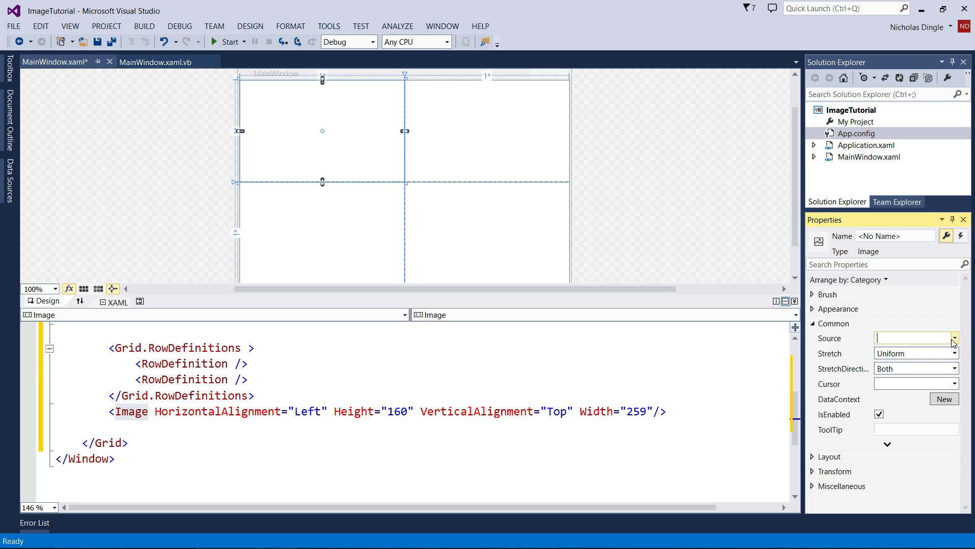
left_click(857, 109)
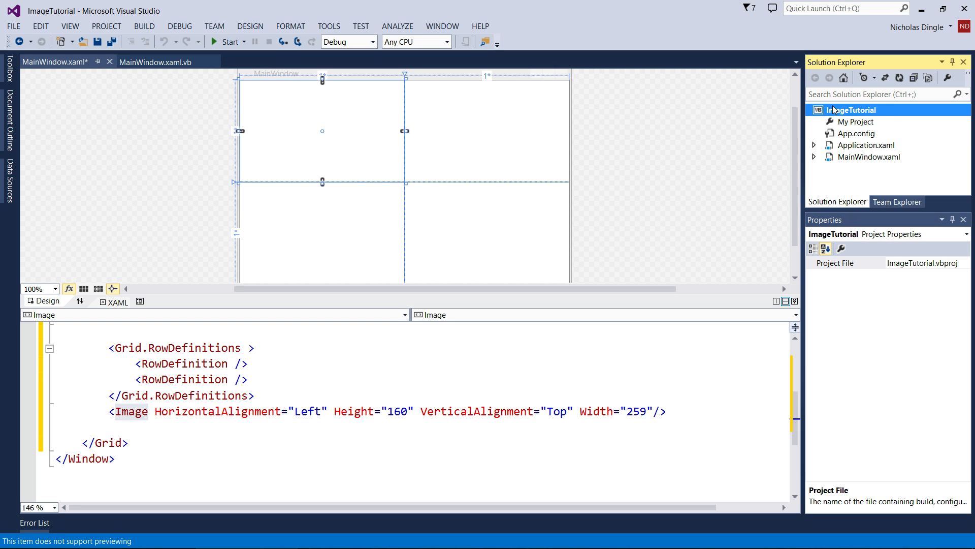
- Add Desktop.png from Pictures to ImageTutorial as an existing item
right_click(853, 110)
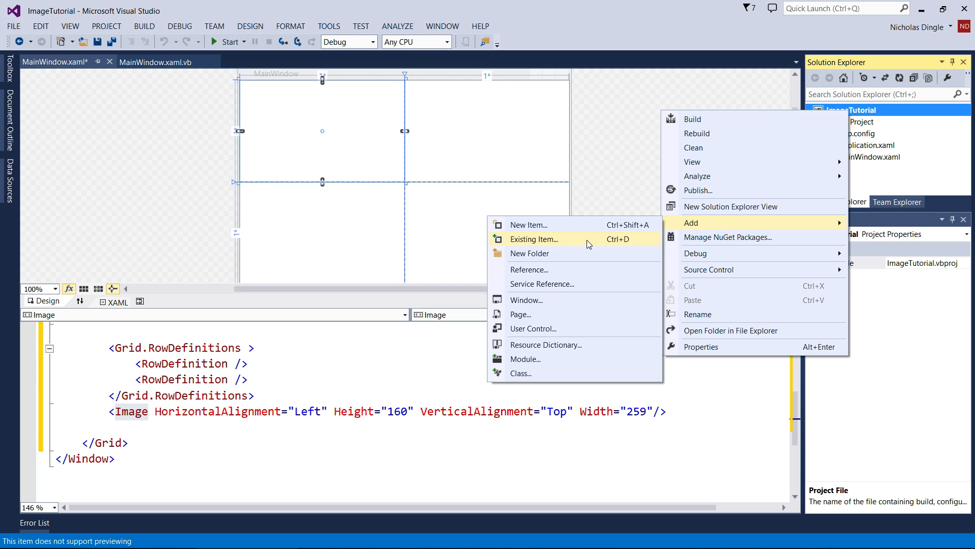
left_click(534, 238)
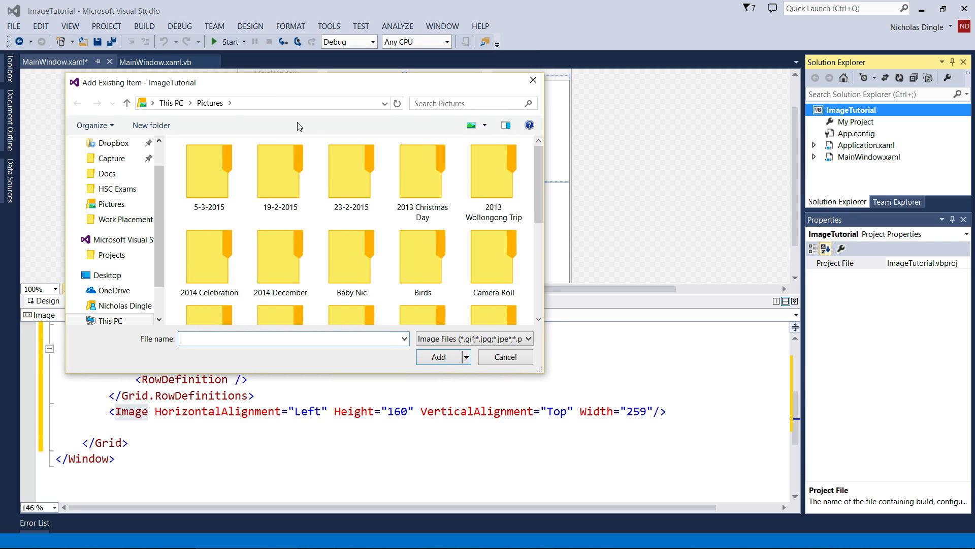
mouse_move(330, 310)
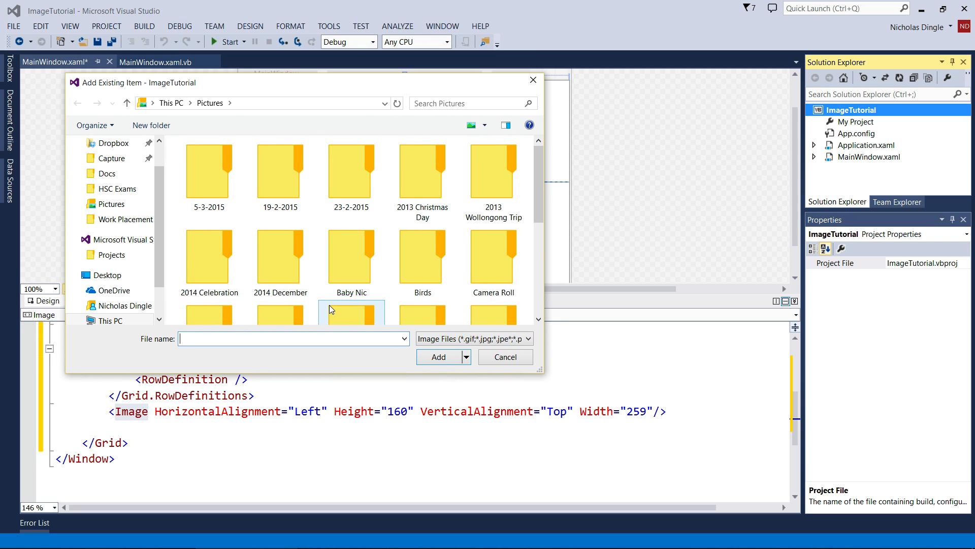
left_click(525, 338)
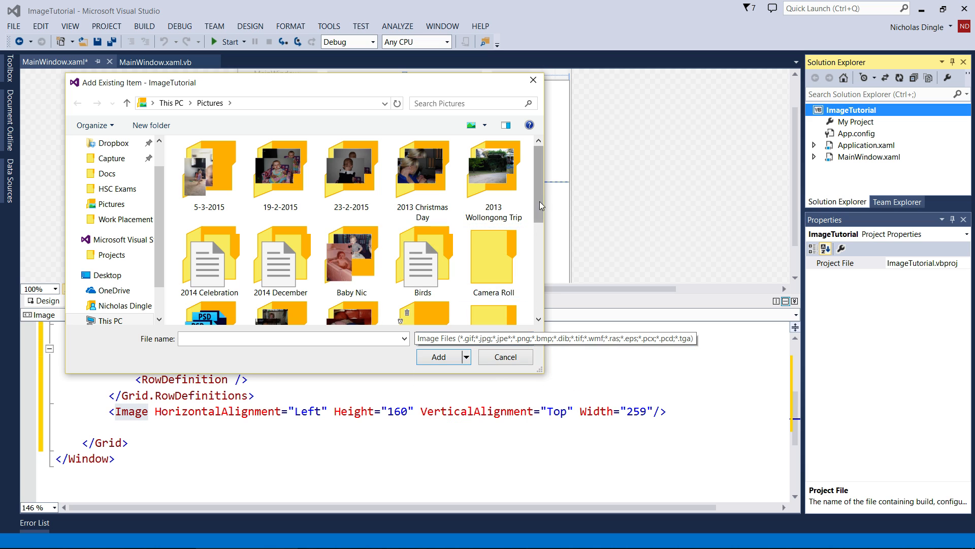
scroll("down", 3)
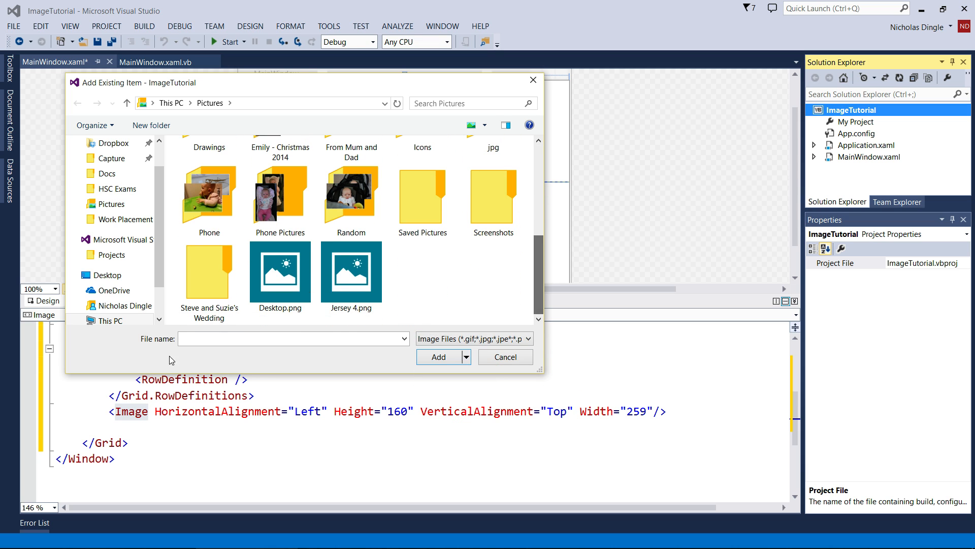
left_click(280, 272)
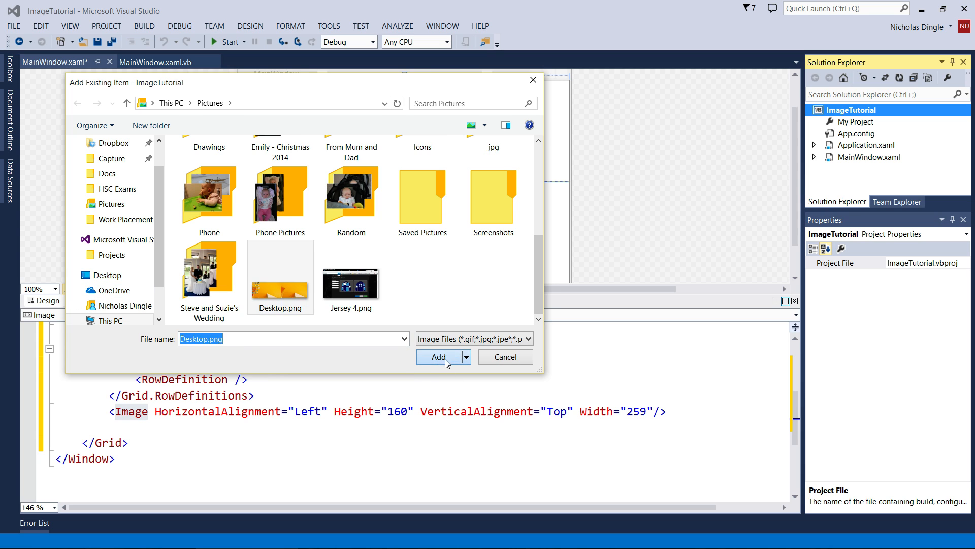
left_click(439, 357)
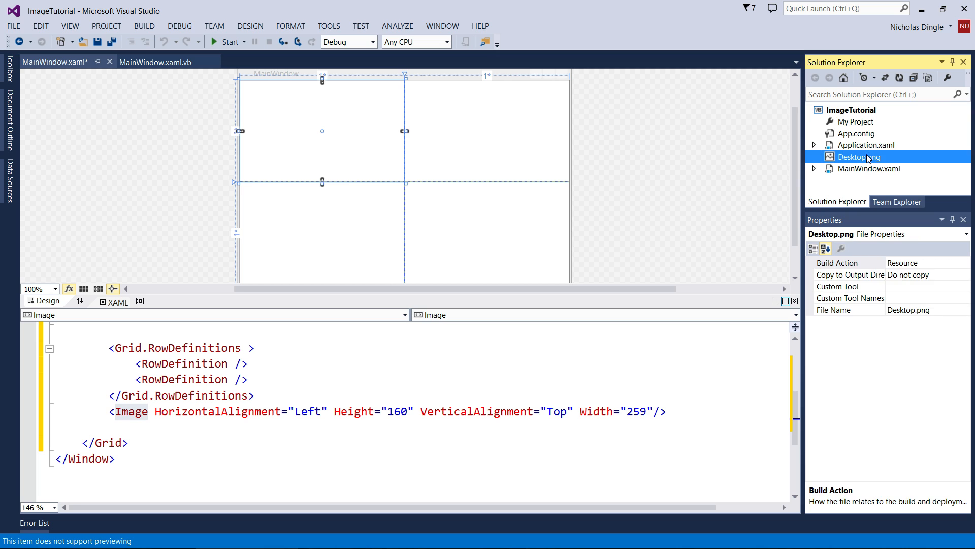
mouse_move(861, 184)
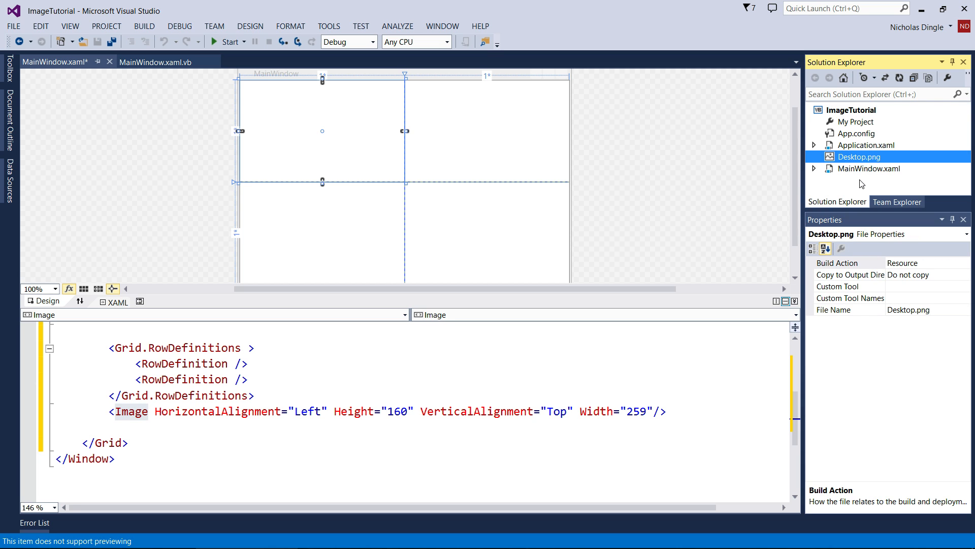
right_click(852, 109)
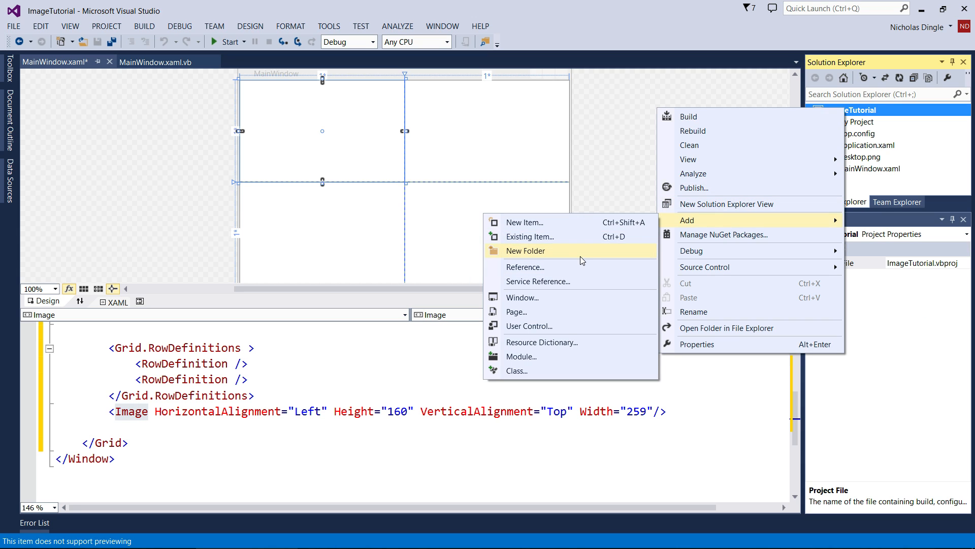
mouse_move(676, 23)
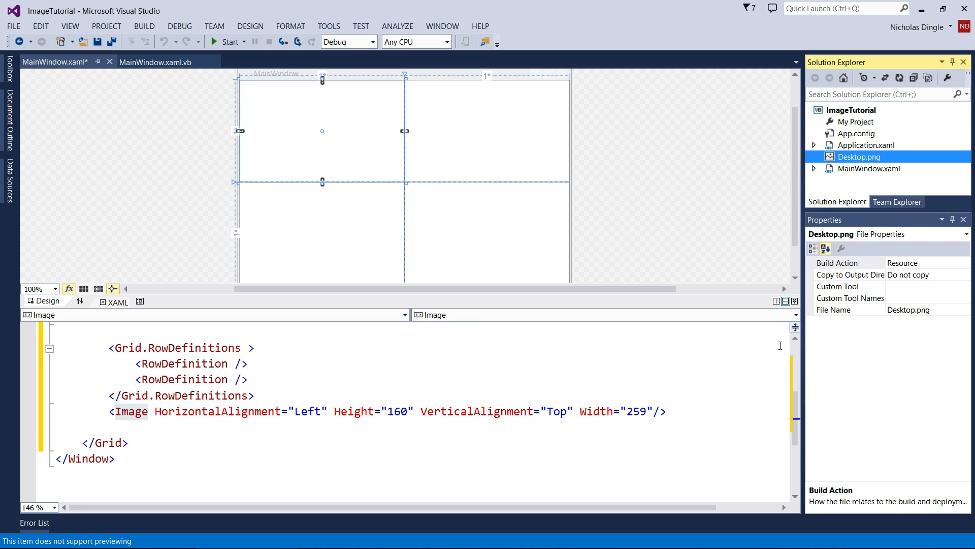
- Set the Image source to Desktop.png and try Stretch None, Fill, Uniform, then UniformToFill
left_click(321, 130)
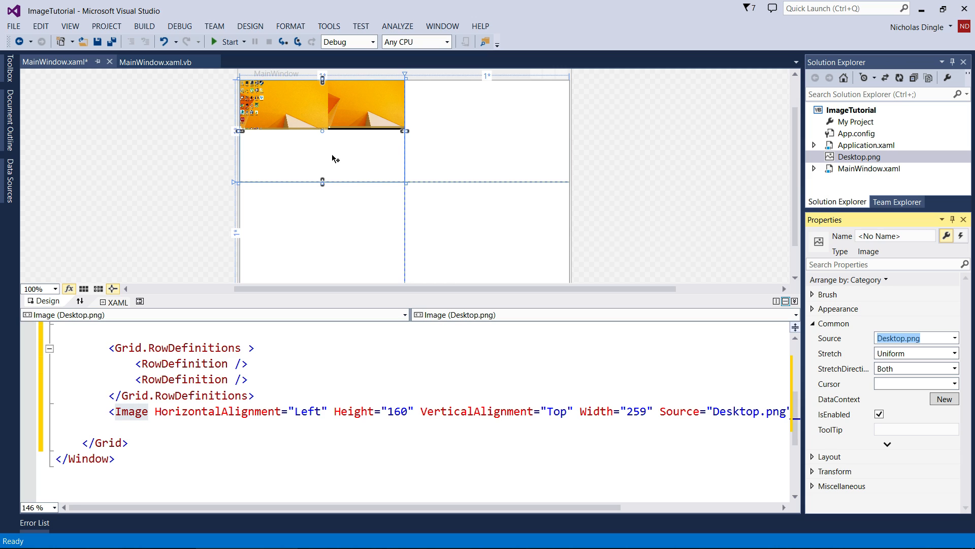
mouse_move(423, 88)
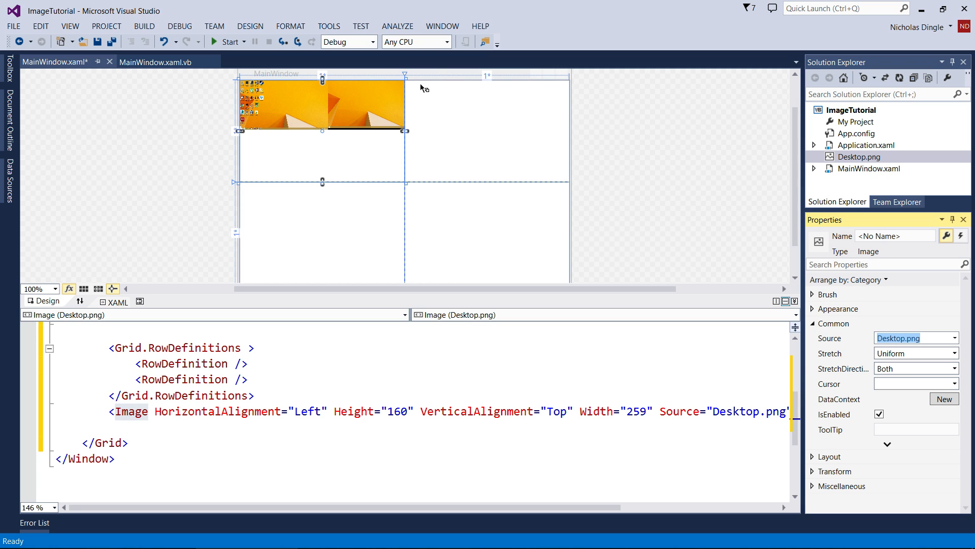
mouse_move(405, 143)
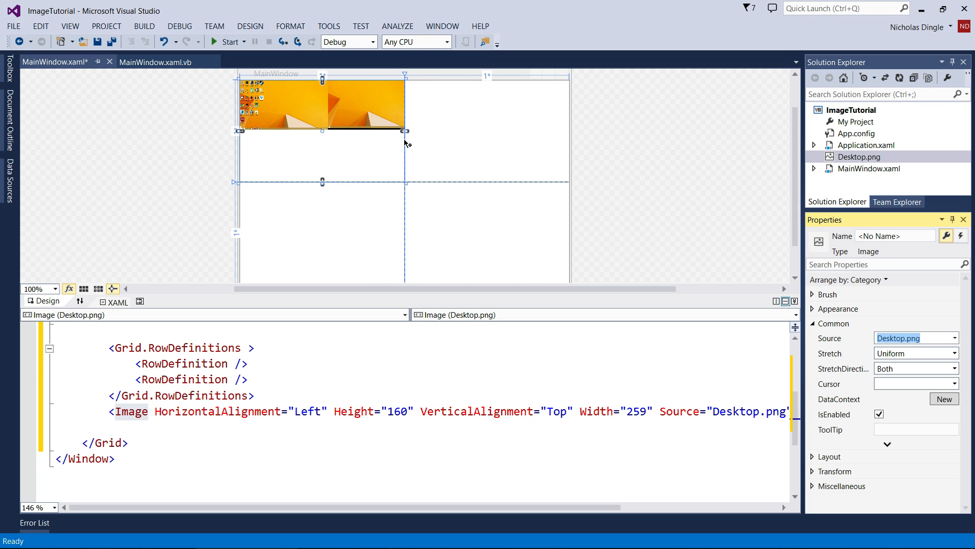
mouse_move(418, 256)
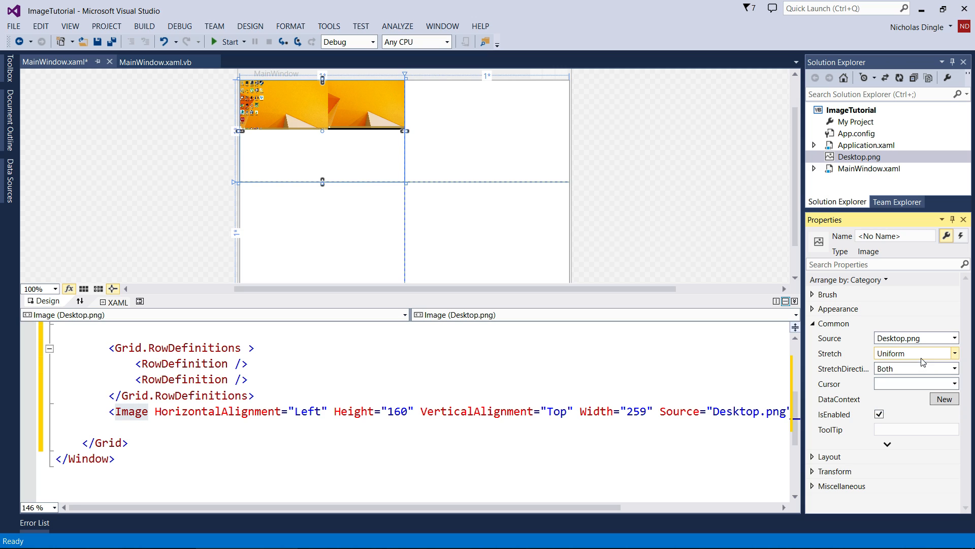
left_click(955, 352)
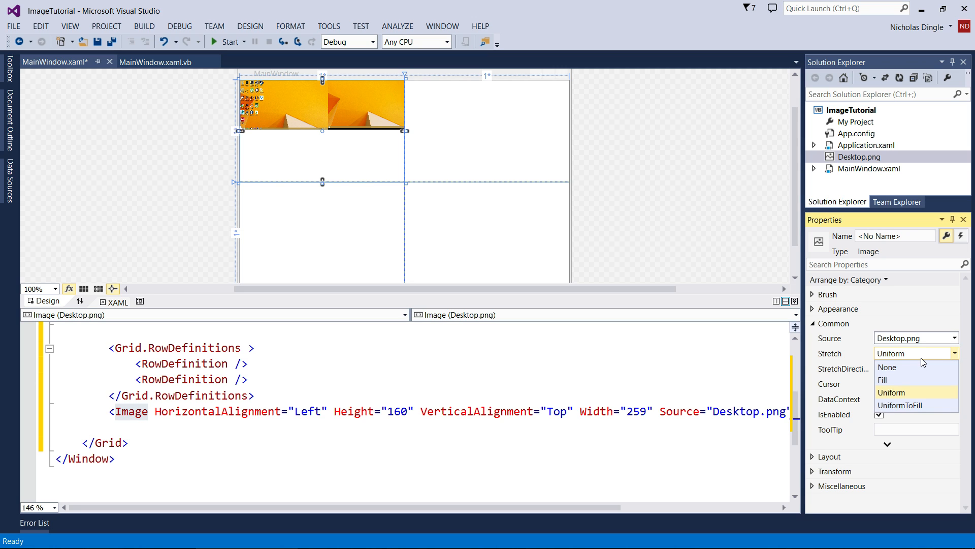
mouse_move(902, 367)
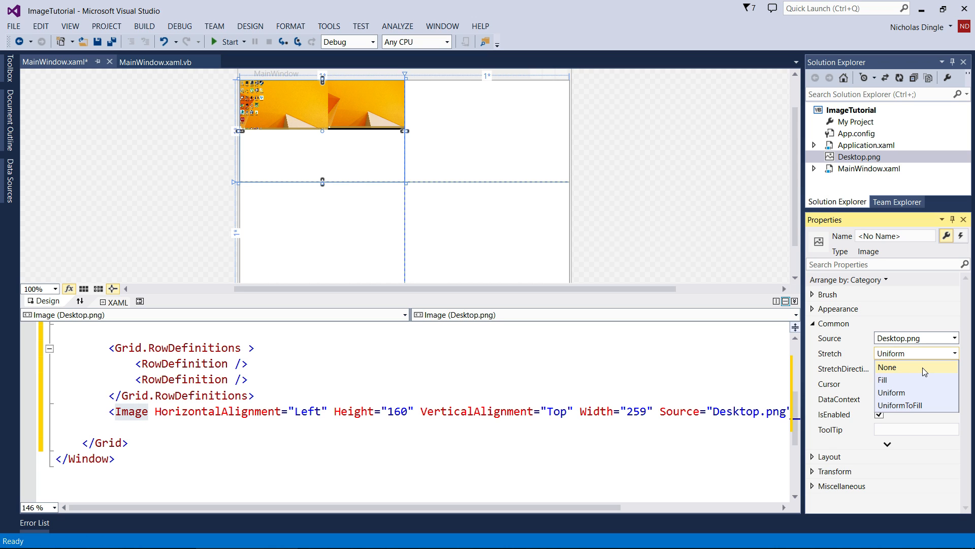
left_click(888, 366)
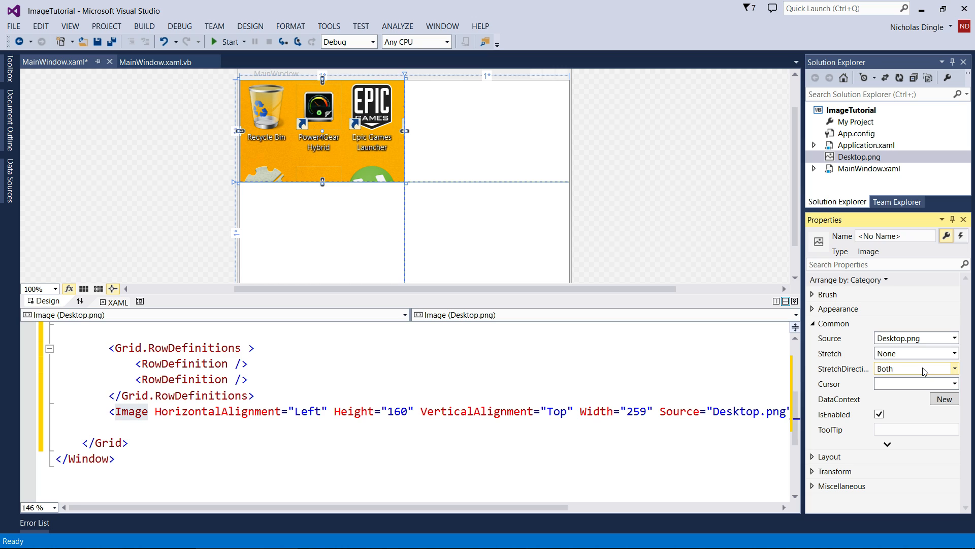
left_click(955, 352)
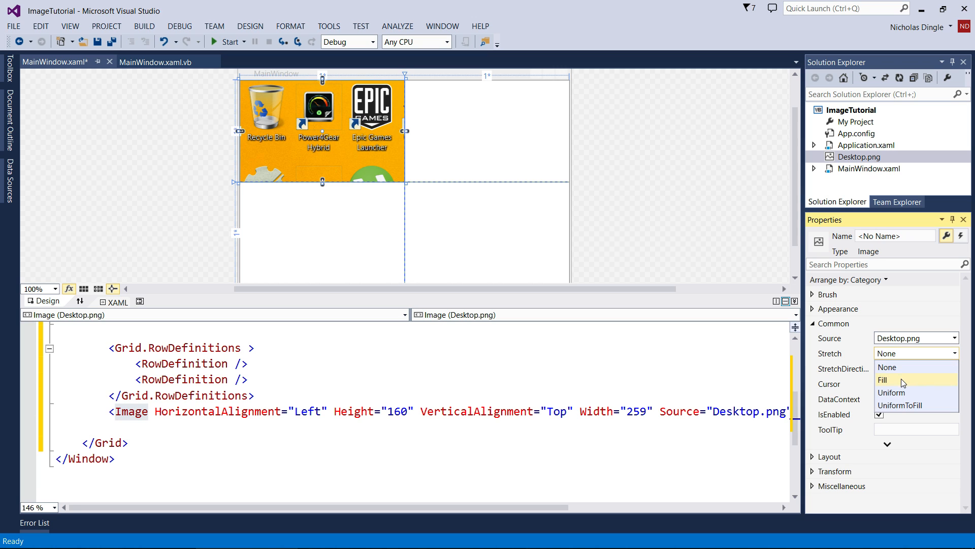
left_click(883, 380)
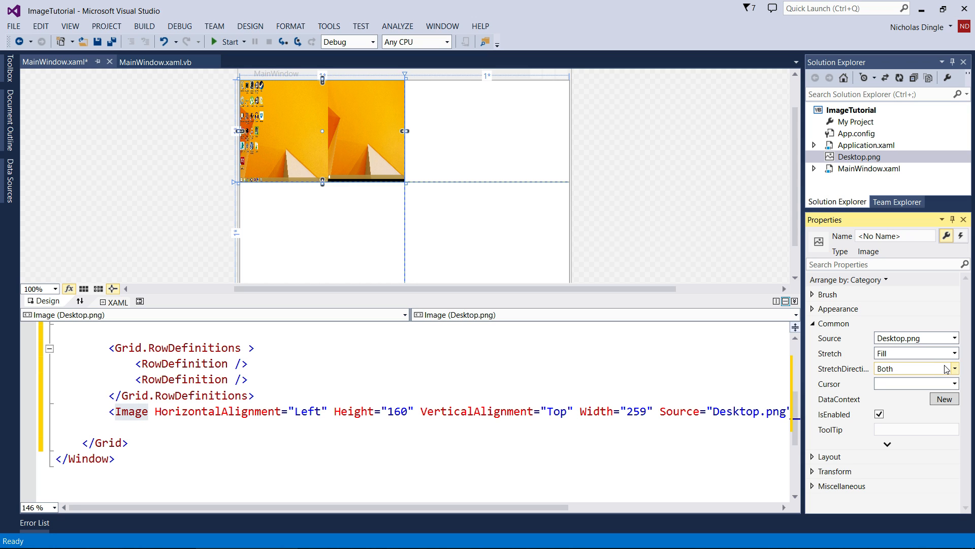
left_click(914, 352)
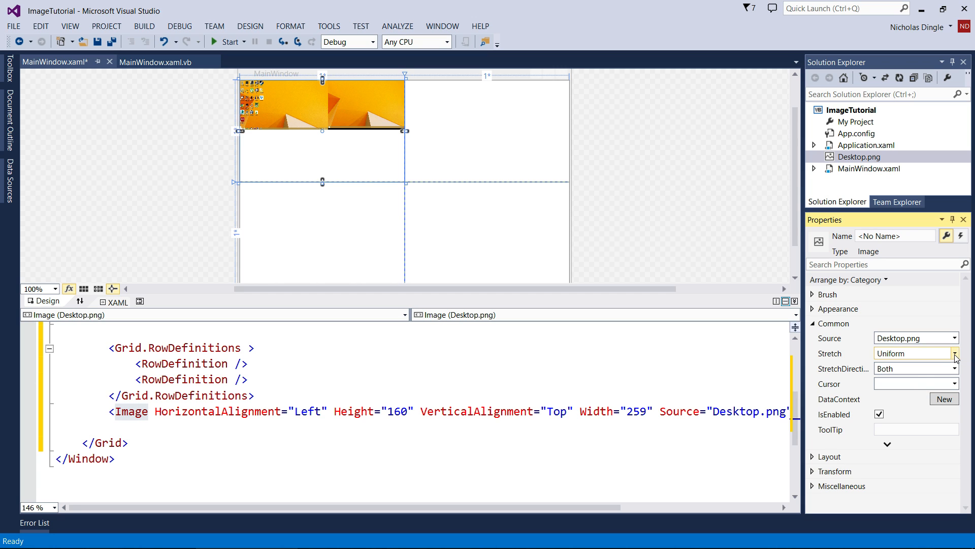
left_click(945, 353)
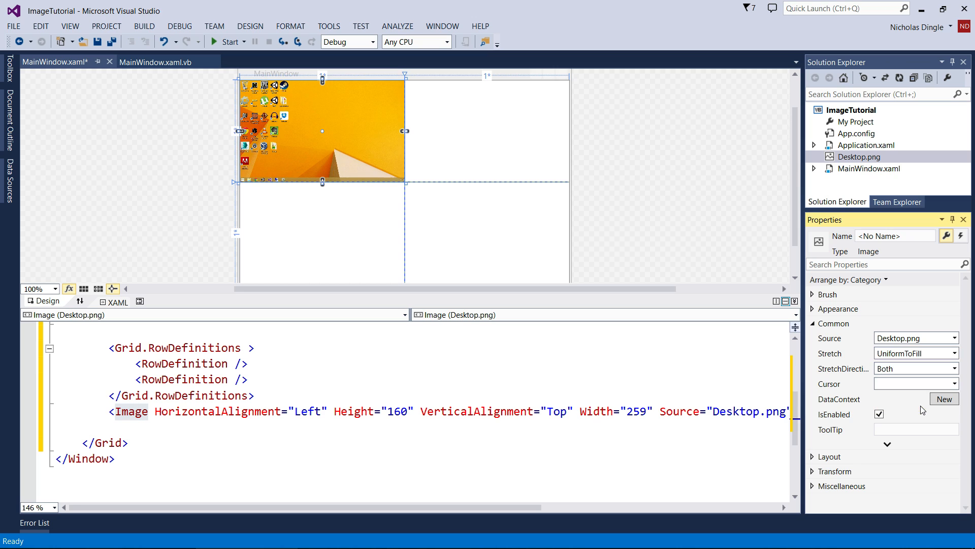
mouse_move(725, 213)
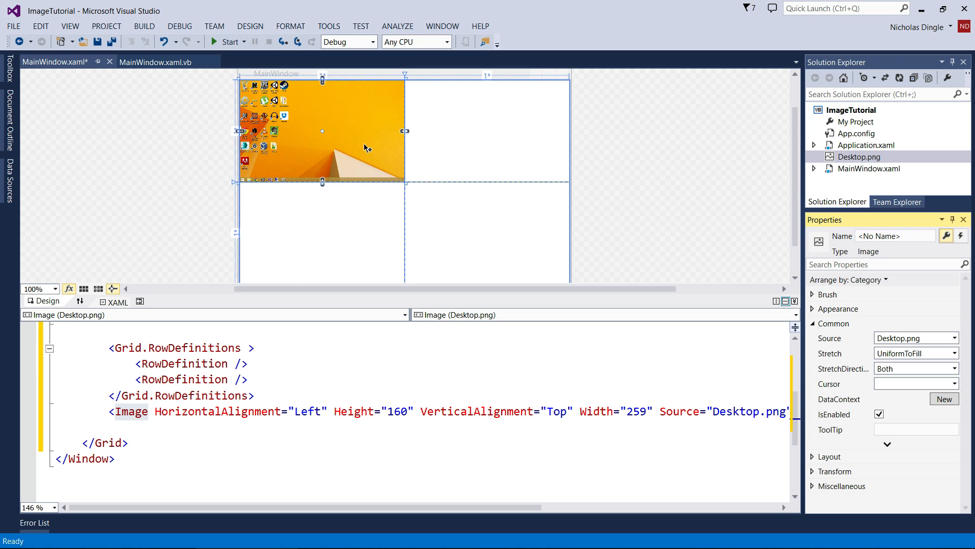
mouse_move(860, 155)
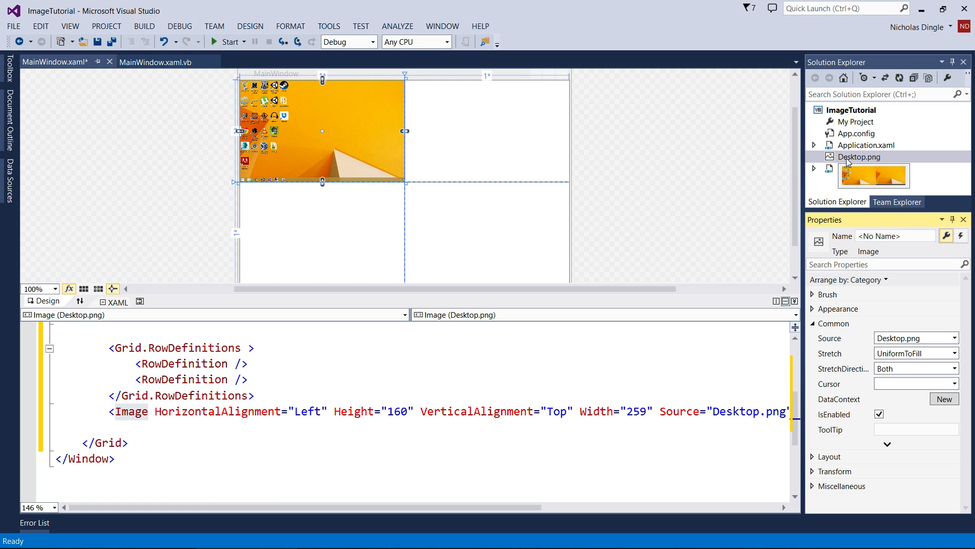
- Check the desktop image and Desktop.png properties, then add a blank XAML line after it
left_click(814, 156)
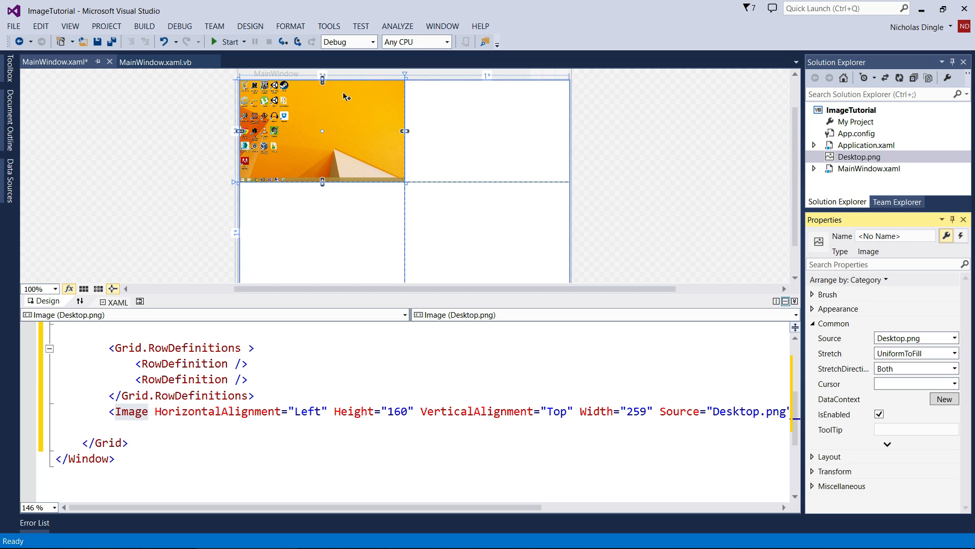
mouse_move(266, 117)
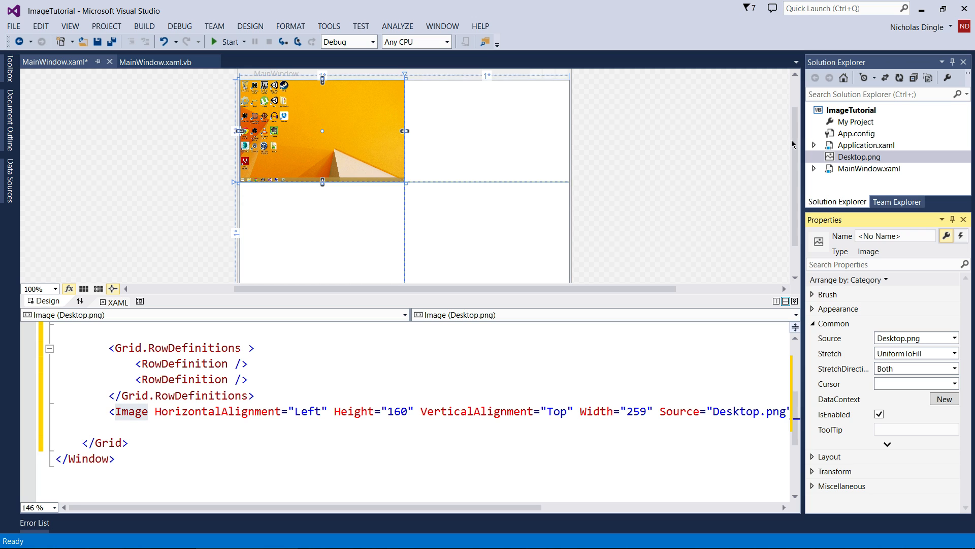
left_click(862, 156)
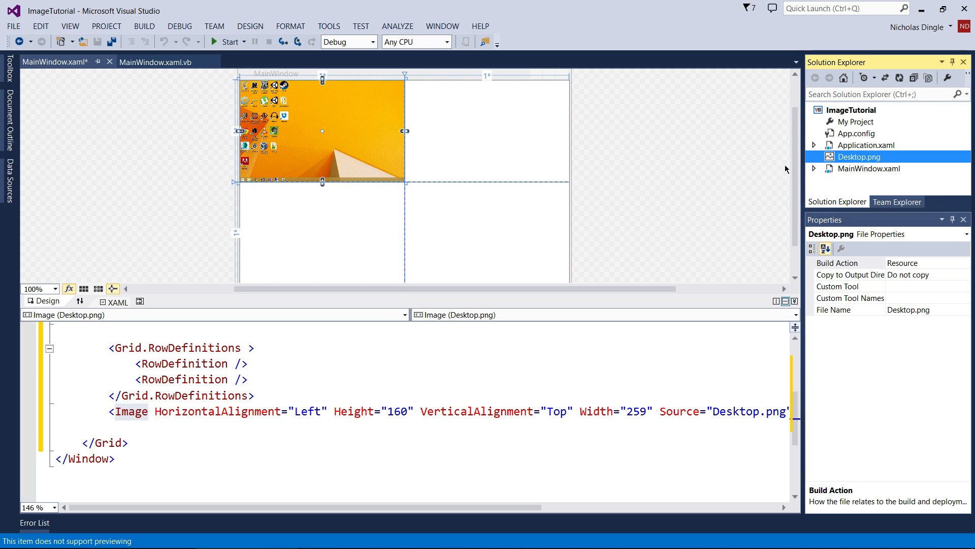
left_click(342, 119)
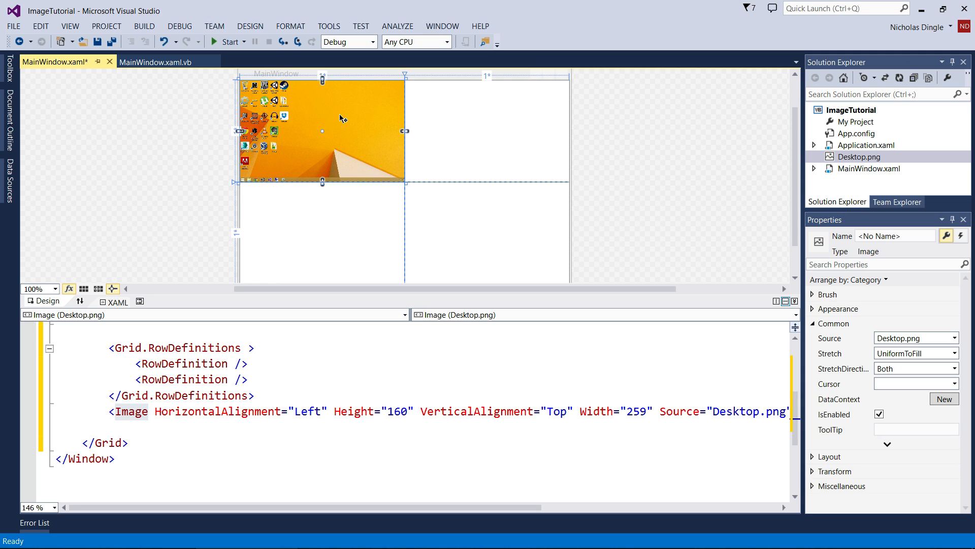
left_click(235, 428)
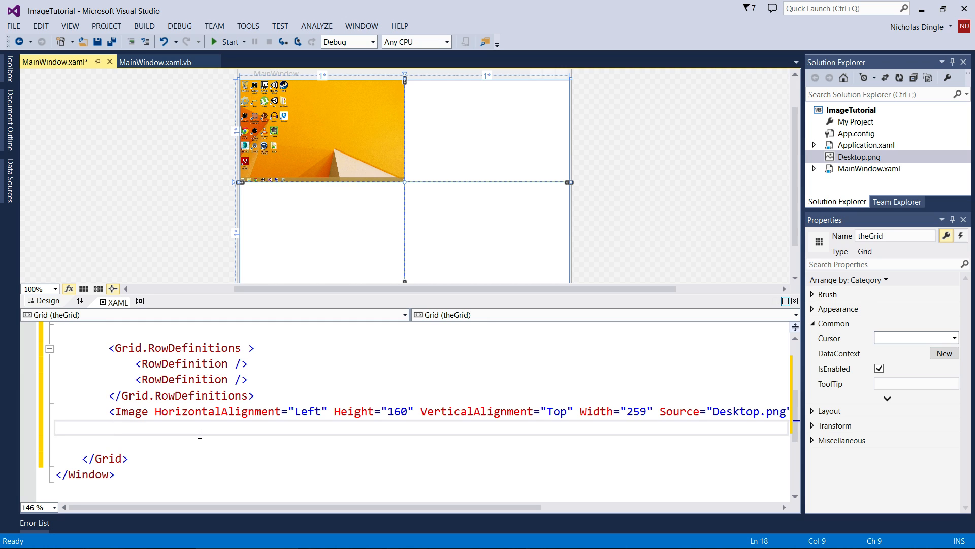
- Type a new Image tag with Grid.Row="0", Grid.Column and a Desktop.png source
type("<")
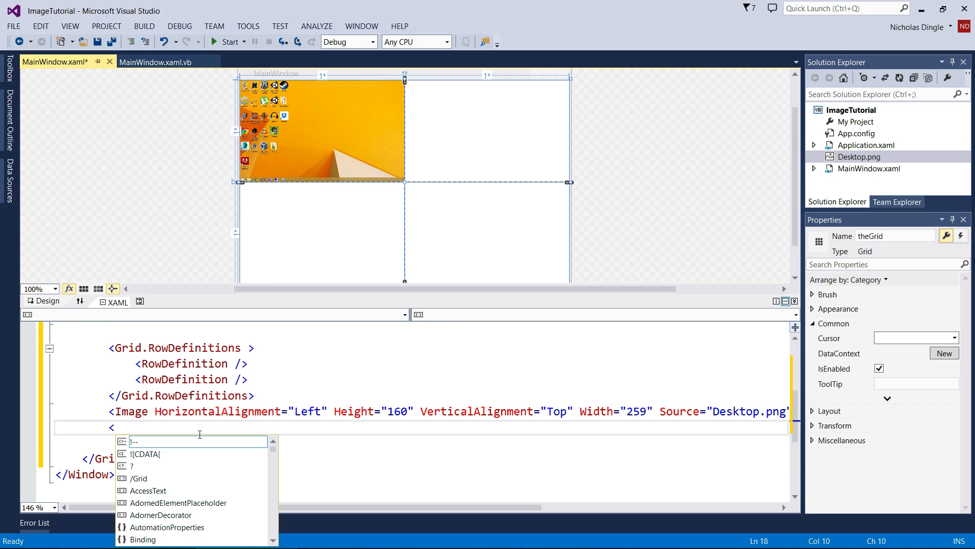
type("Image")
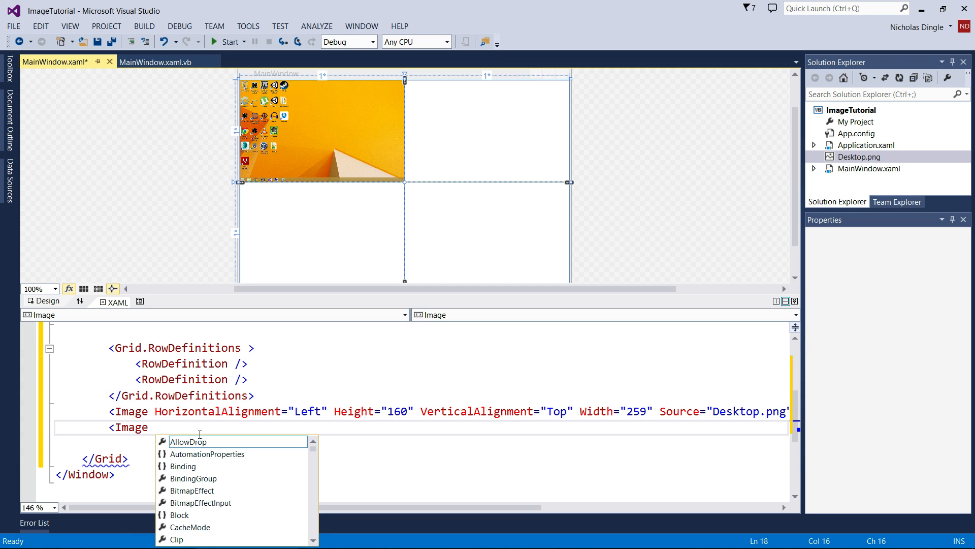
type("Gri")
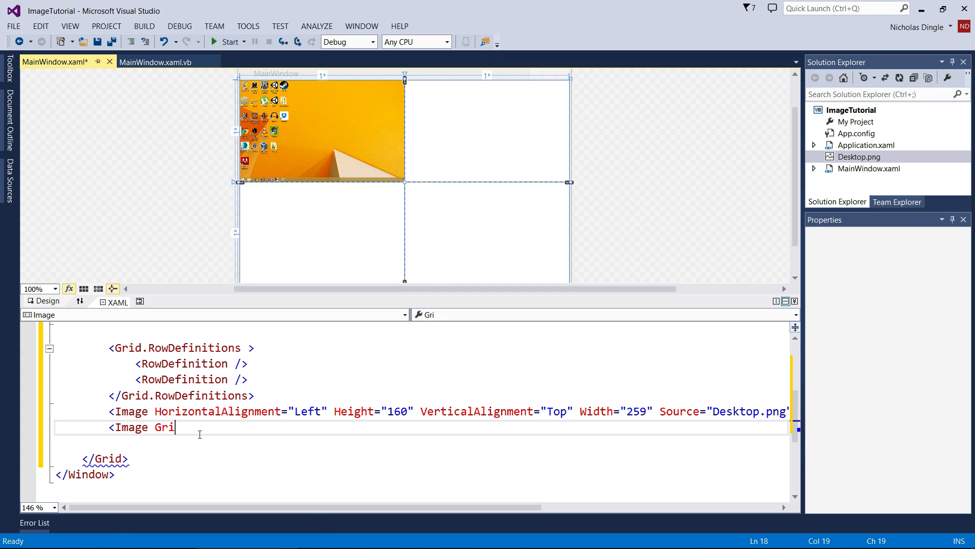
type("d.Row=\"0\"")
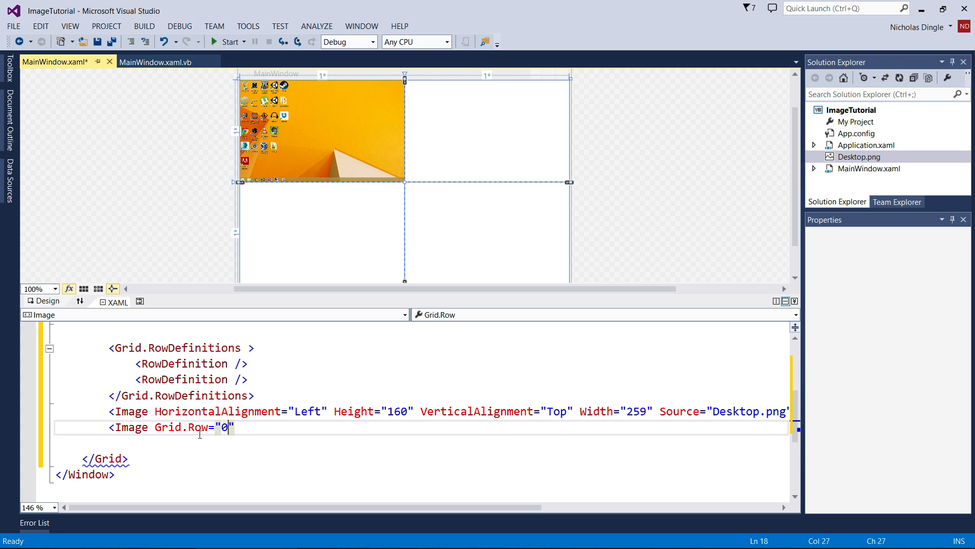
type("Grid.c")
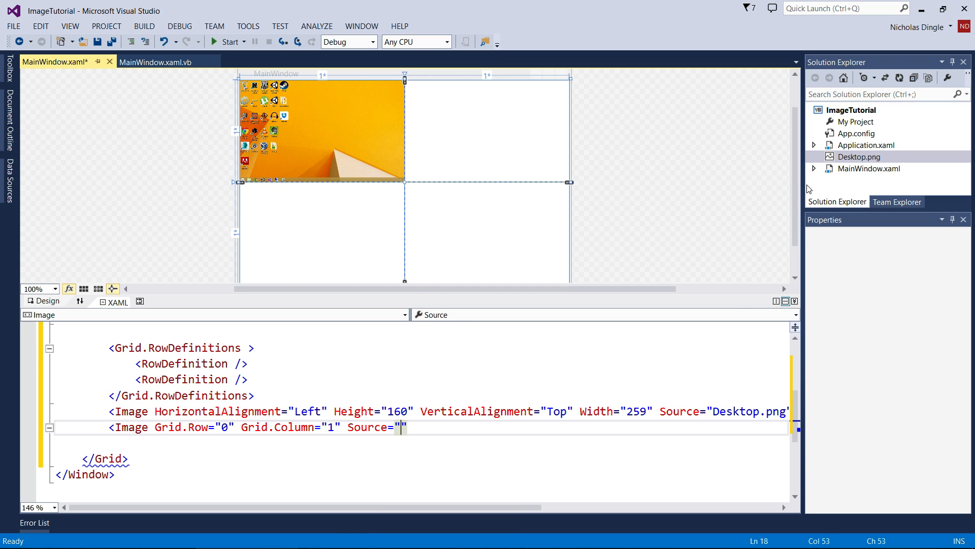
type("D")
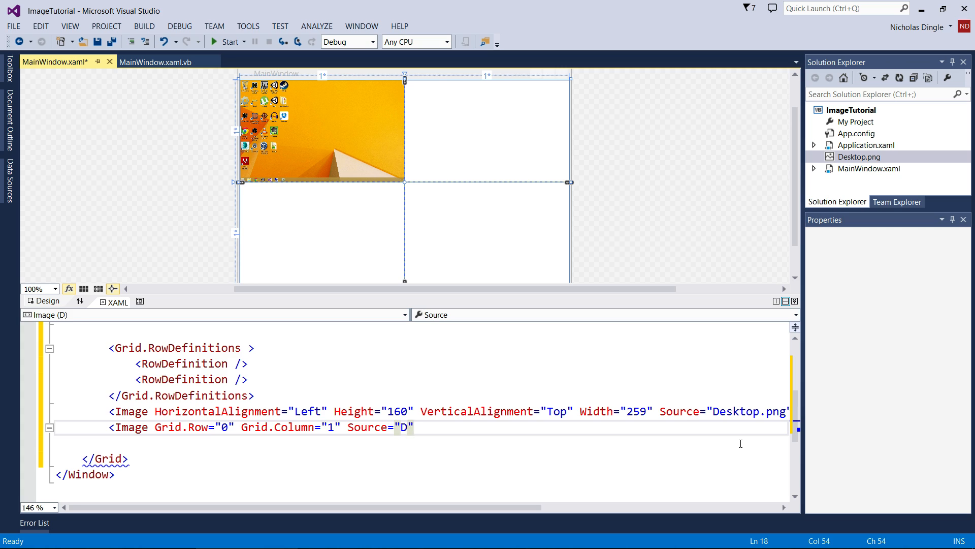
type("esktop/png")
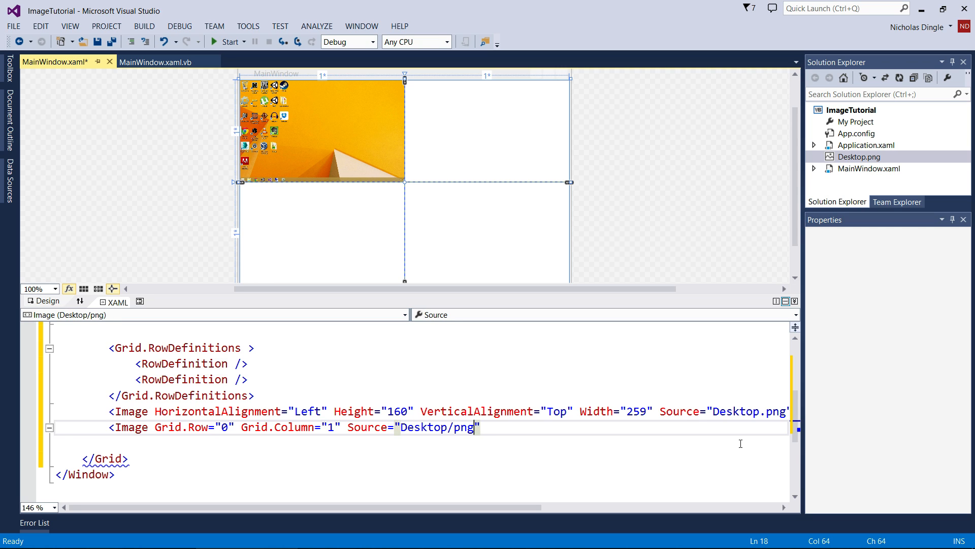
type(".")
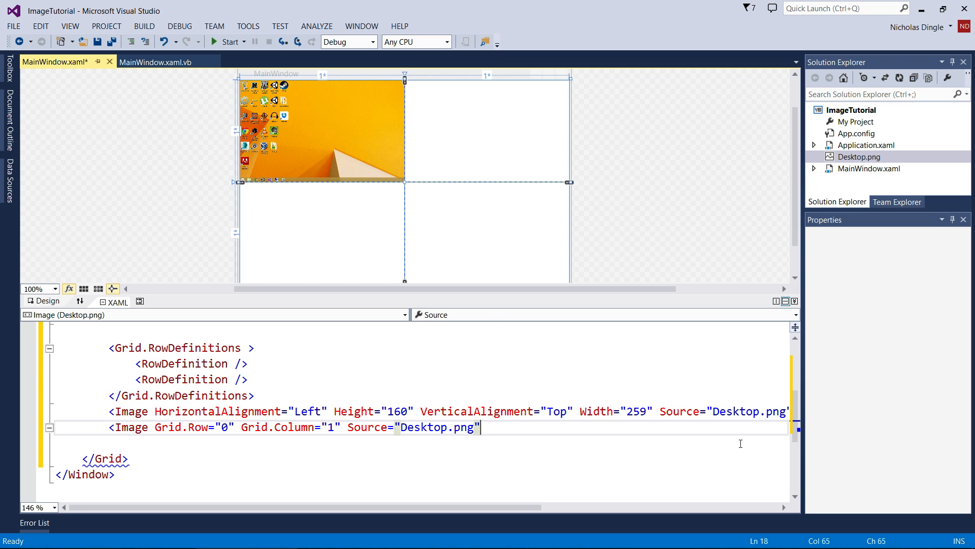
type("/>")
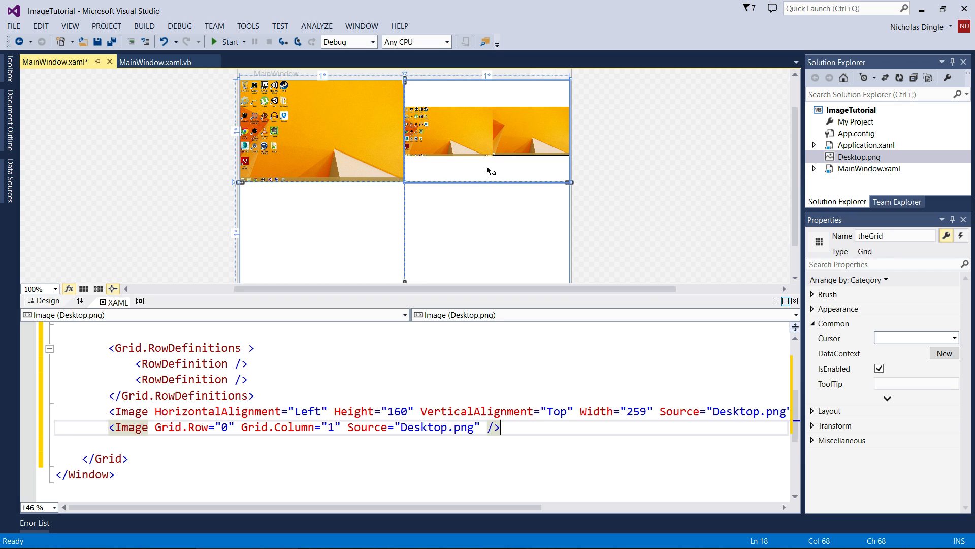
mouse_move(493, 153)
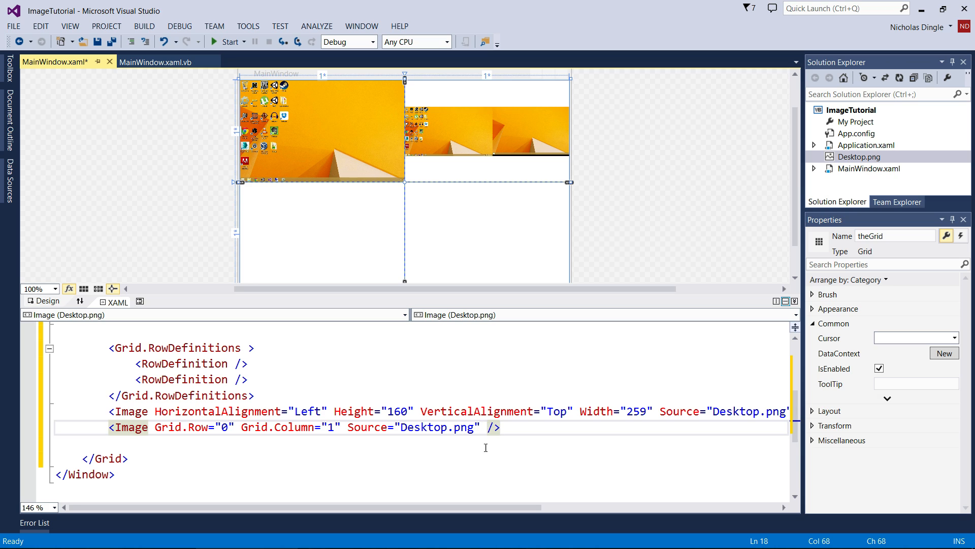
- Replace the new image's source with D:\Pictures\Icons\Clock.png
double_click(426, 427)
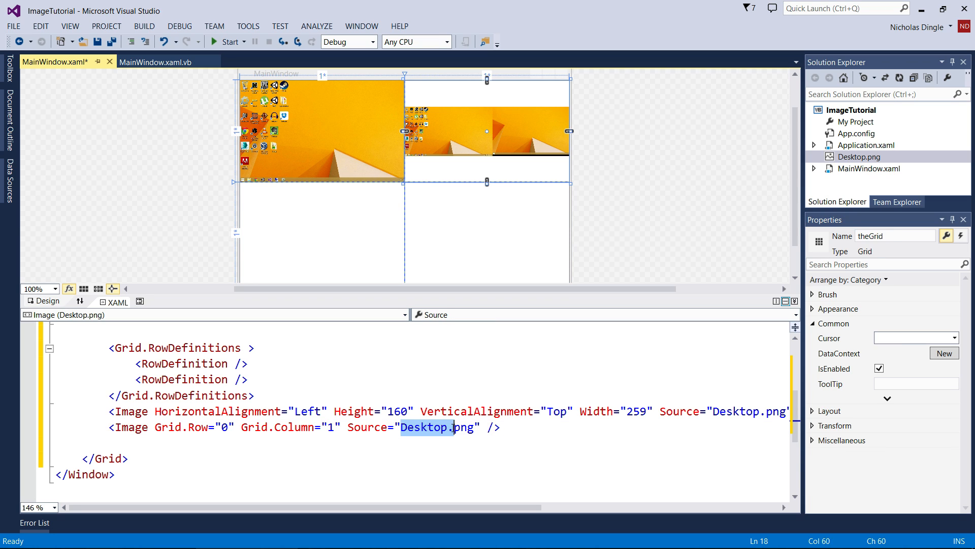
left_click(466, 427)
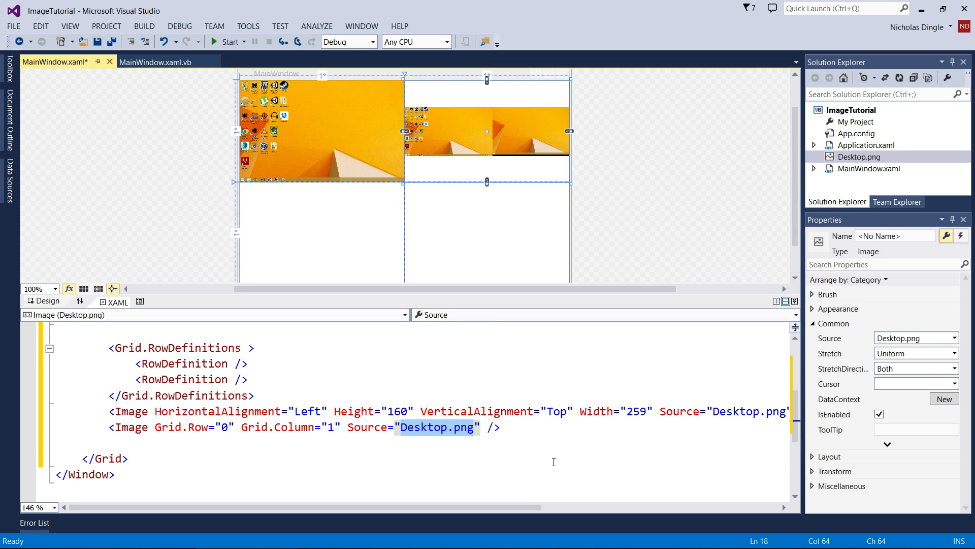
type("D:\\P")
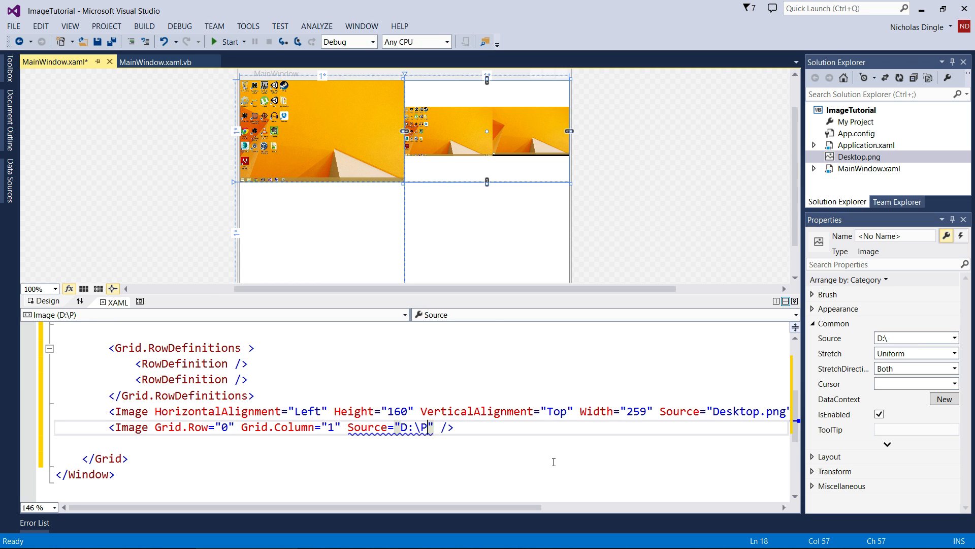
type("ictures\\")
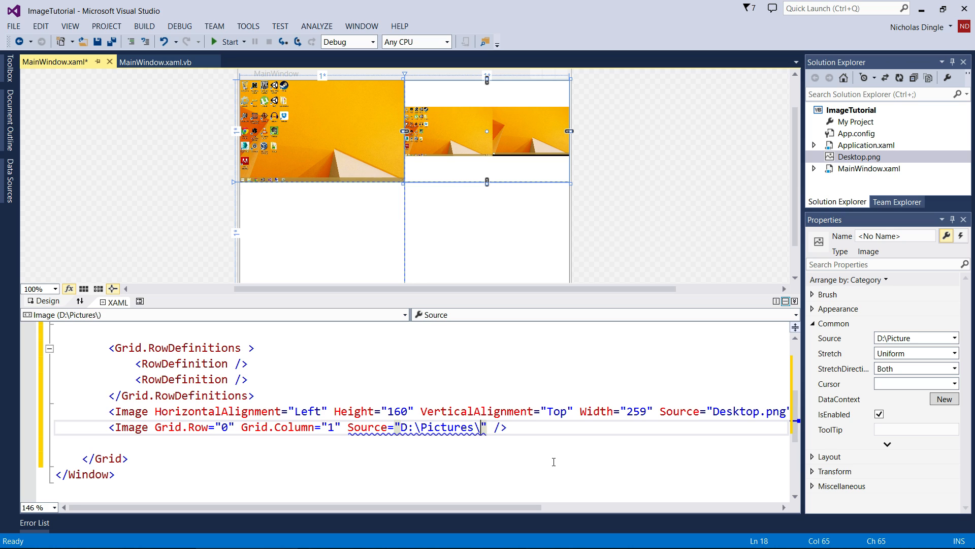
type("Icons\\Clock.pn")
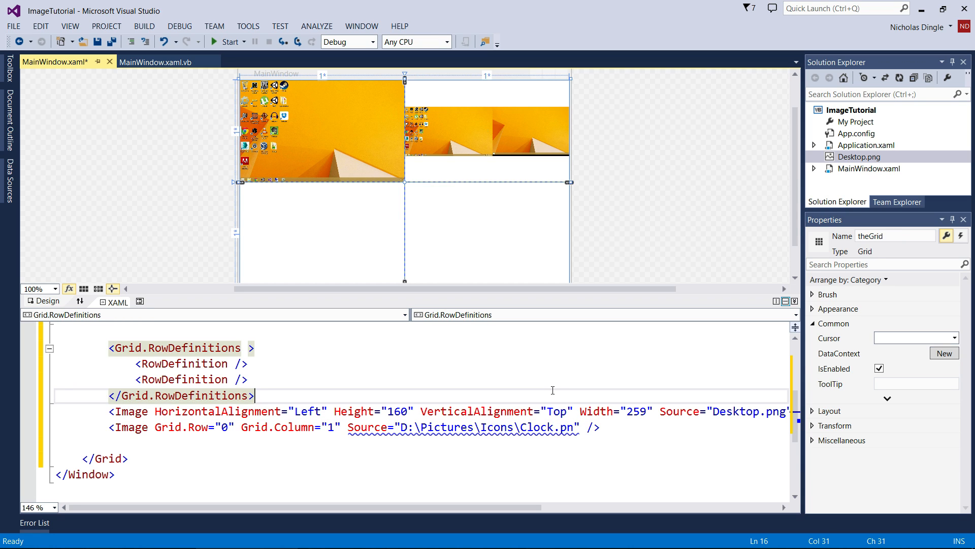
mouse_move(513, 428)
type("g")
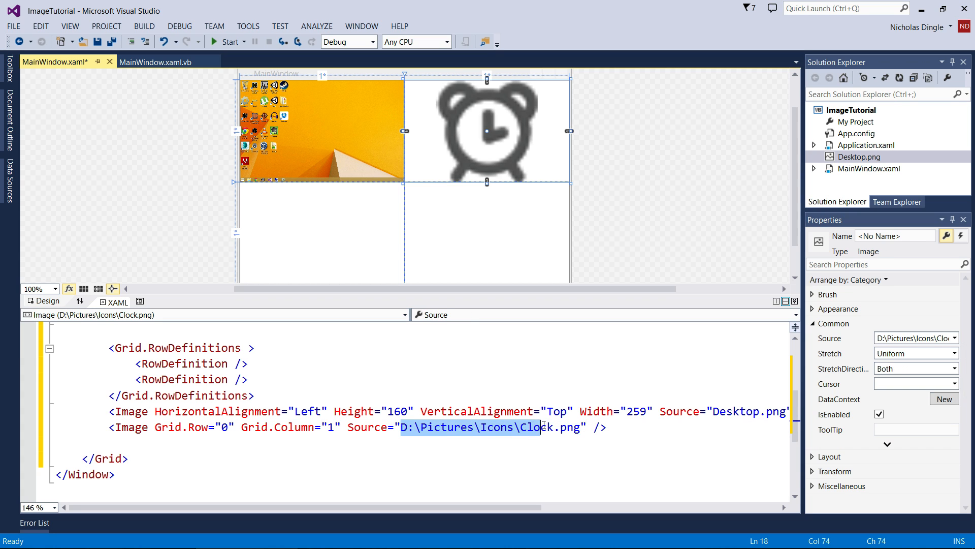
left_click(430, 427)
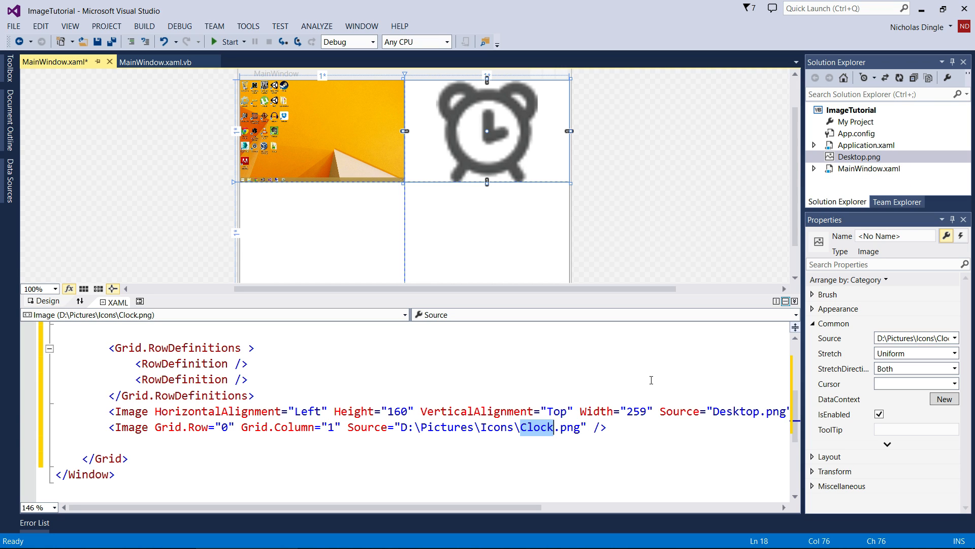
mouse_move(631, 368)
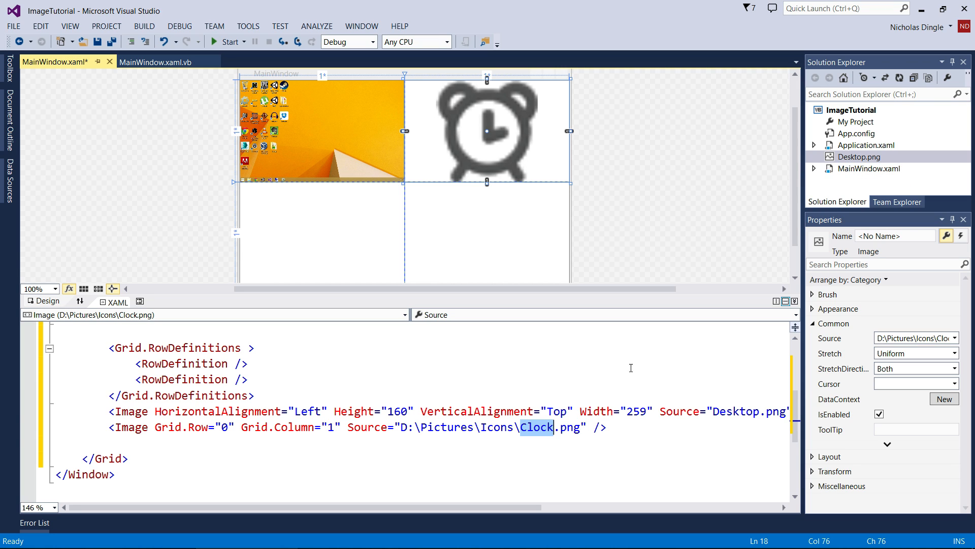
left_click(402, 427)
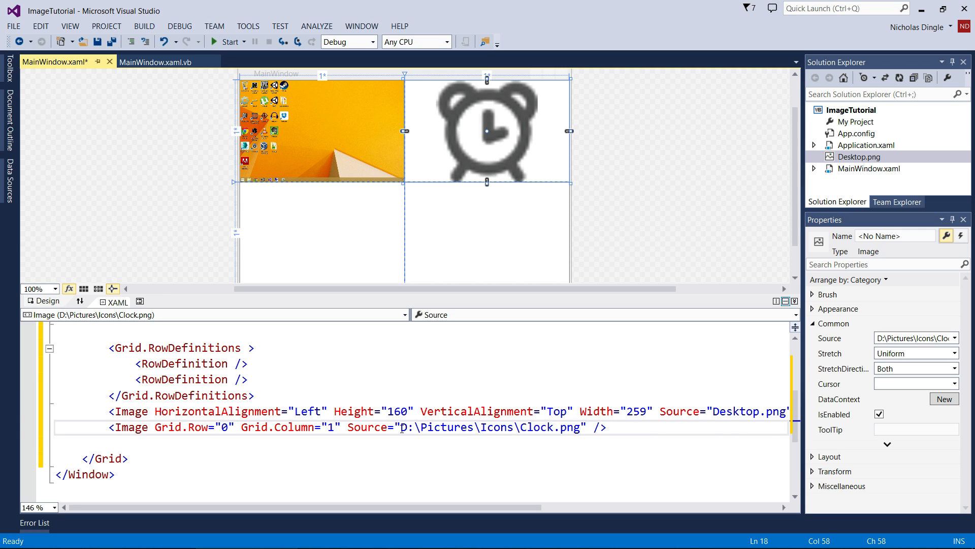
double_click(491, 427)
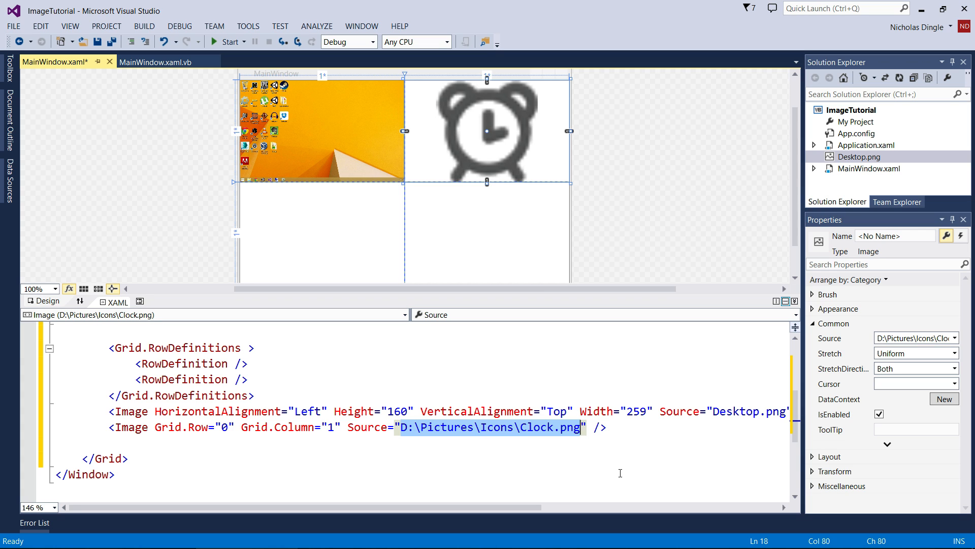
- Save All and confirm the desktop location in the Save Project dialog
left_click(113, 42)
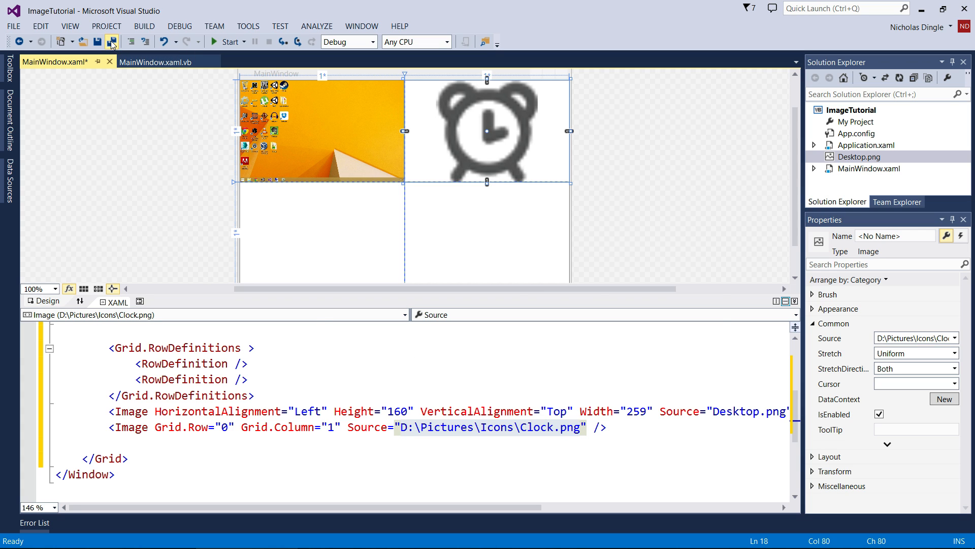
left_click(112, 41)
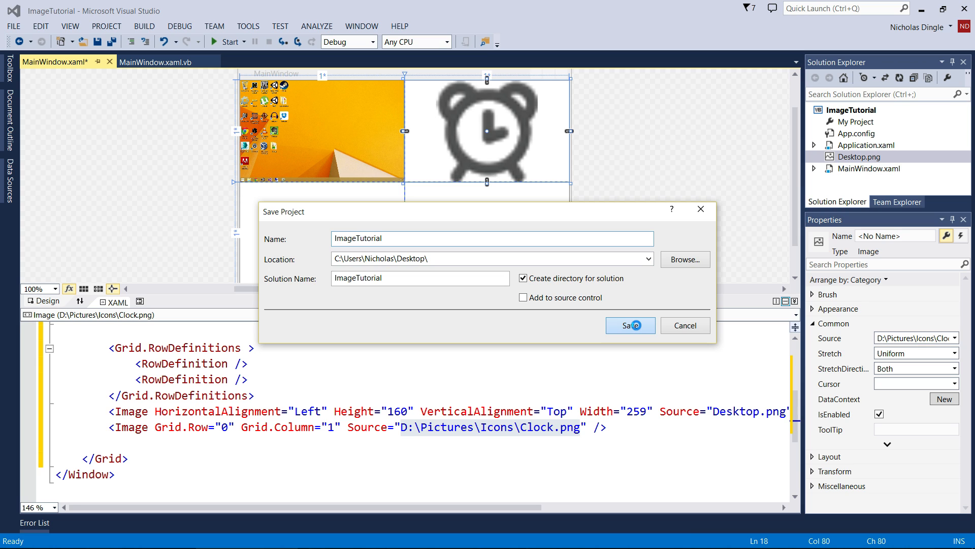
left_click(630, 325)
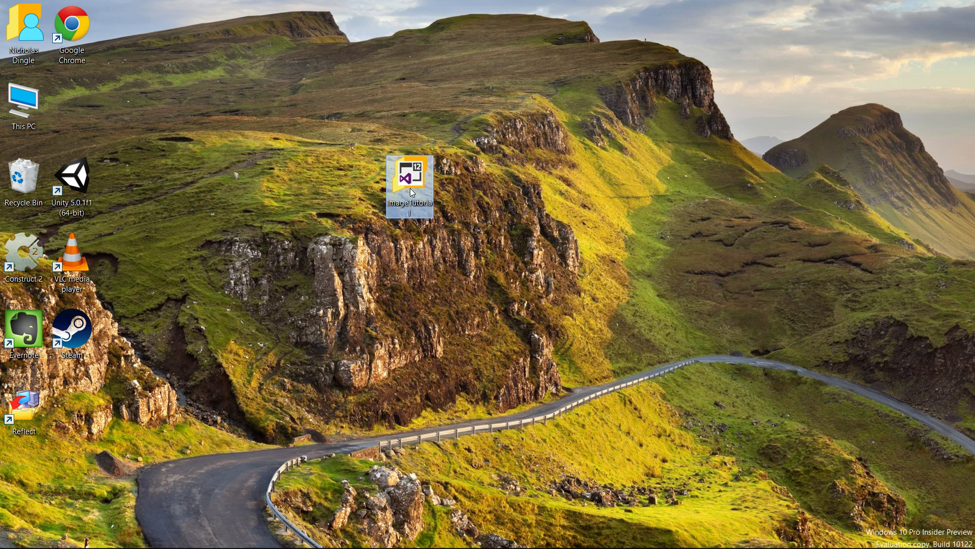
- Copy Bin.png and Clock.png from Pictures\Icons into the ImageTutorial project folder
double_click(410, 180)
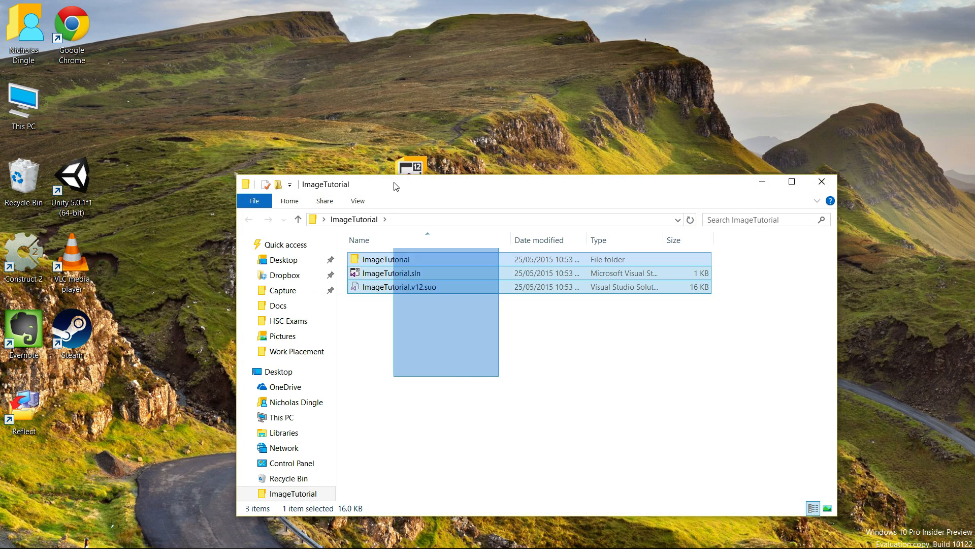
double_click(388, 259)
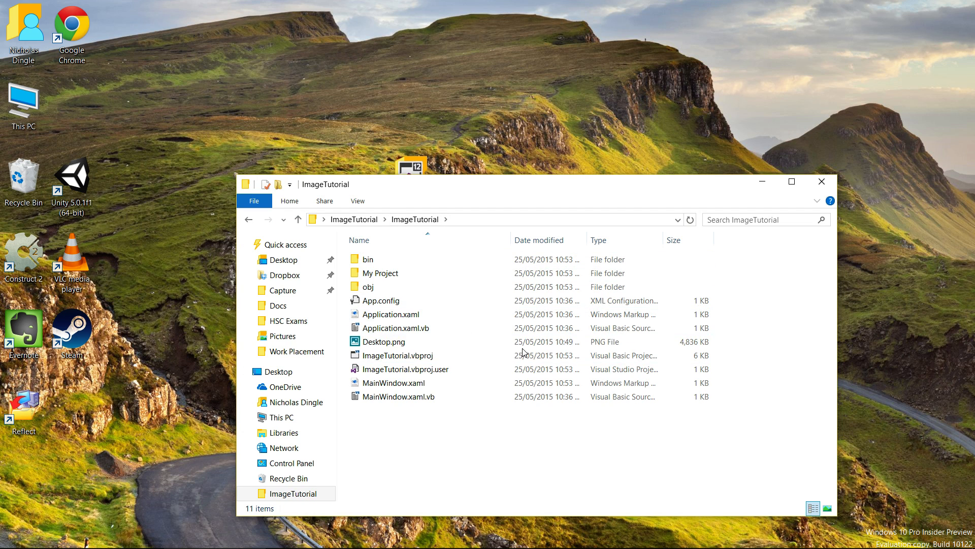
left_click(382, 340)
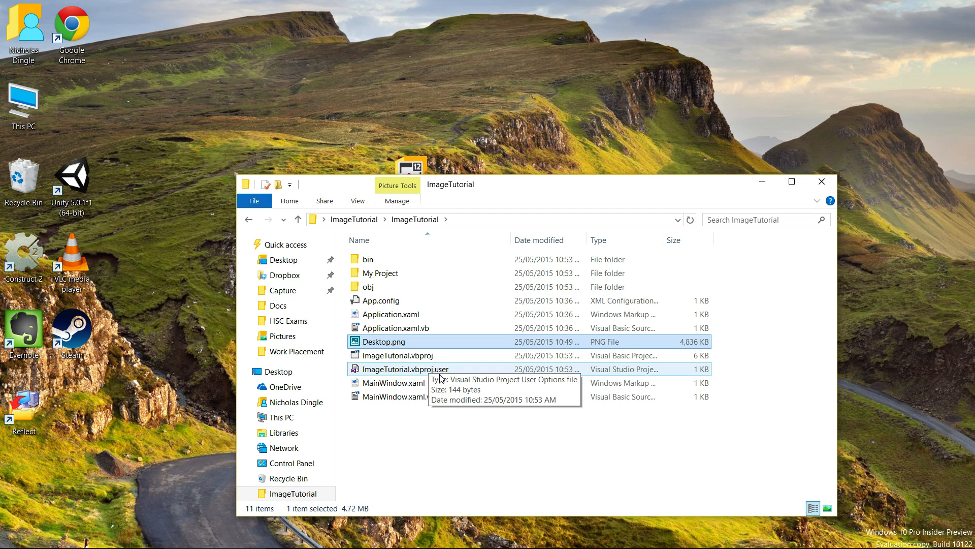
mouse_move(510, 433)
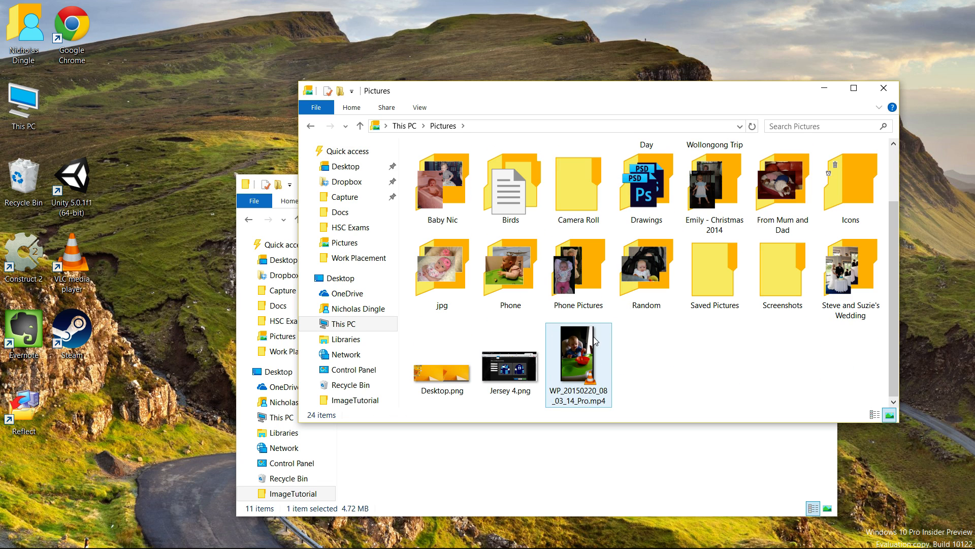
double_click(850, 180)
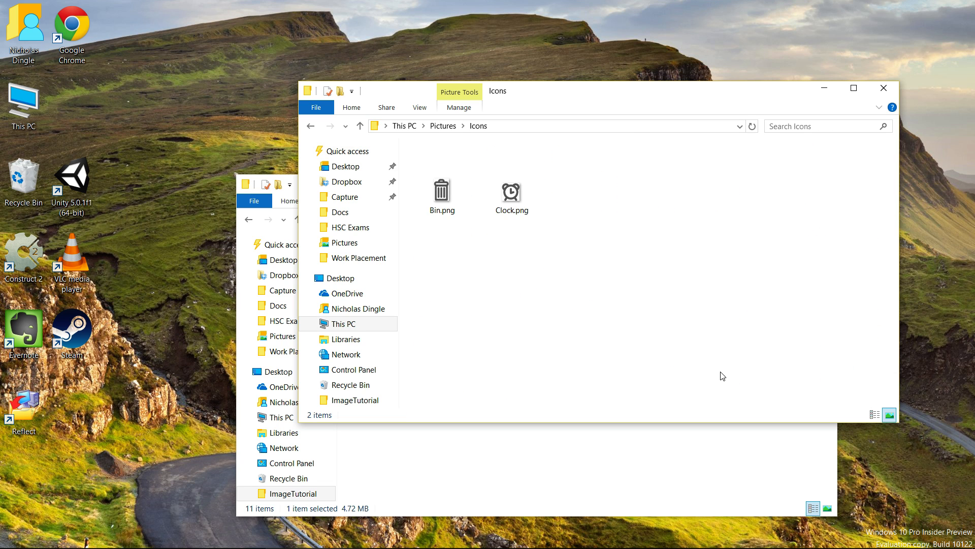
left_click(511, 189)
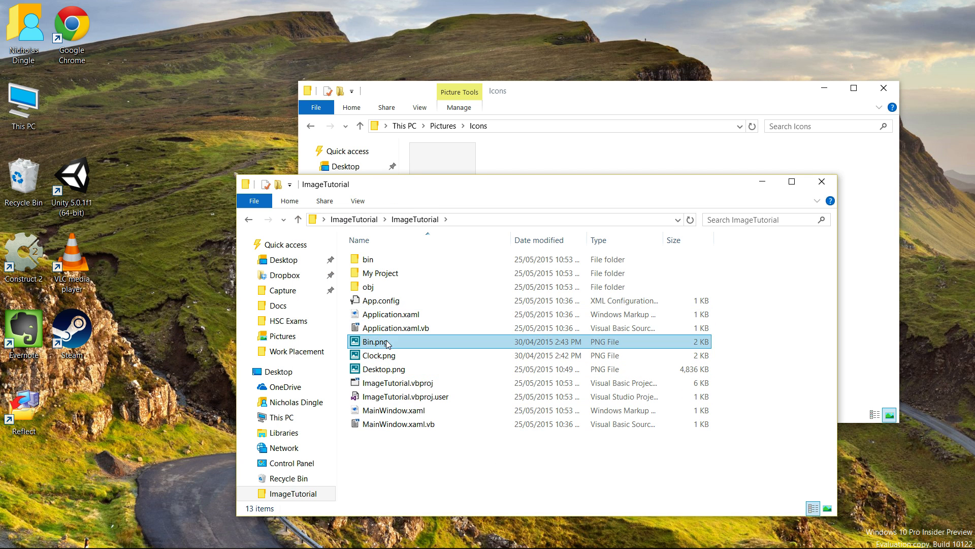
left_click(378, 355)
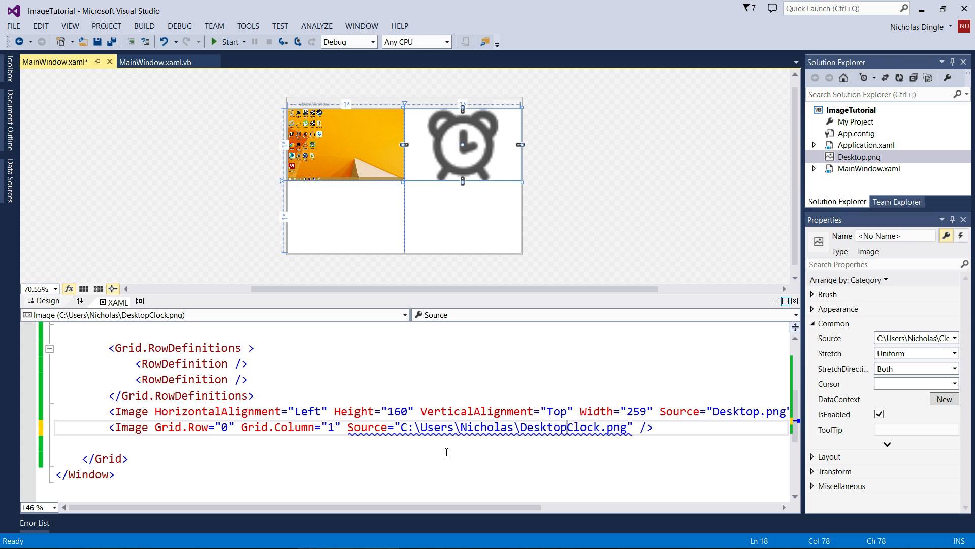
- Change the clock image's Source from the full D:\ path to just Clock.png
type("ImagesTutorial\\ImageTutorial\\")
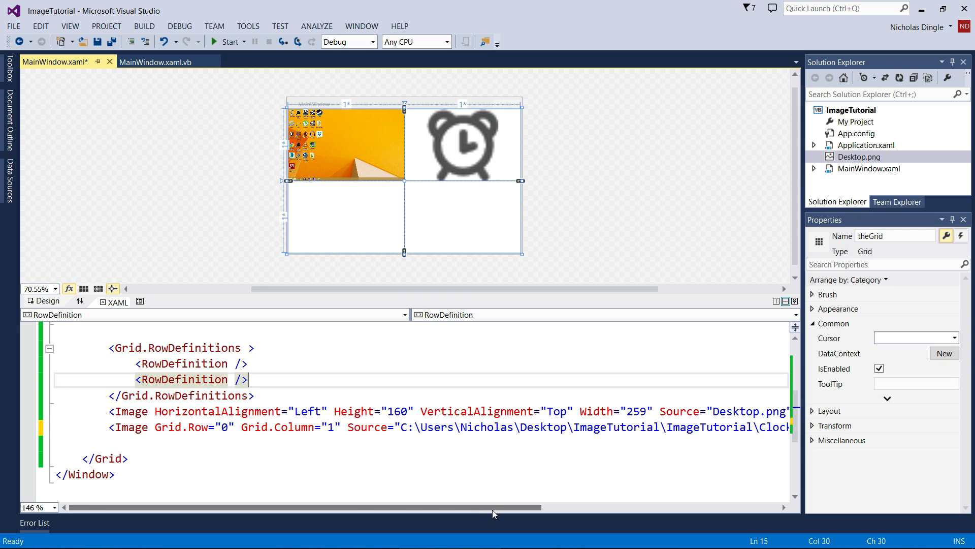
left_click(460, 144)
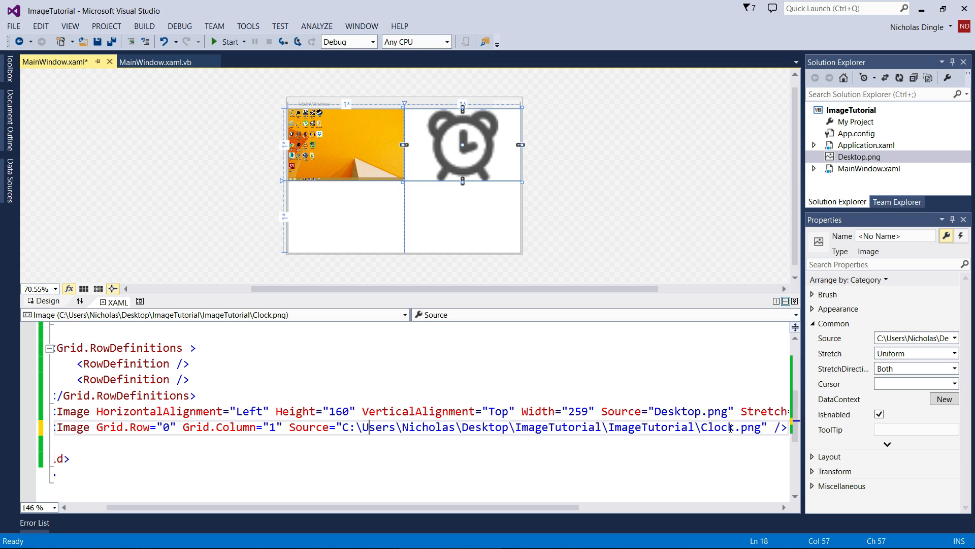
left_click(853, 110)
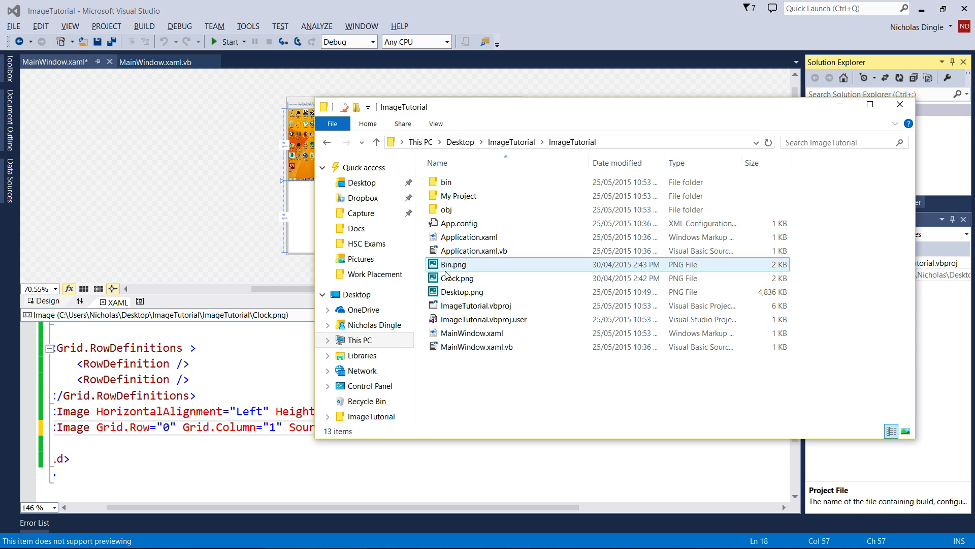
left_click(457, 277)
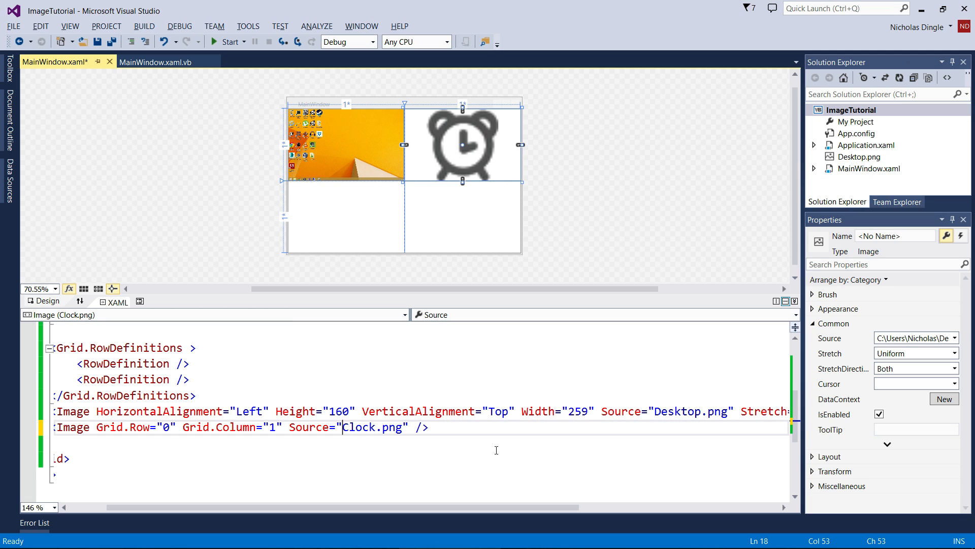
left_click(124, 380)
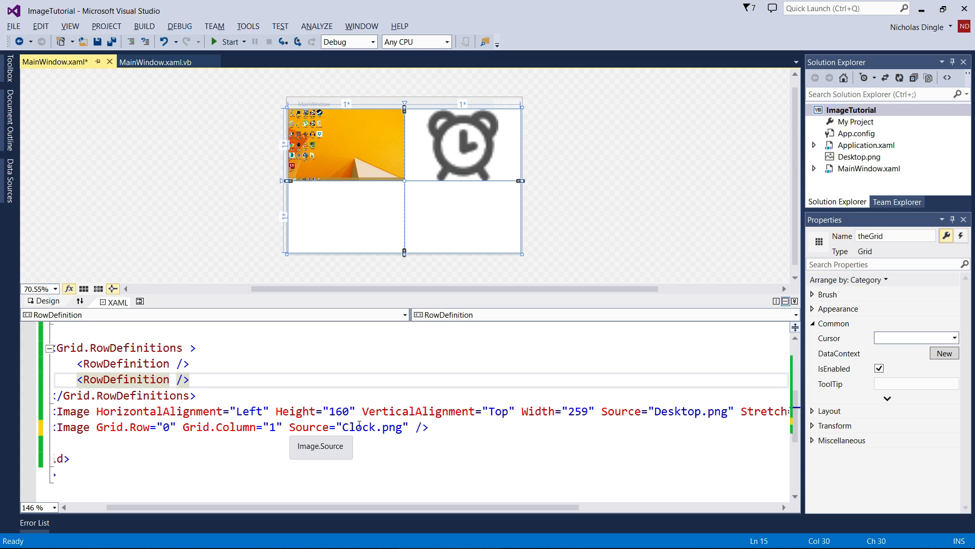
left_click(189, 380)
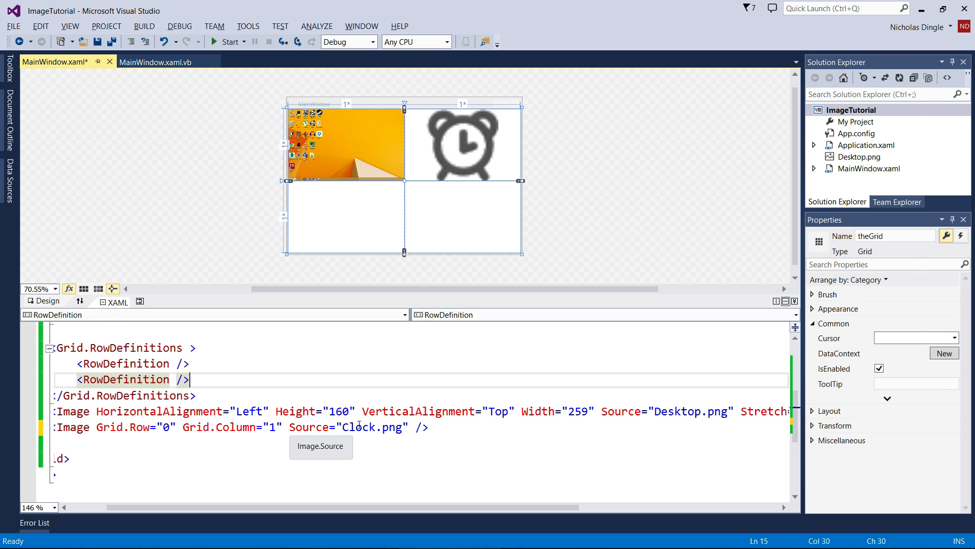
mouse_move(535, 437)
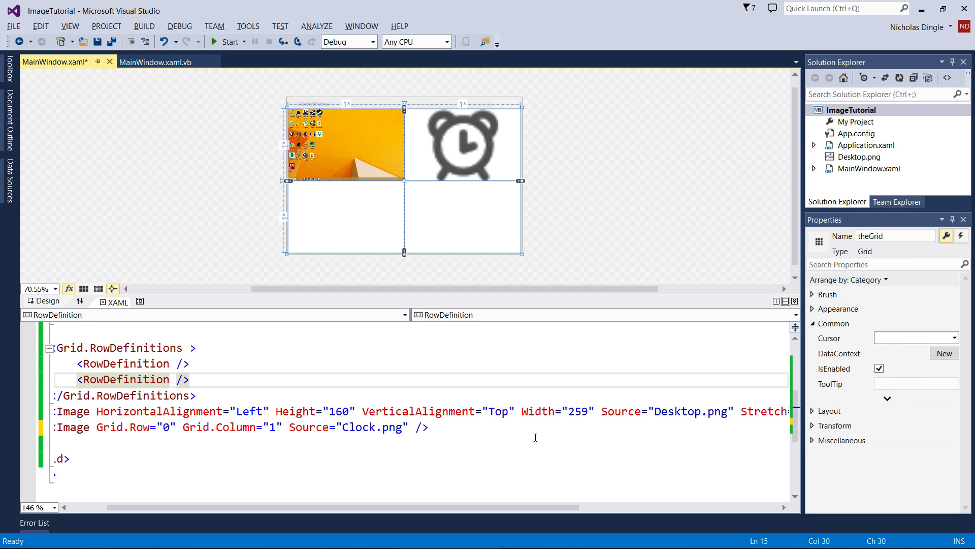
mouse_move(535, 437)
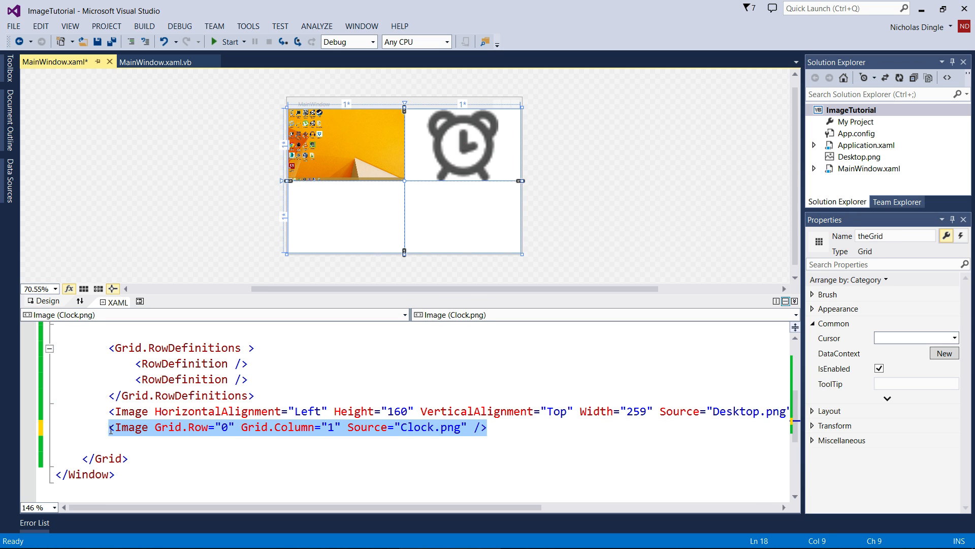
left_click(462, 145)
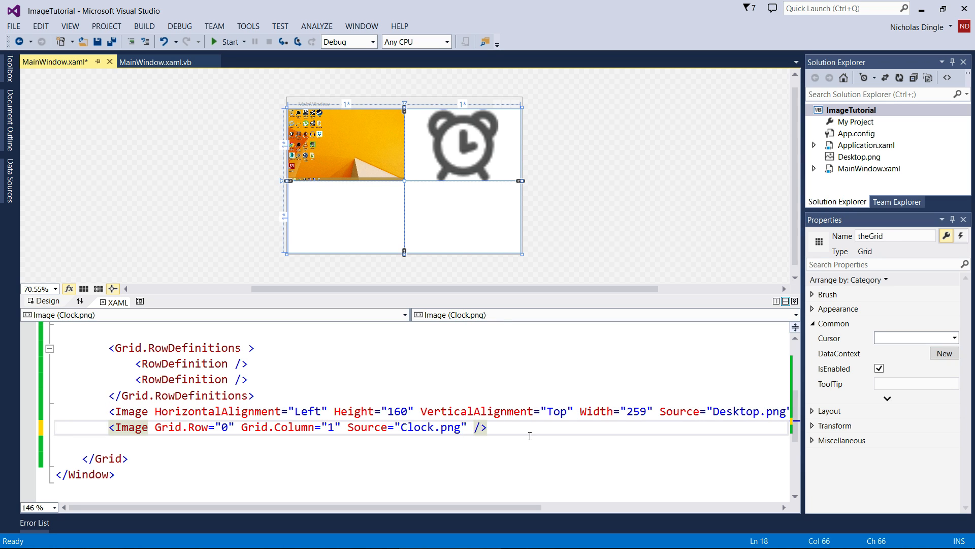
left_click(487, 428)
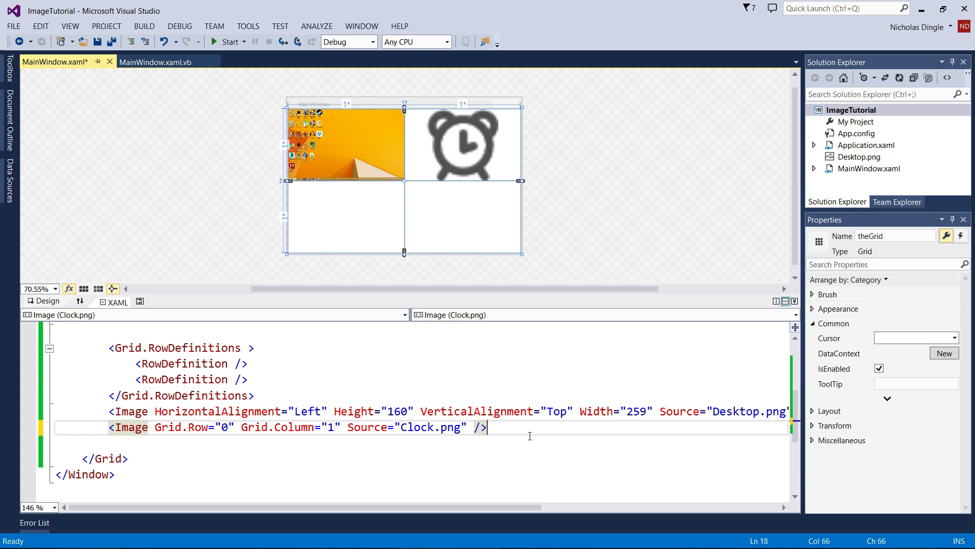
mouse_move(264, 395)
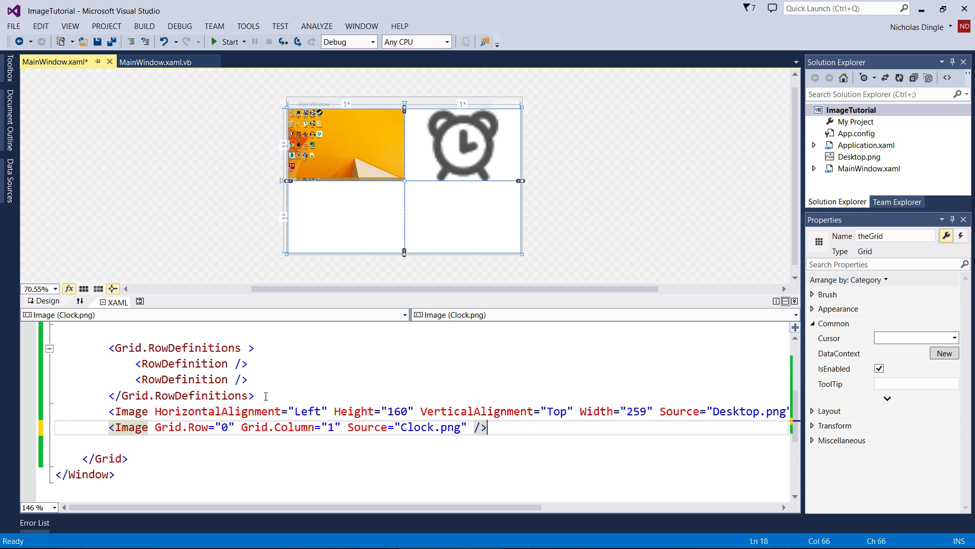
- Type a StackPanel at Grid.Row 1, Column 0 with TextBox txtImage and an Add Image button
key("enter")
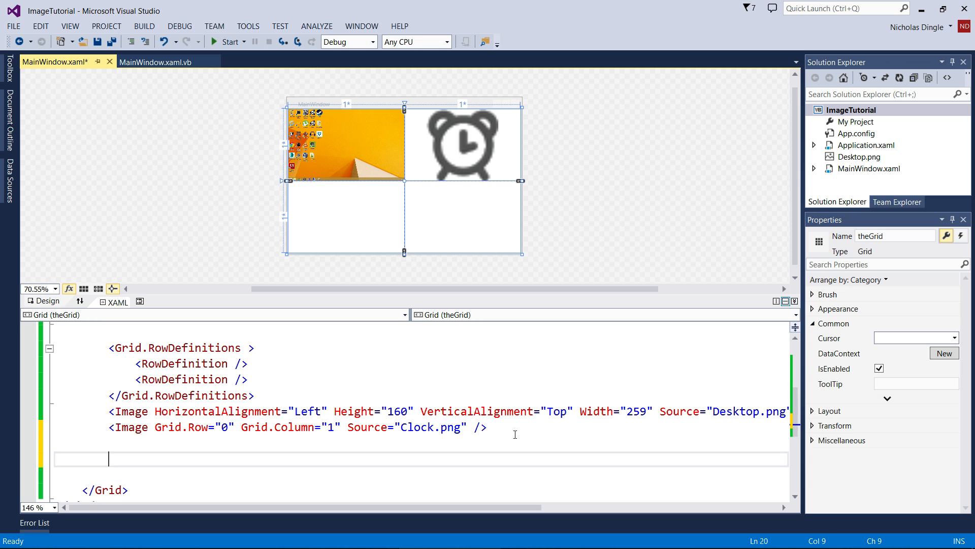
type("StackPanel Grid.Row=\"1")
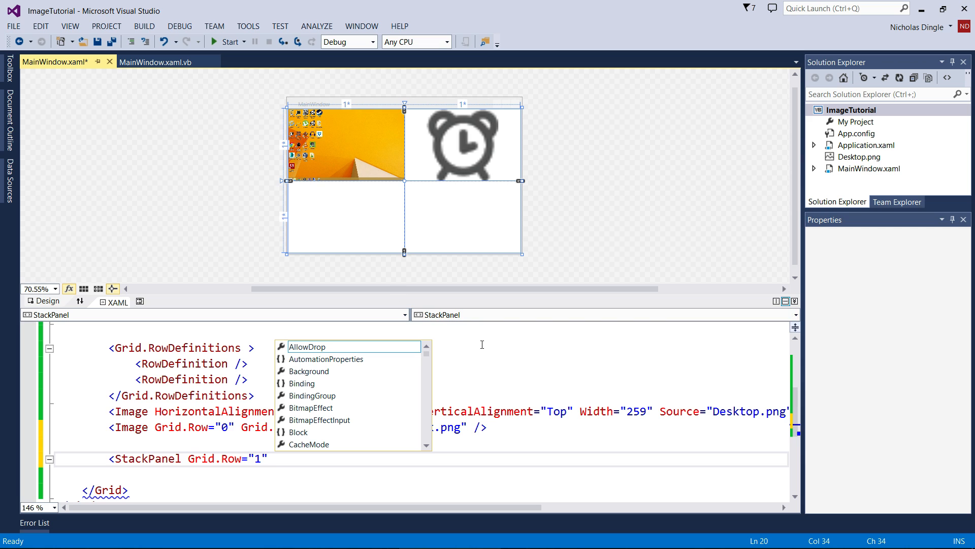
type("Grid.col")
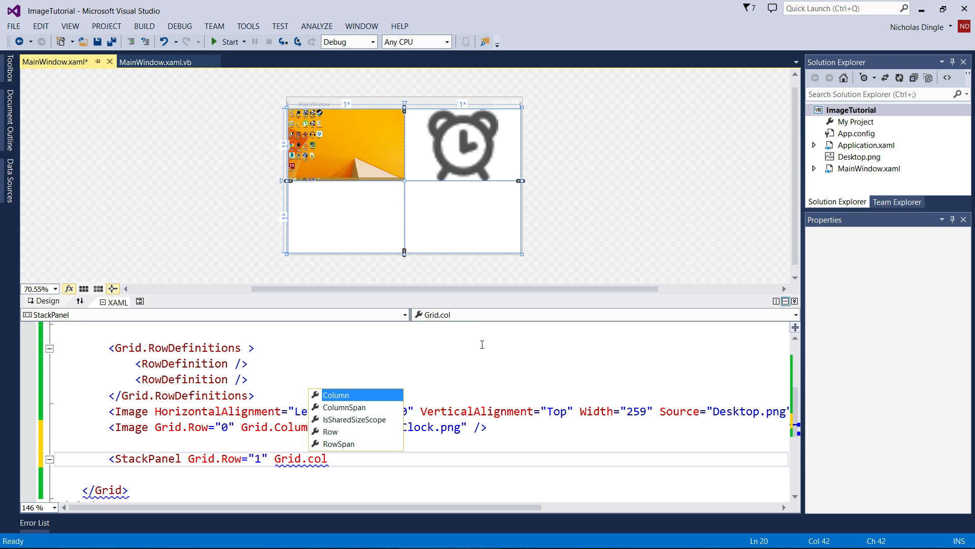
left_click(336, 394)
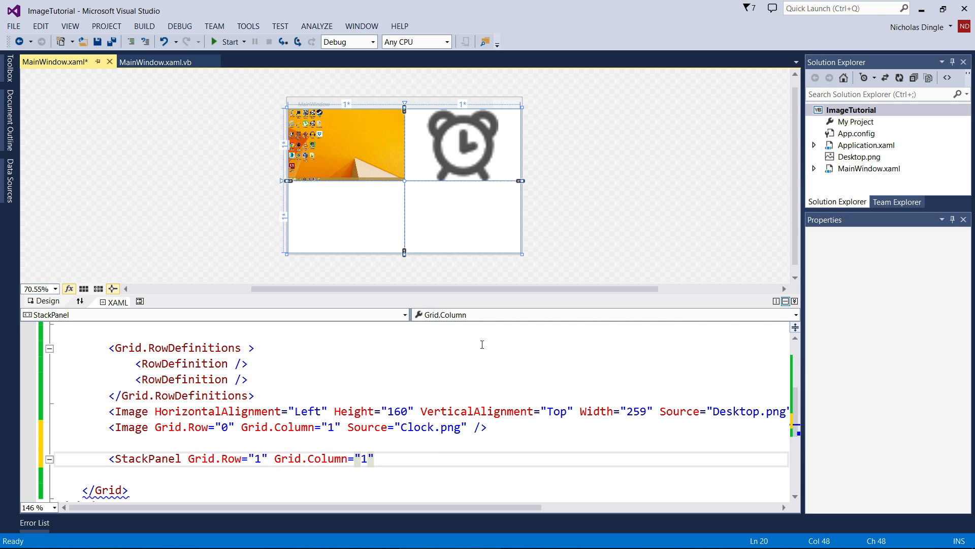
type("0")
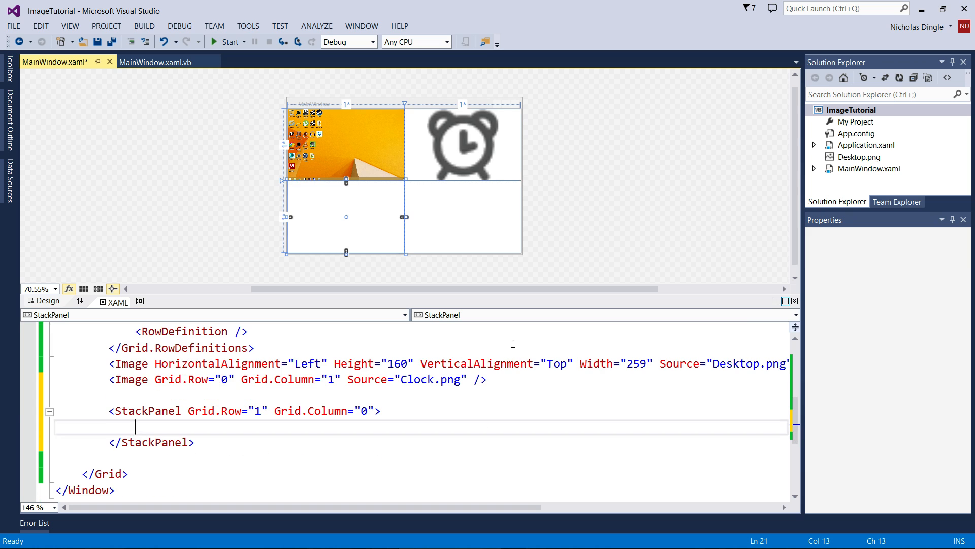
type("<TextBox x:Name=\"tx")
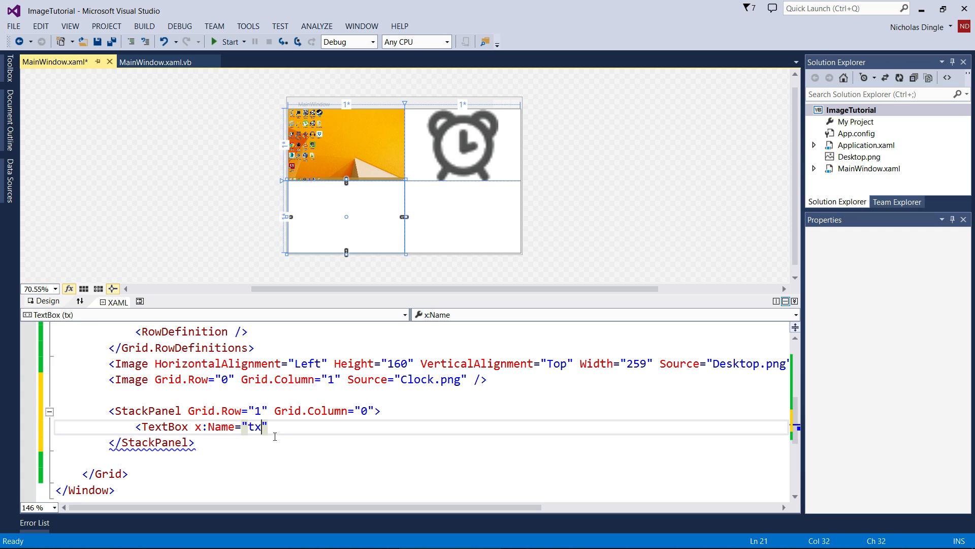
type("tImage")
type("<Button></Button>")
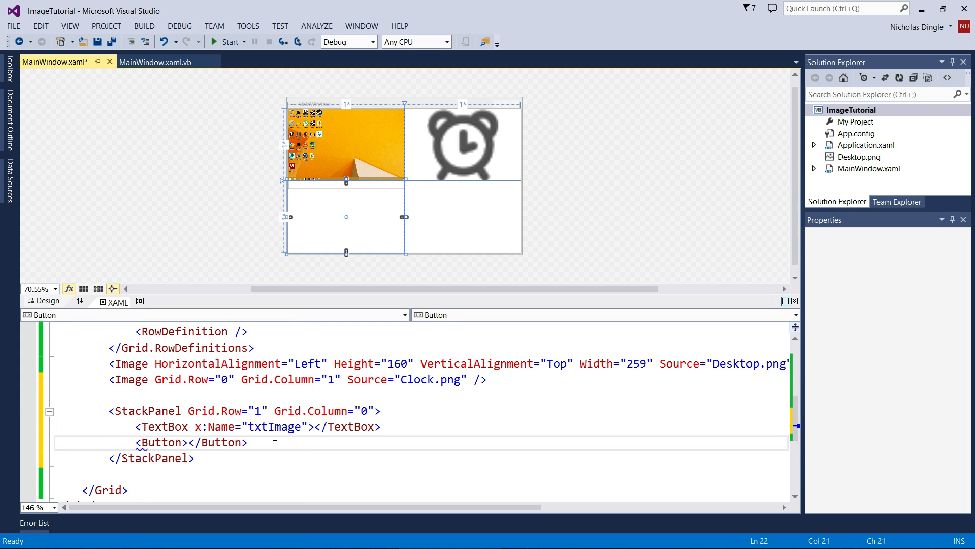
type("Add Image")
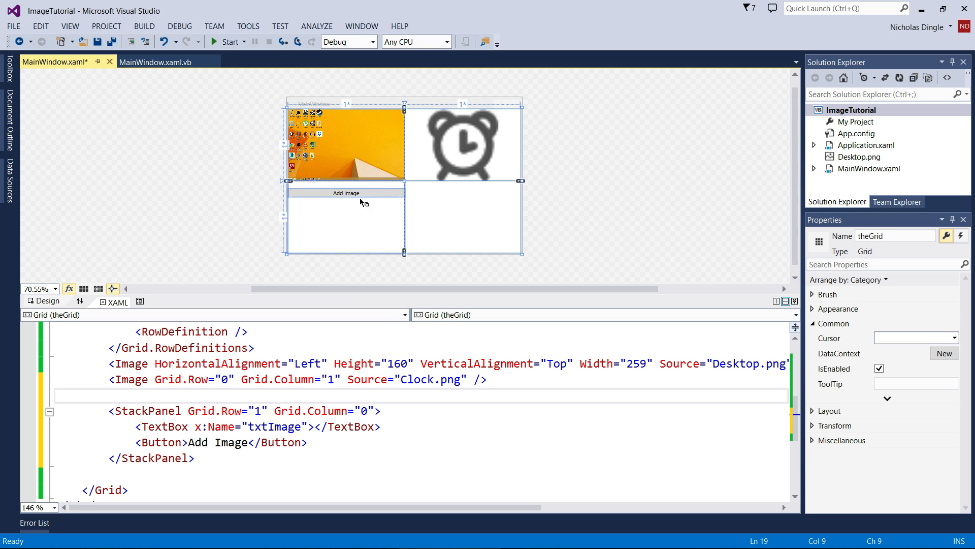
mouse_move(474, 191)
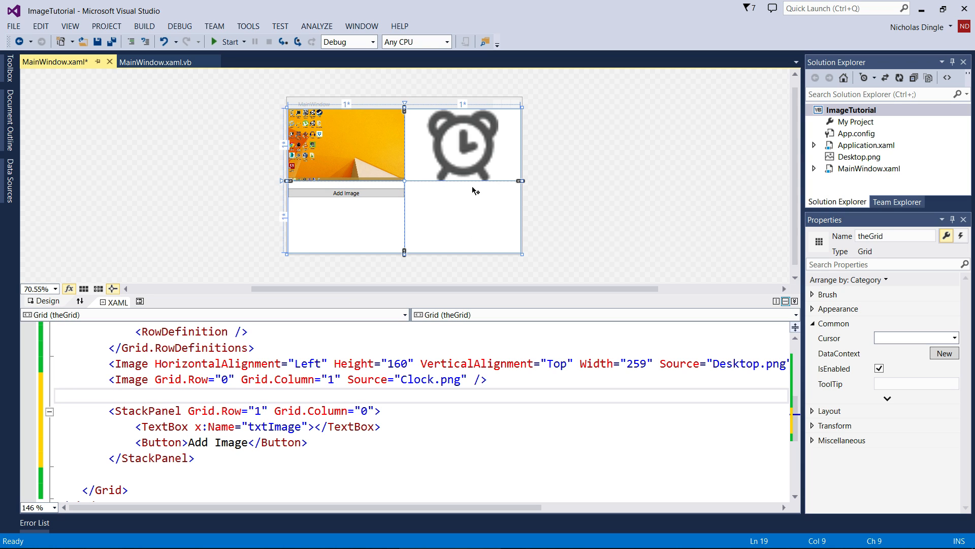
mouse_move(540, 226)
type(" Click=\"")
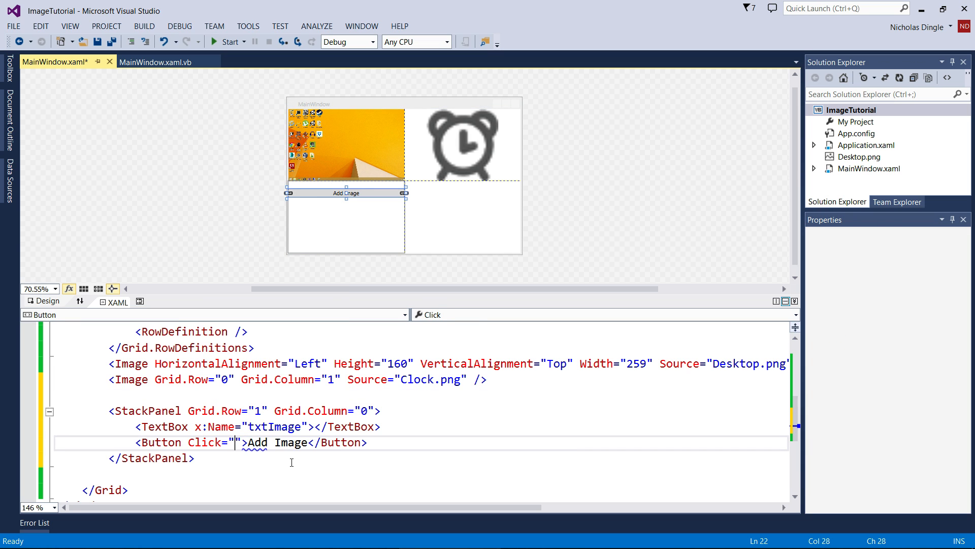
- Jump from the Button_Click attribute to its handler code in MainWindow.xaml.vb
type("Button_Click")
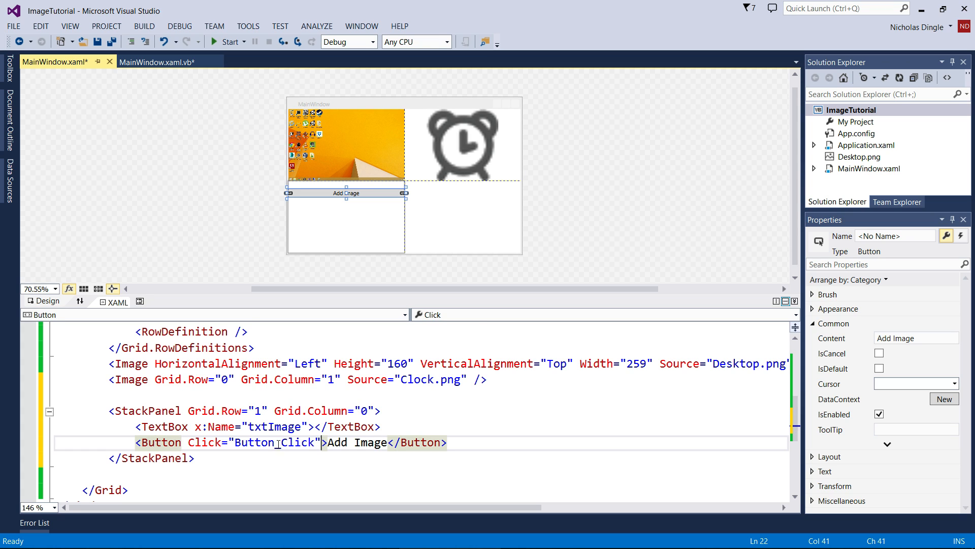
right_click(279, 442)
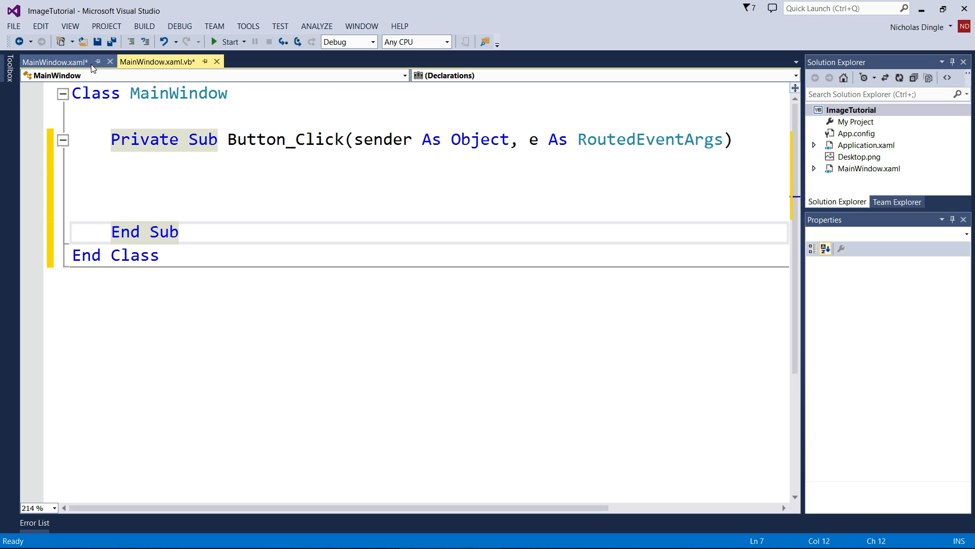
left_click(55, 62)
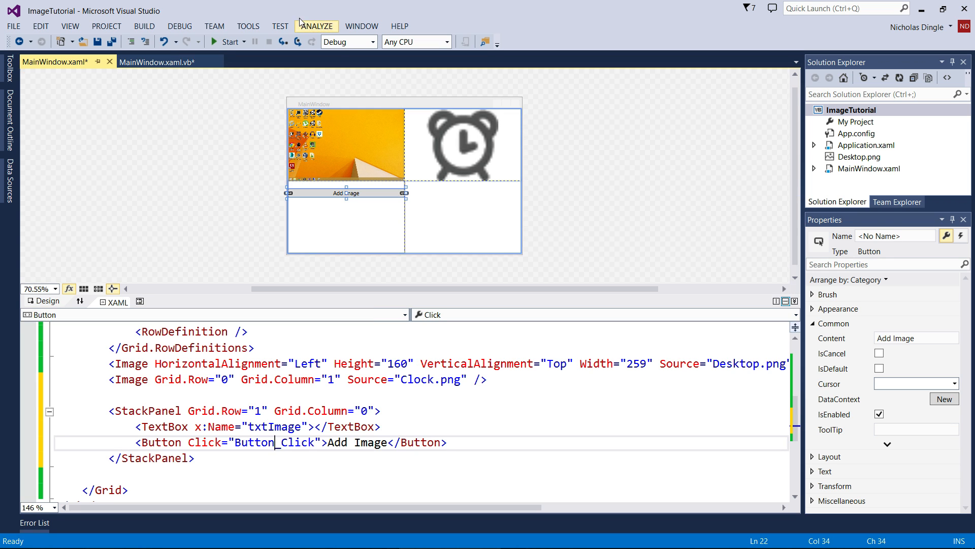
left_click(157, 61)
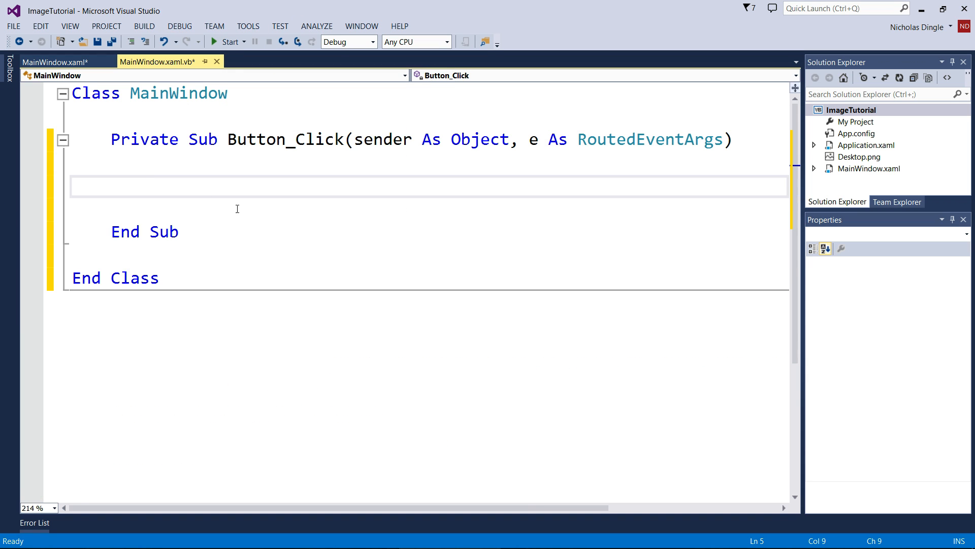
mouse_move(289, 249)
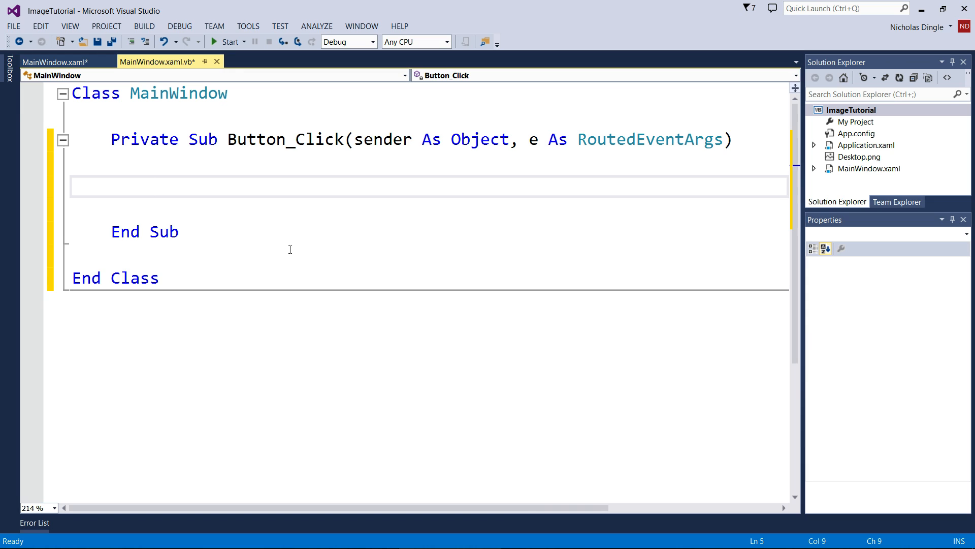
- Declare 'Dim myImage As New Image' and 'Dim myBitmap As New BitmapImage' in the handler
type("Dim")
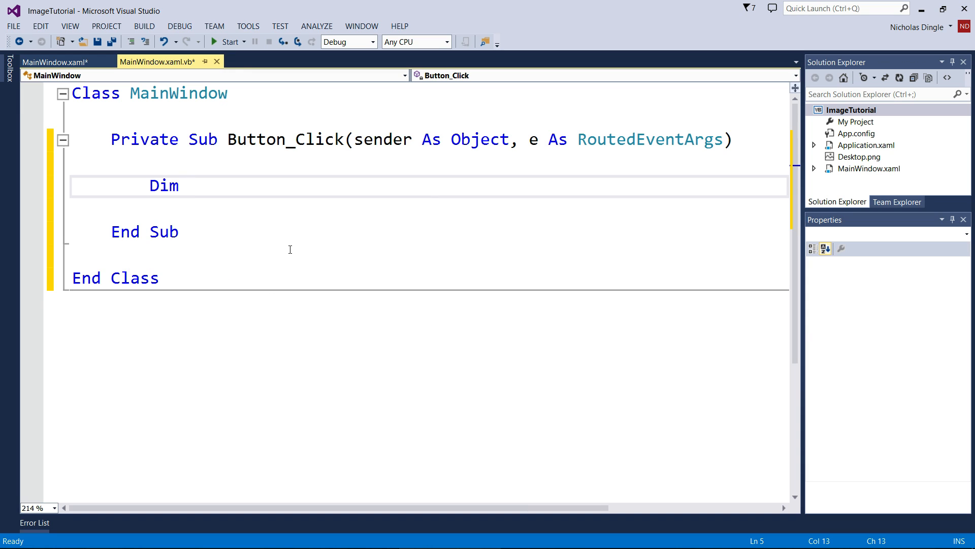
type("myImage As New Image")
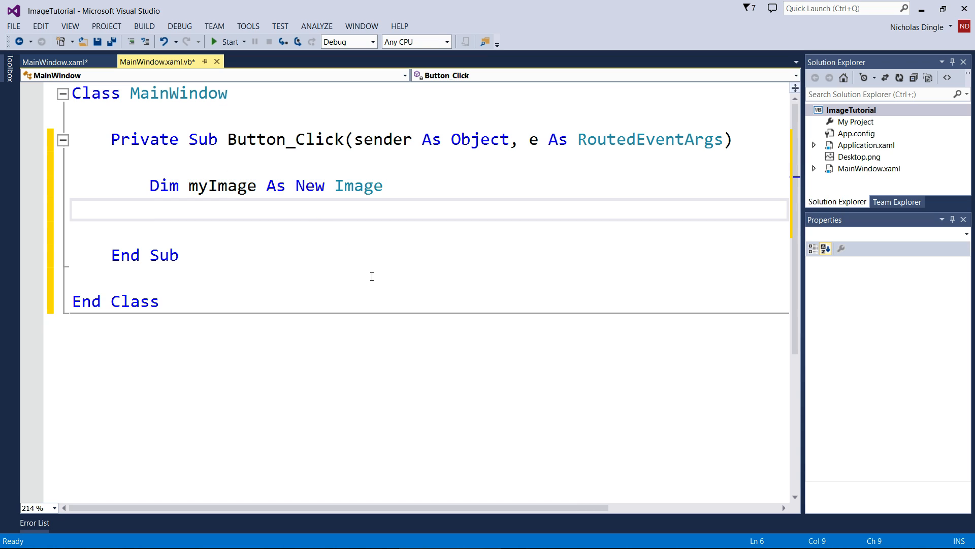
type("Dim myBitmap As New")
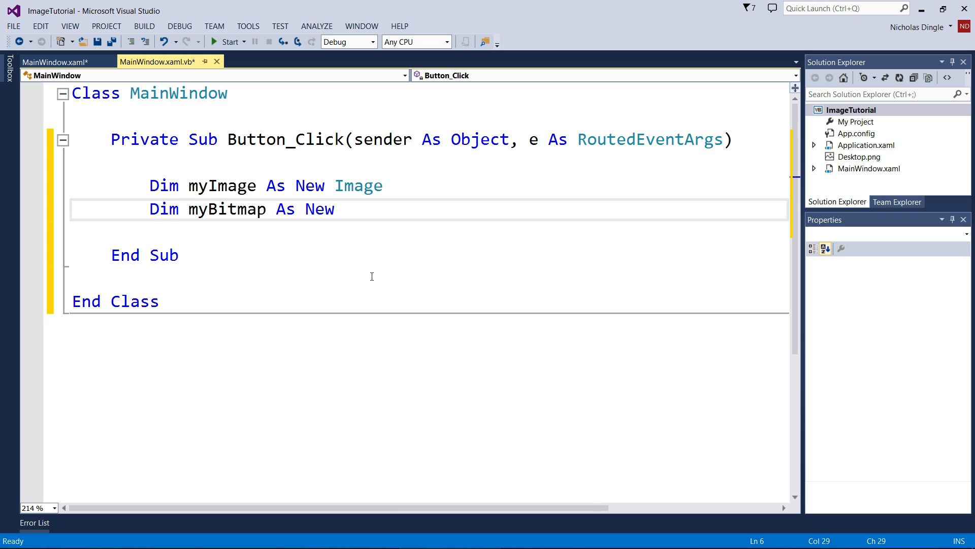
type("BitmapImage")
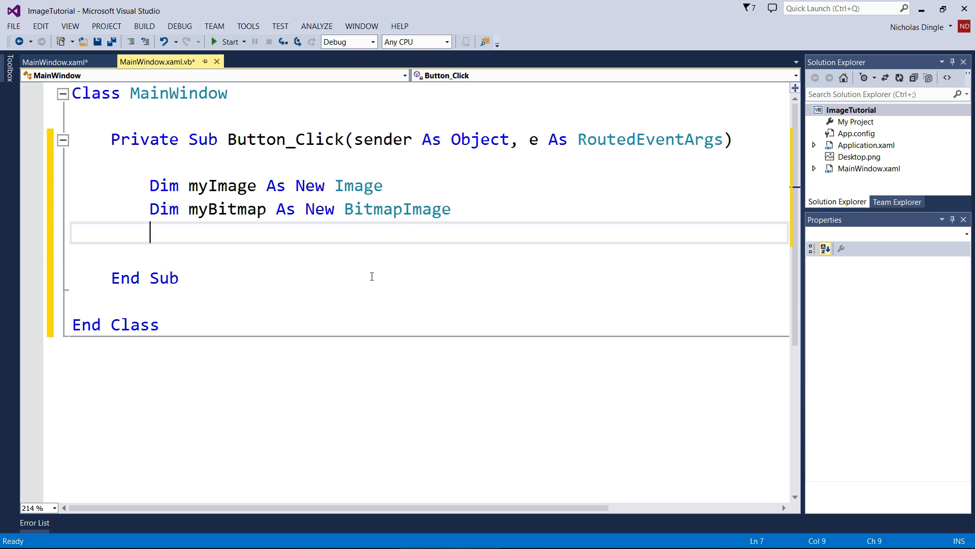
double_click(396, 208)
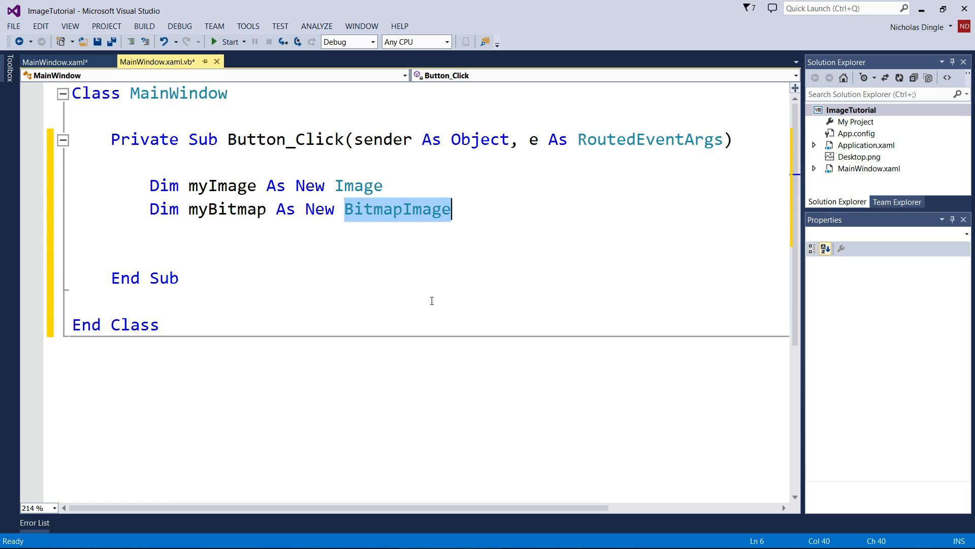
mouse_move(456, 303)
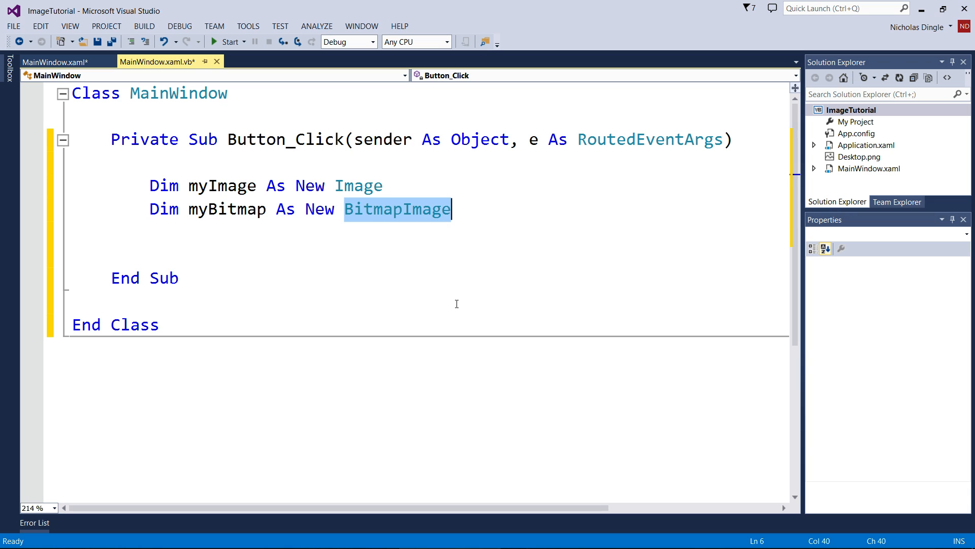
double_click(360, 186)
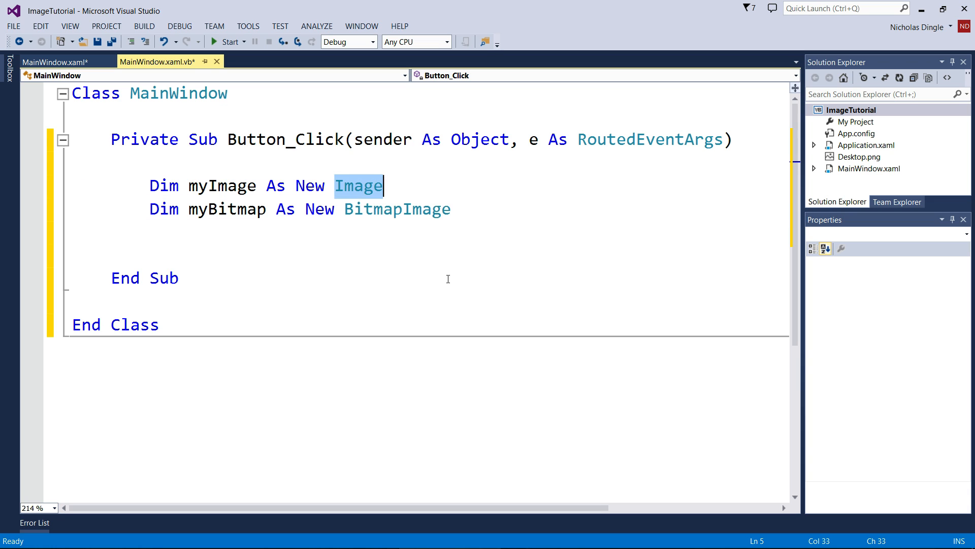
double_click(396, 208)
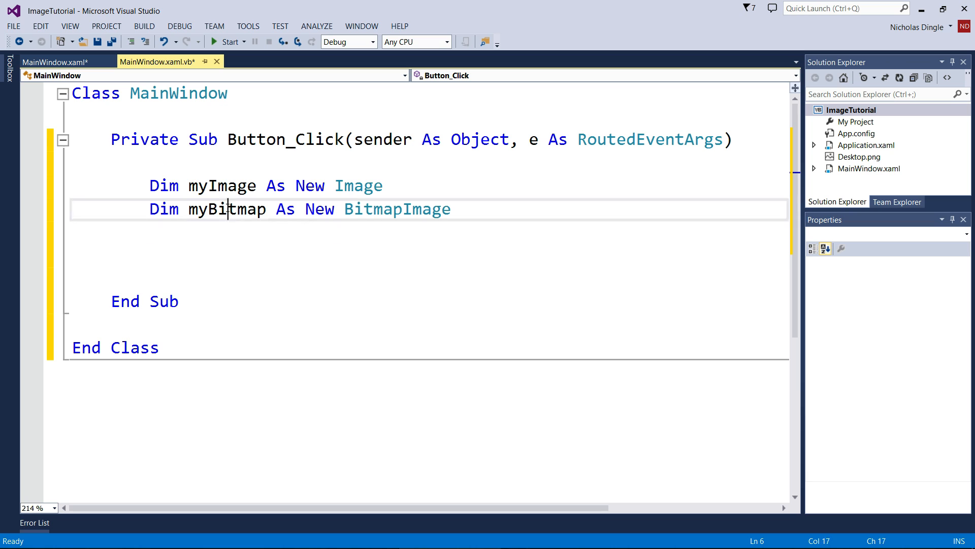
double_click(227, 208)
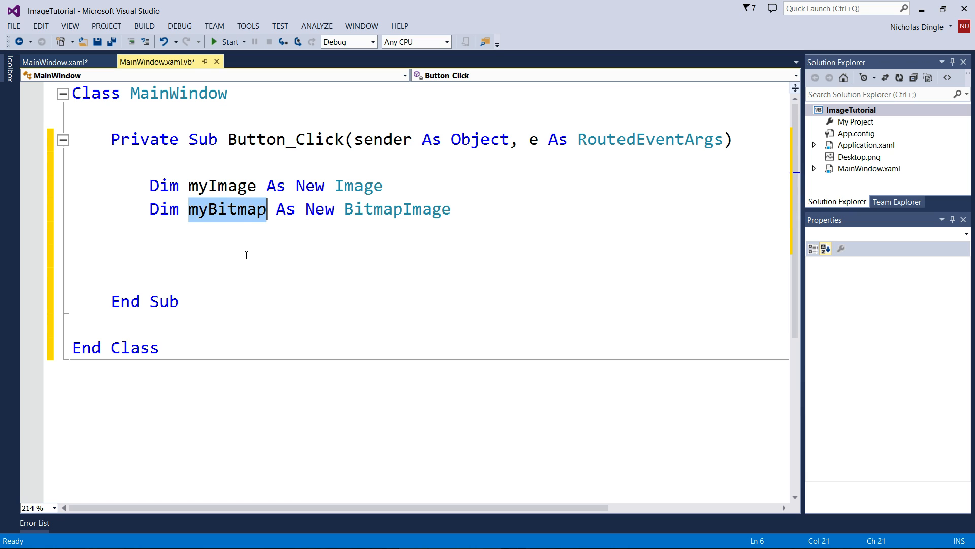
left_click(249, 255)
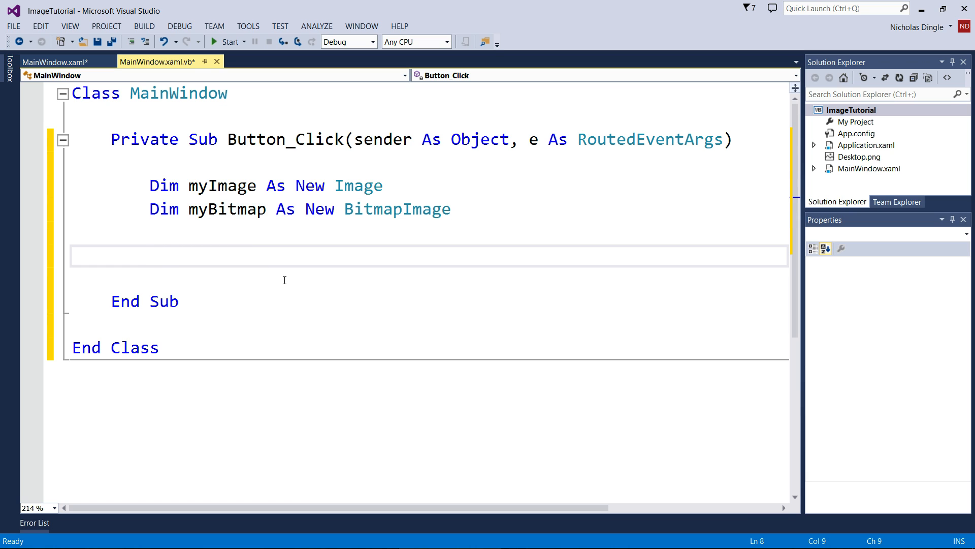
- Begin initializing myBitmap with UriSource = New Uri("D:\Pictures\Icons\Bin.png")
type("myBitmap.ini")
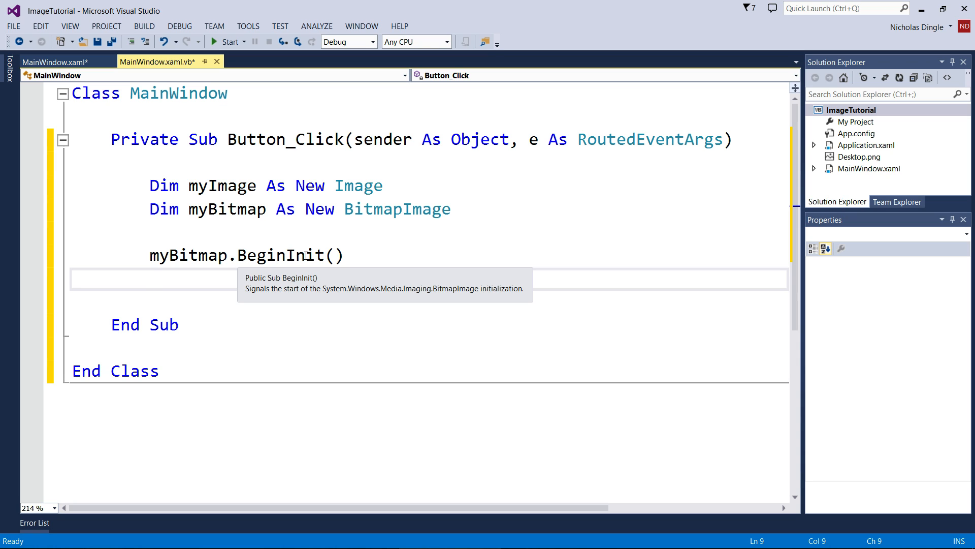
mouse_move(490, 388)
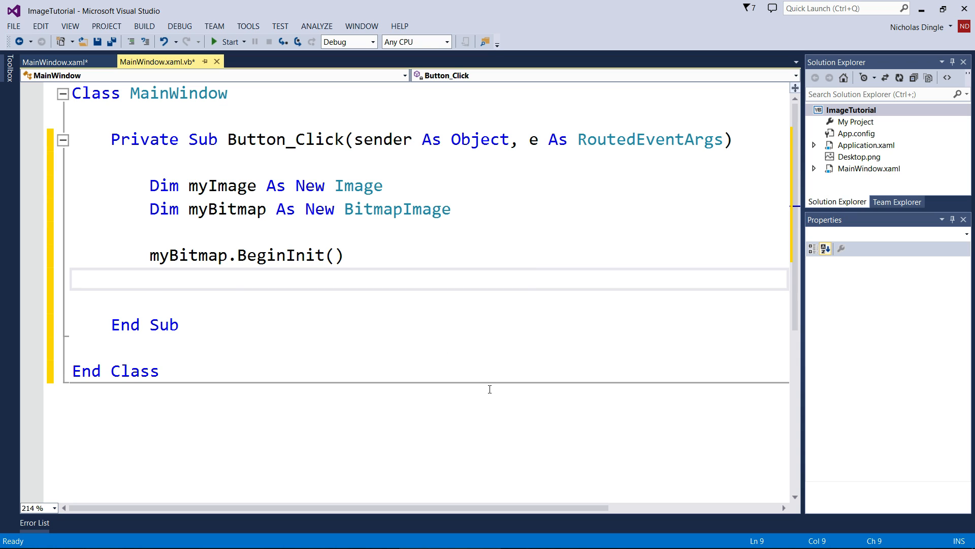
type("m")
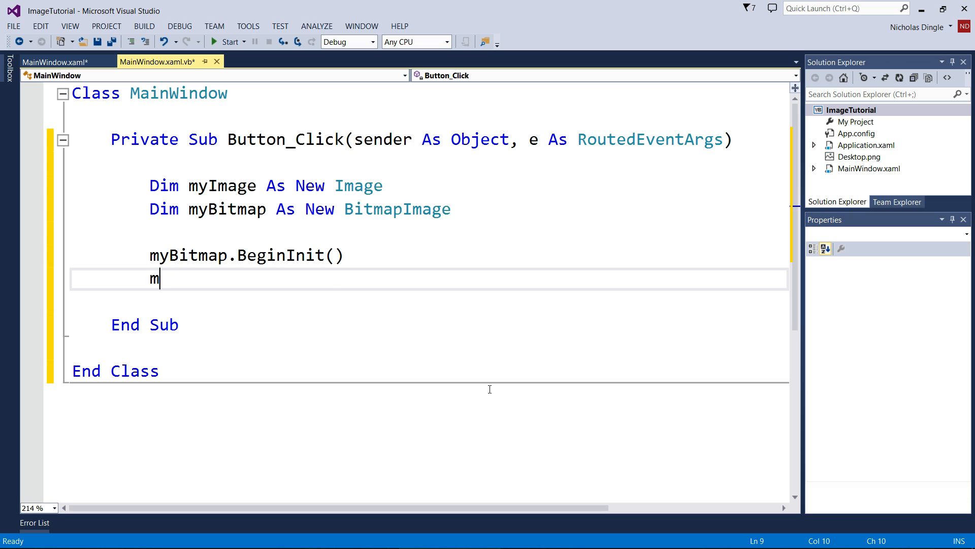
type("yBitmap.uriSource")
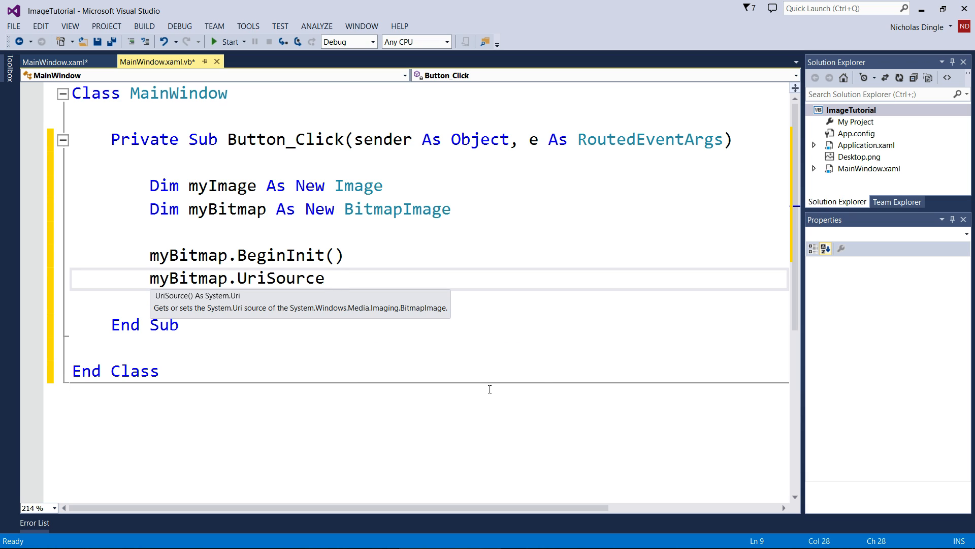
type("= New uri(\"")
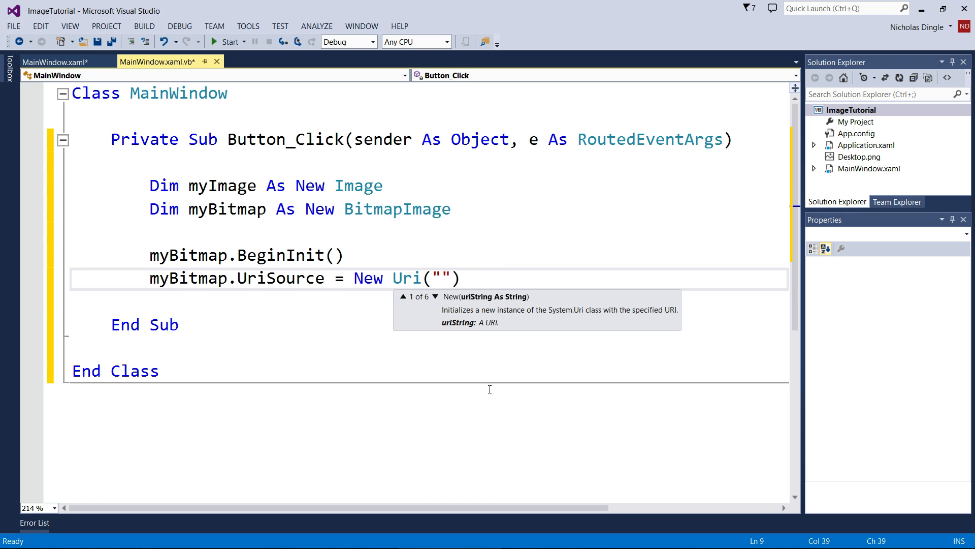
type("D:\\Pictures\\")
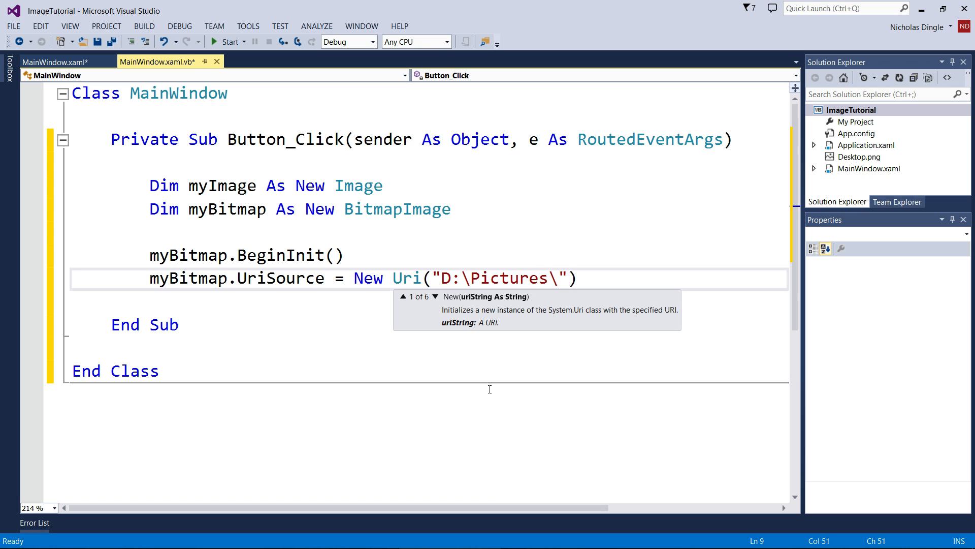
type("Icons\\Bin.png")
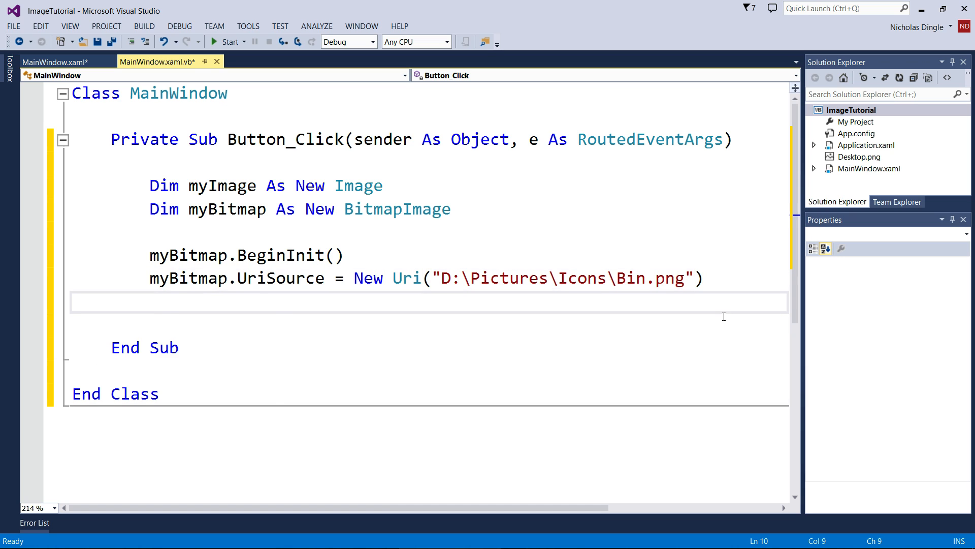
- Call myBitmap.EndInit() and set myImage.Source = myBitmap
type("myBitmap.EndInit")
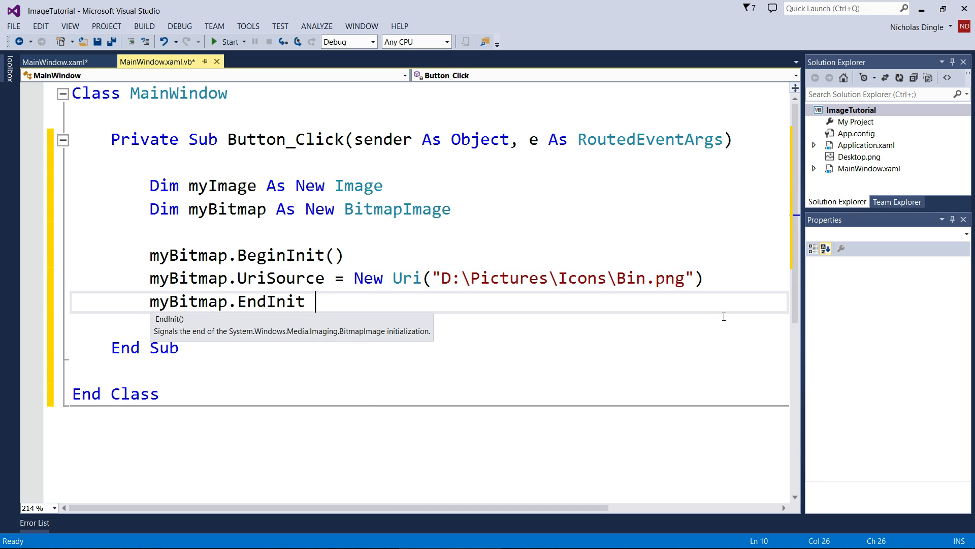
type("()")
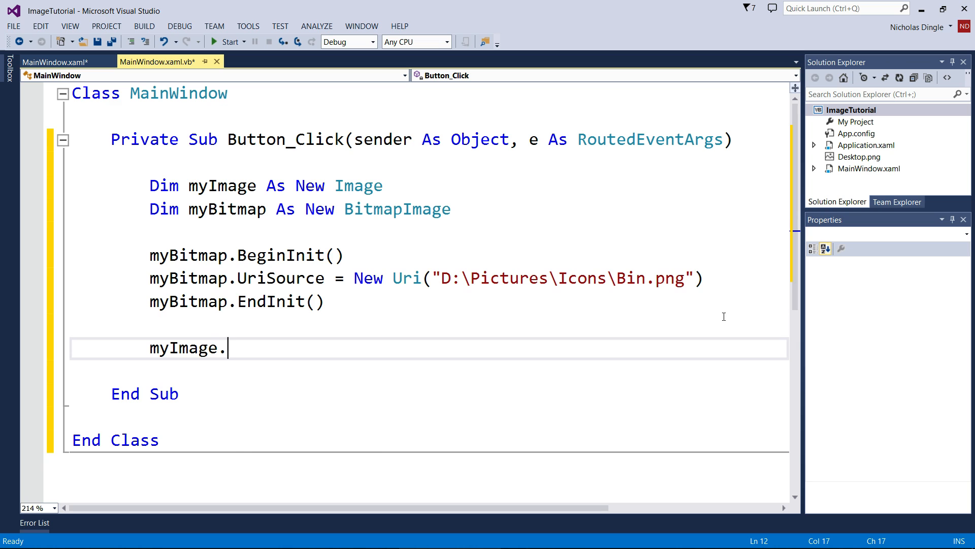
type("Source =")
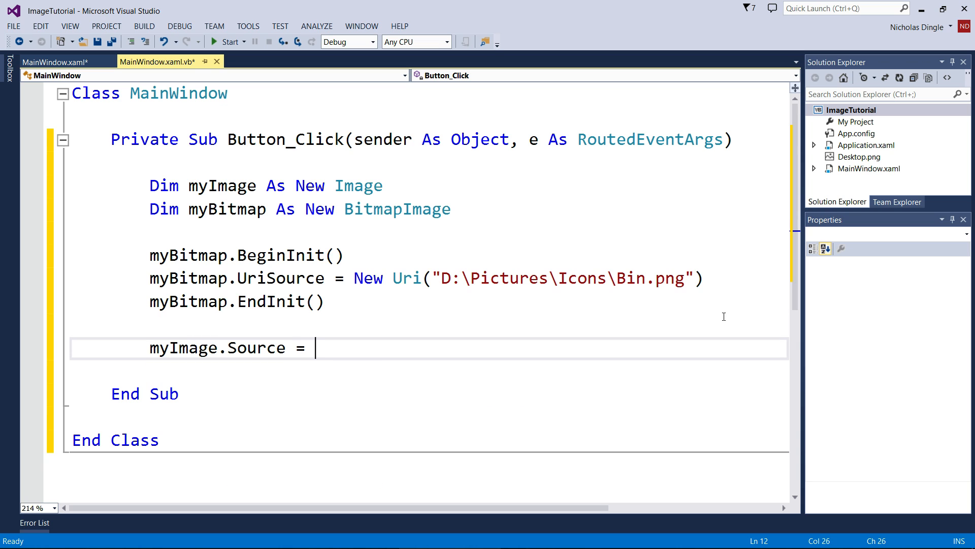
type("myBitmap")
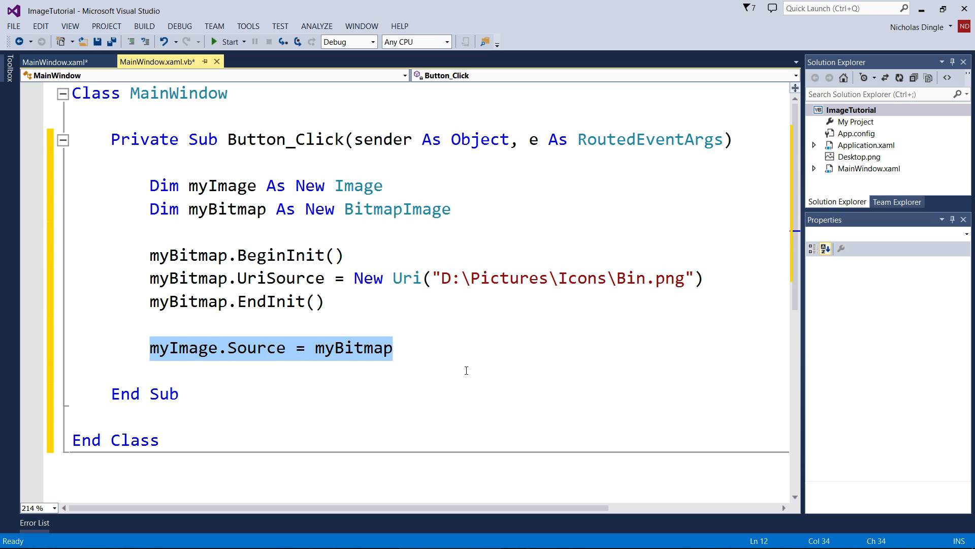
key("enter")
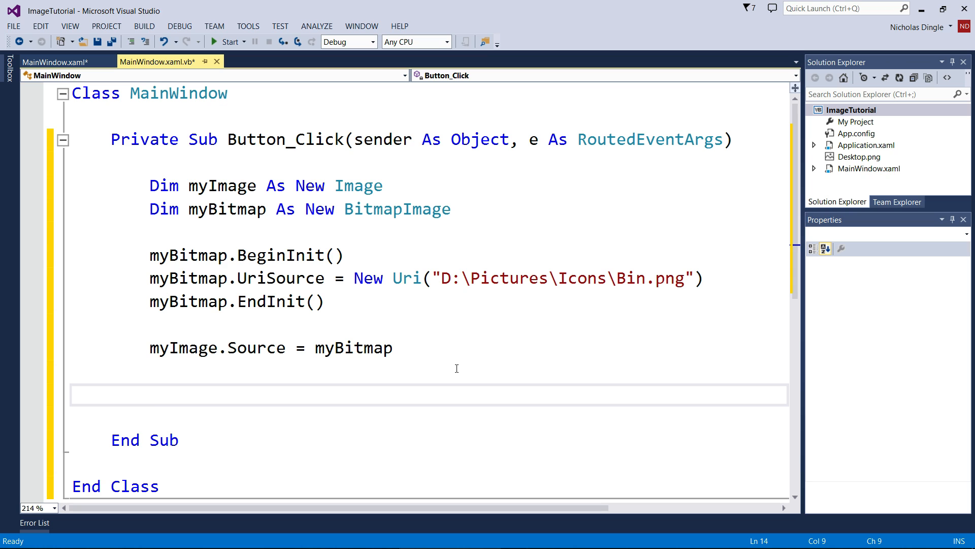
mouse_move(307, 154)
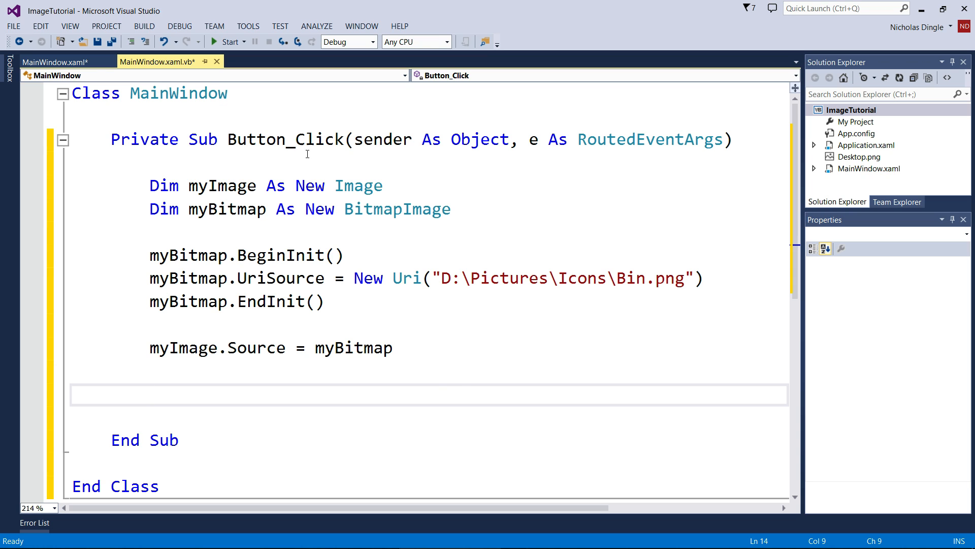
mouse_move(465, 388)
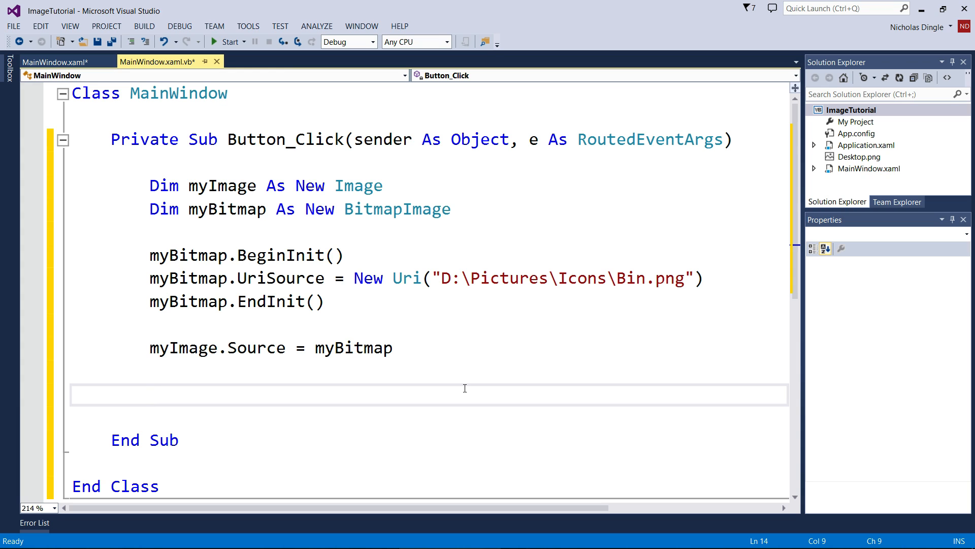
- Add Grid.SetColumn(myImage, 1) and Grid.SetRow(myImage, 1) below theGrid.Children.Add
type("theGrid.Children.Add(myImage")
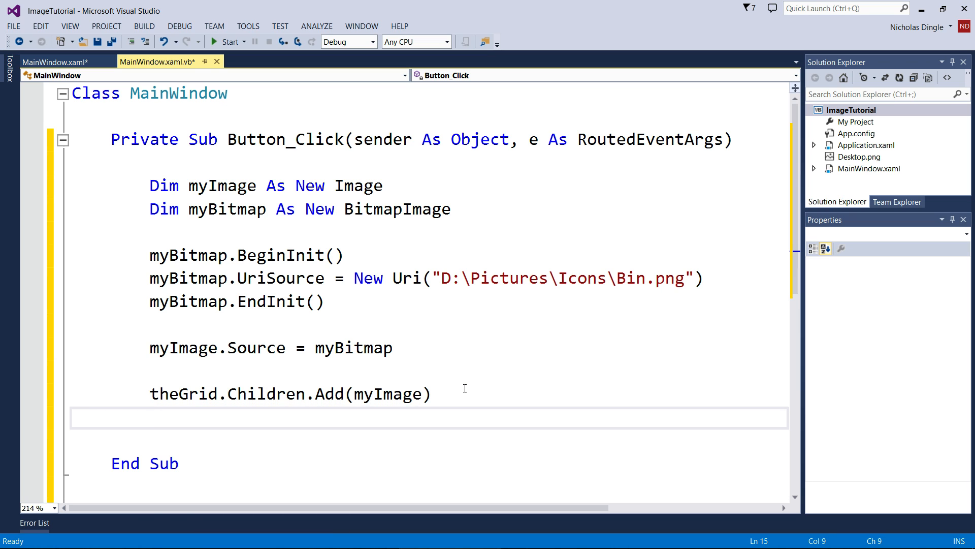
scroll("down", 3)
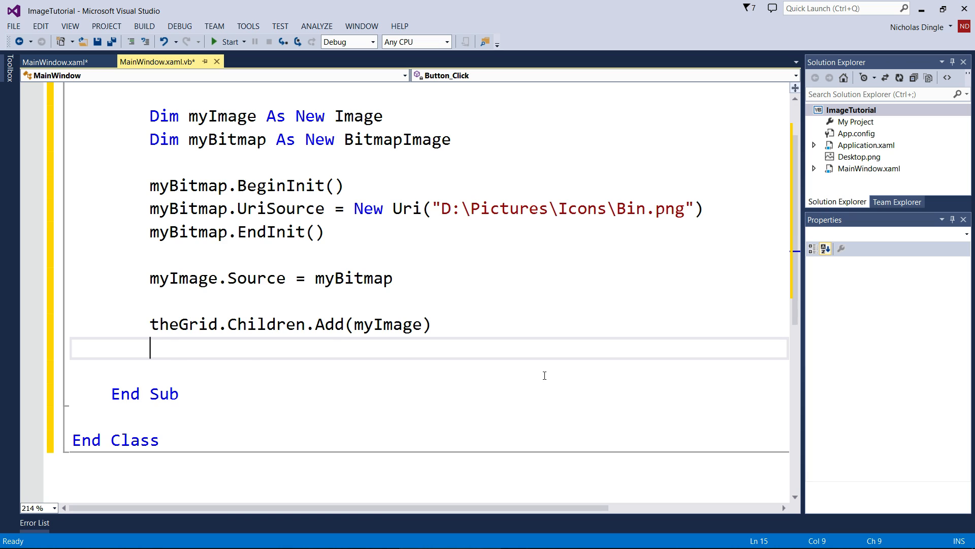
type("Grid.SetColumn(")
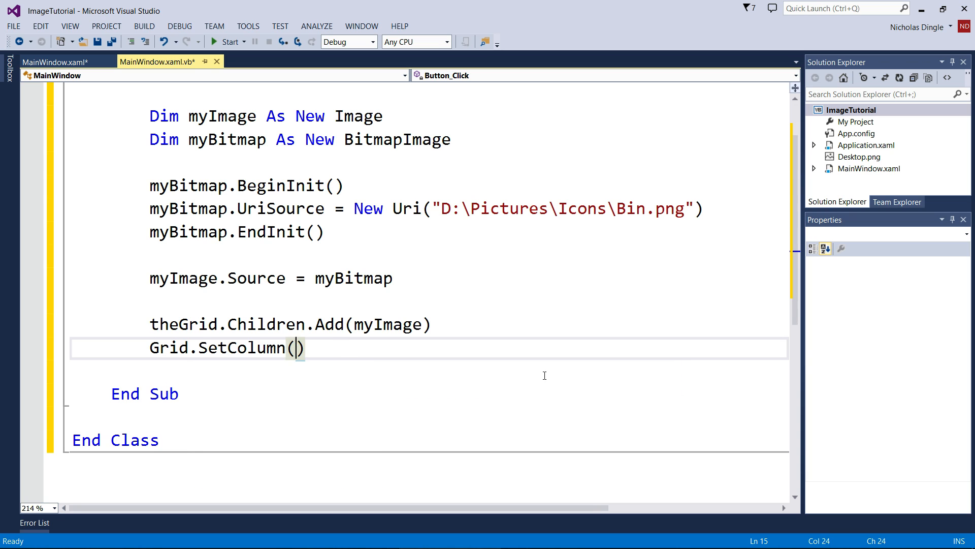
left_click(293, 347)
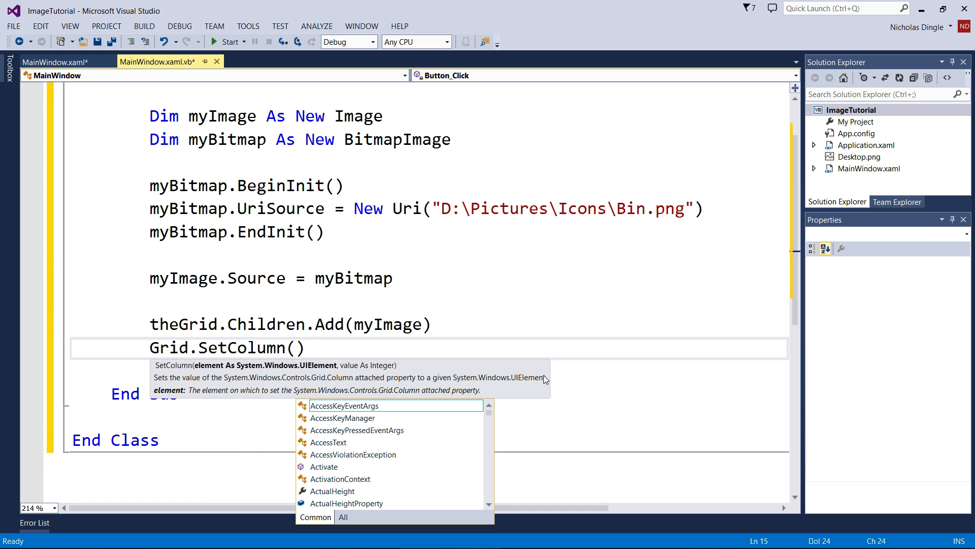
type("myimage")
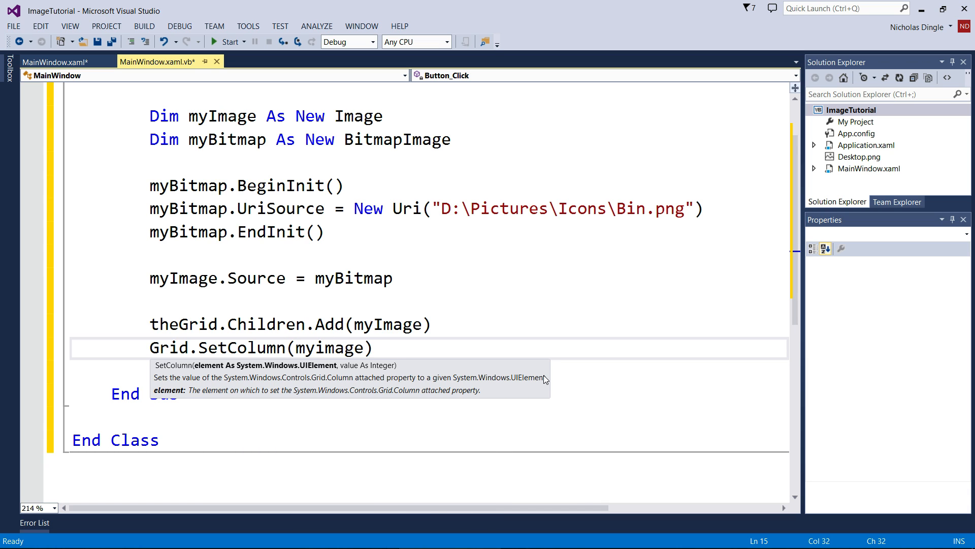
type(",1")
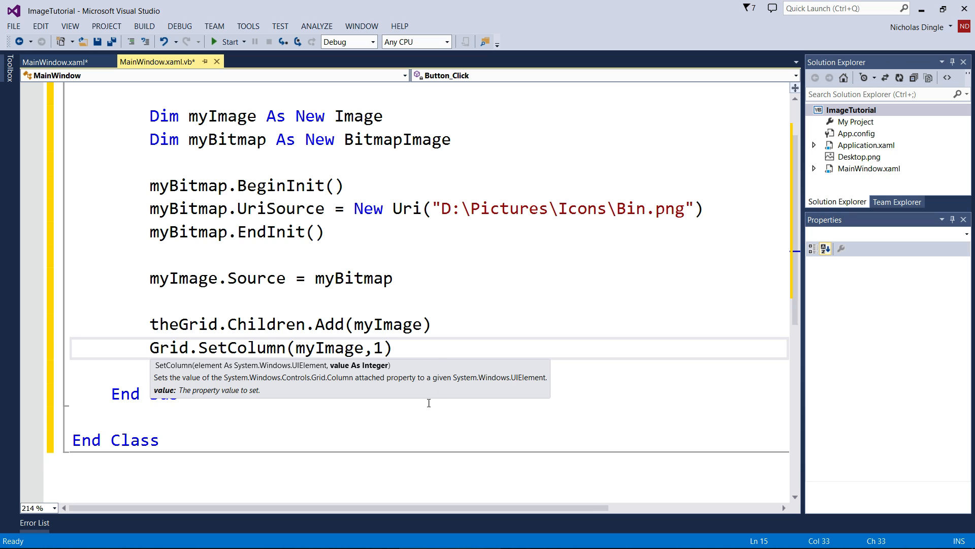
type("Grid.SetColumn(myImage, 1)")
type("Grid.SetRow(myImage, 1)")
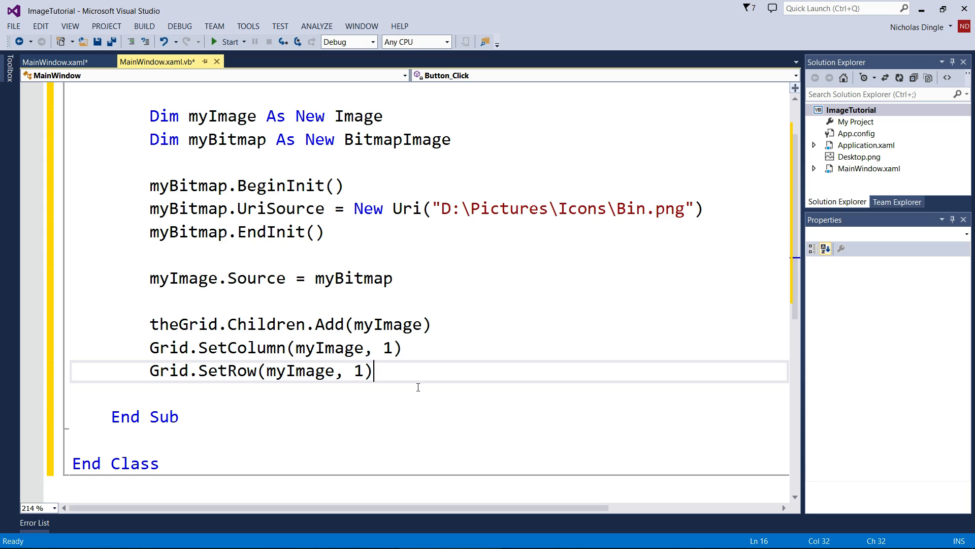
mouse_move(373, 347)
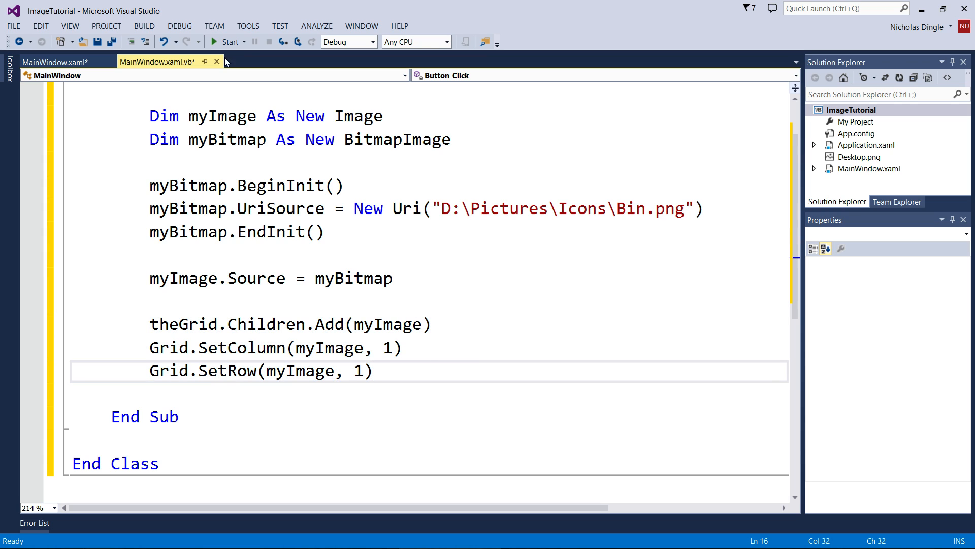
- Run ImageTutorial, add the Bin icon to the bottom-right cell, then close the app
left_click(228, 41)
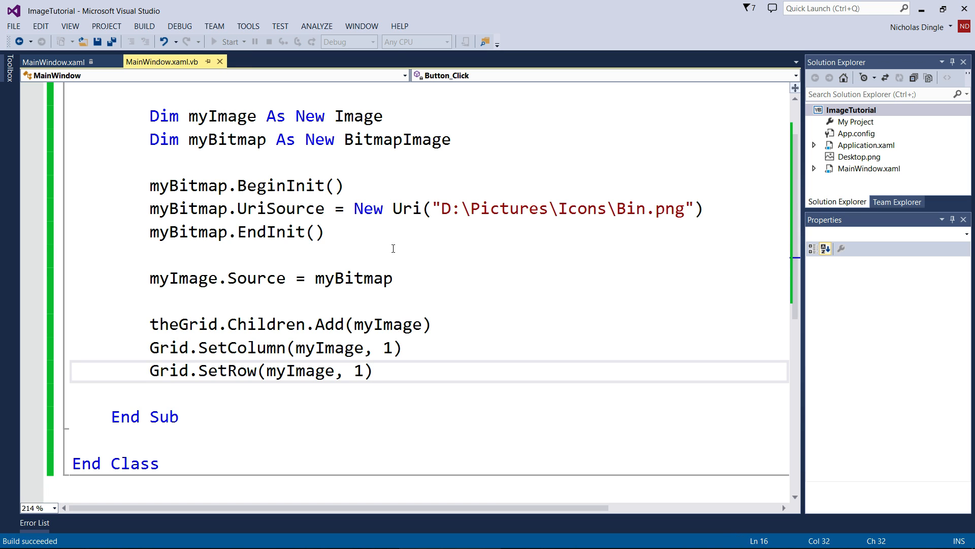
left_click(227, 42)
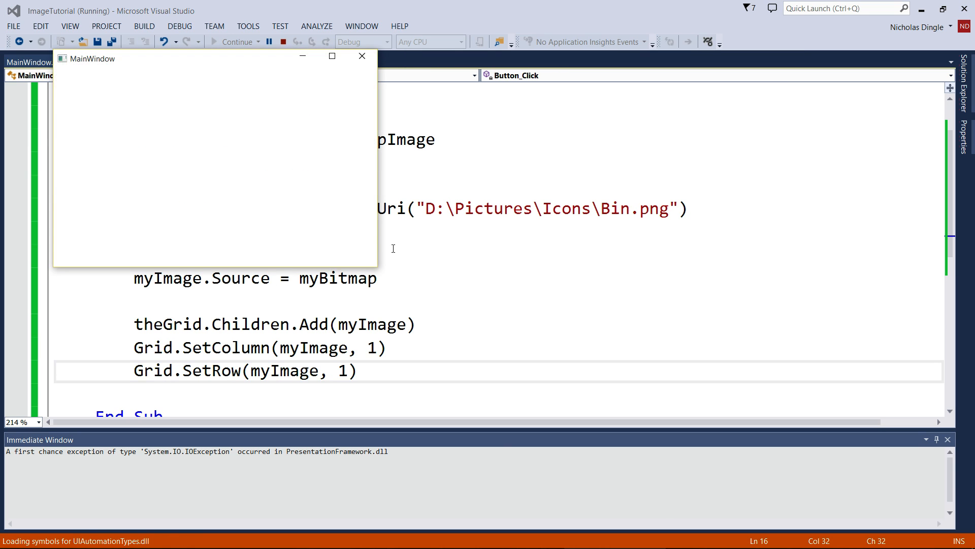
left_click(133, 186)
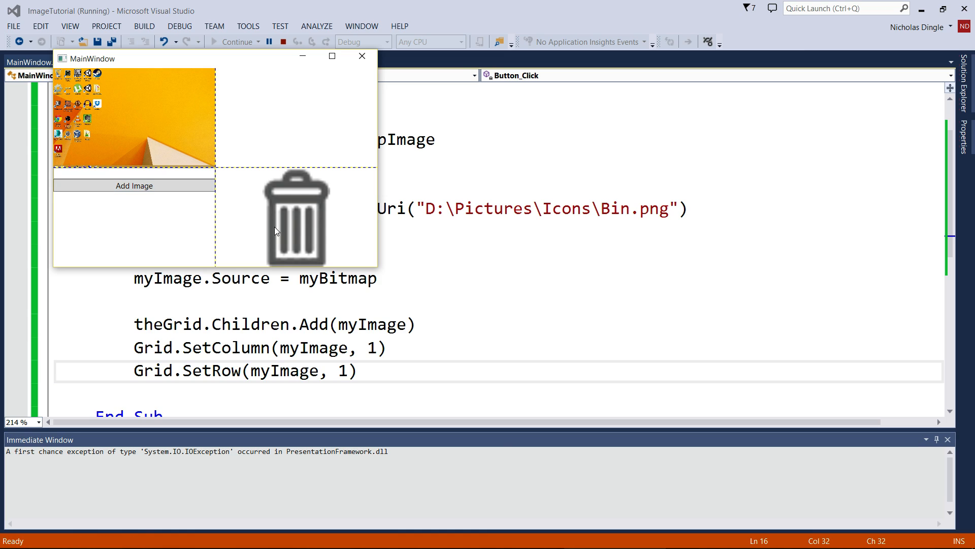
mouse_move(261, 132)
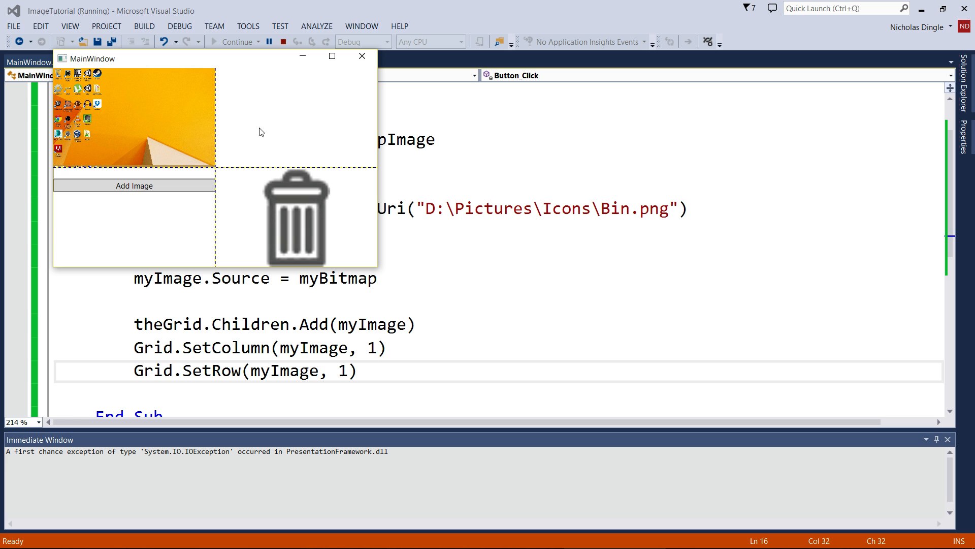
left_click(361, 56)
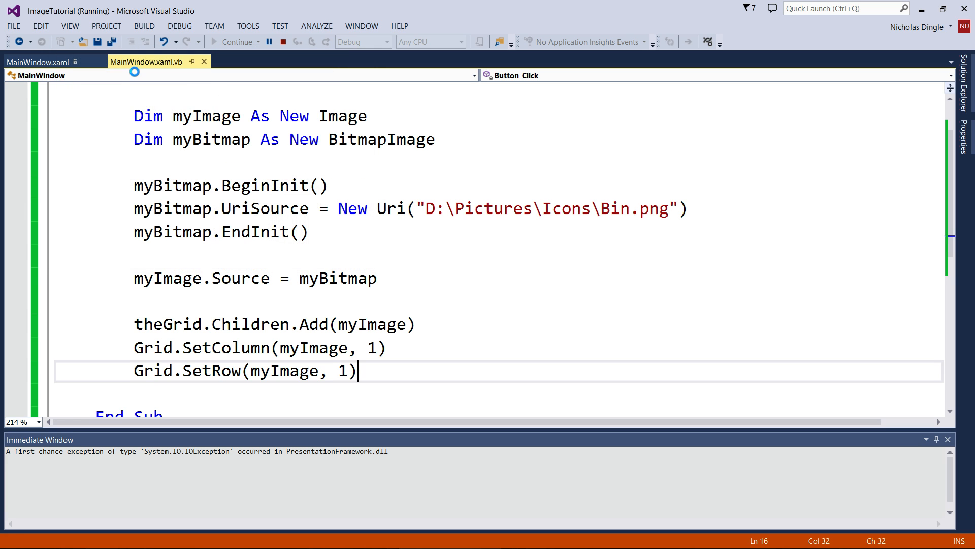
left_click(268, 42)
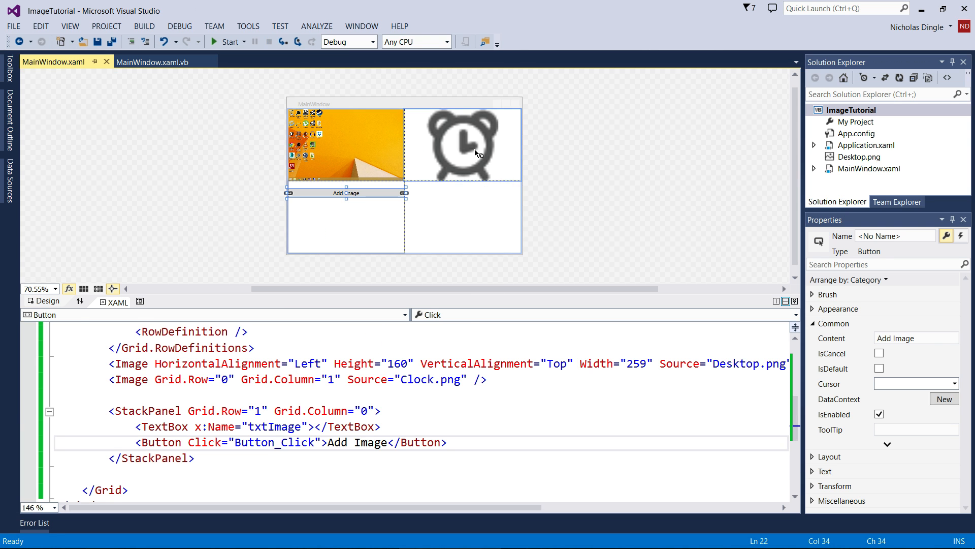
- Inspect ImageTutorial's bin\Debug folder and the Clock.png markup, then reopen MainWindow.xaml.vb
left_click(462, 145)
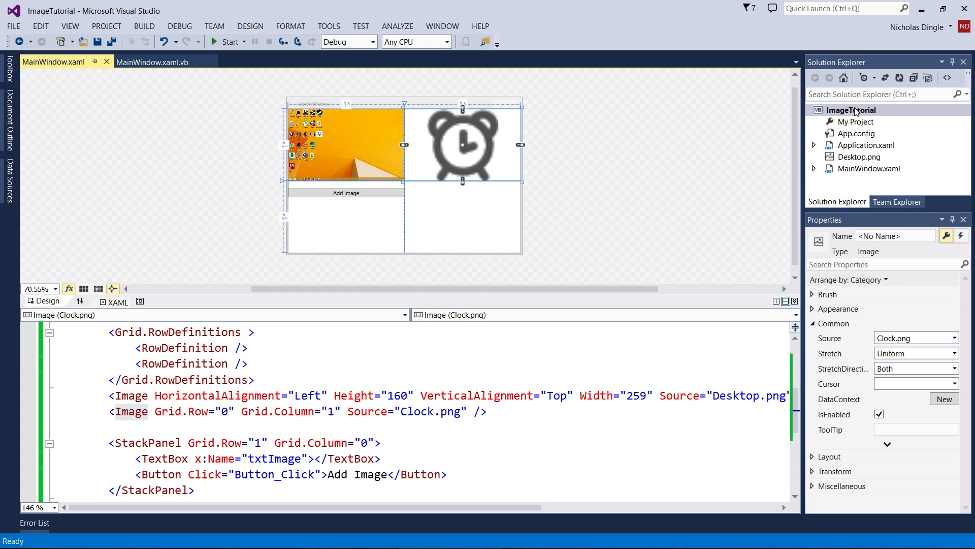
left_click(847, 109)
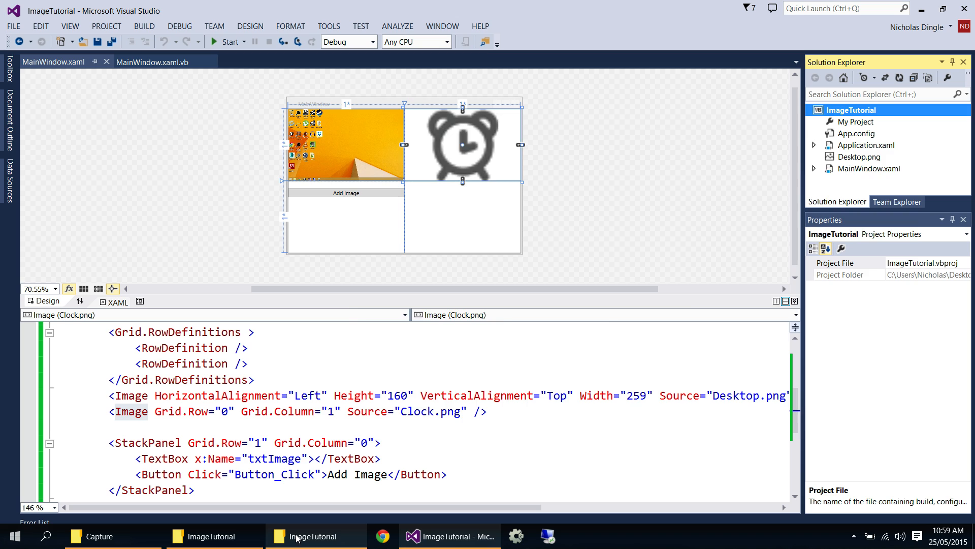
left_click(321, 535)
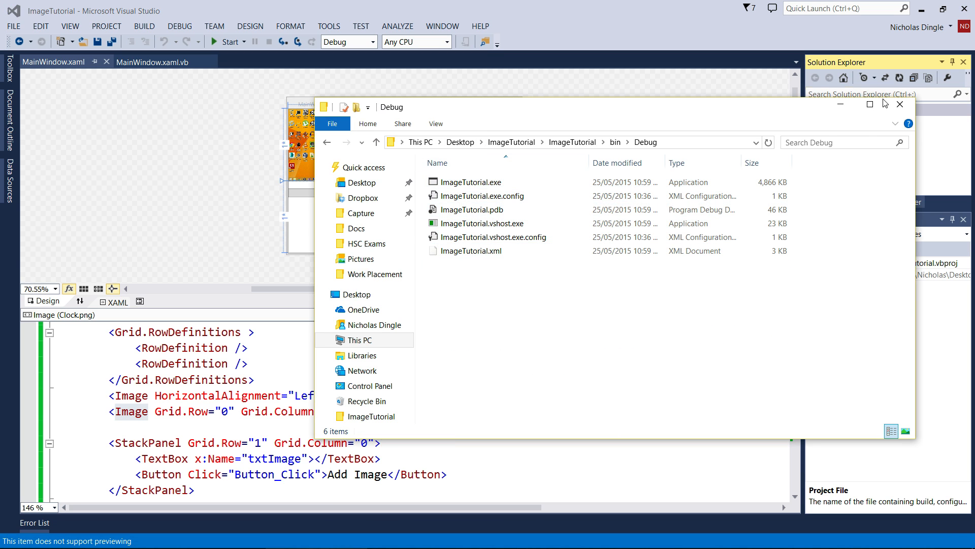
left_click(900, 103)
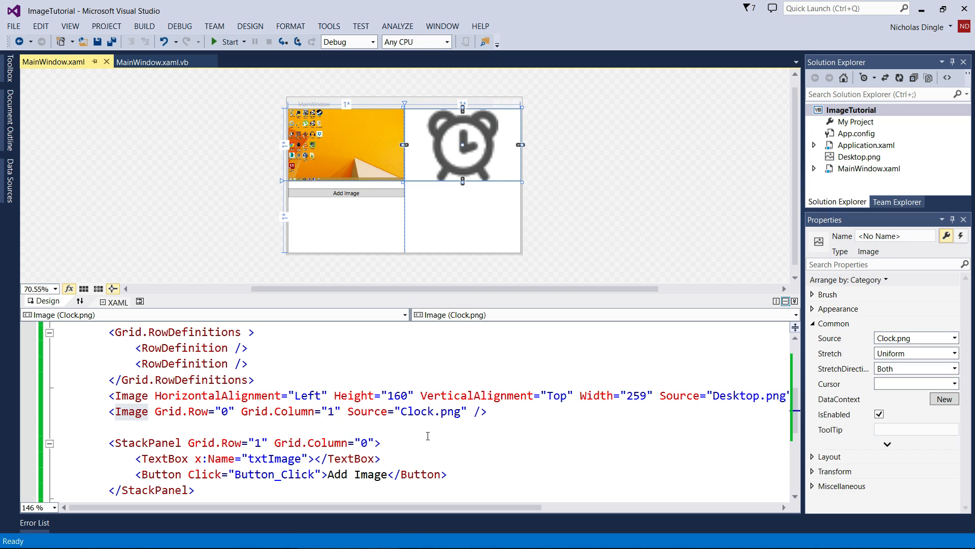
double_click(416, 411)
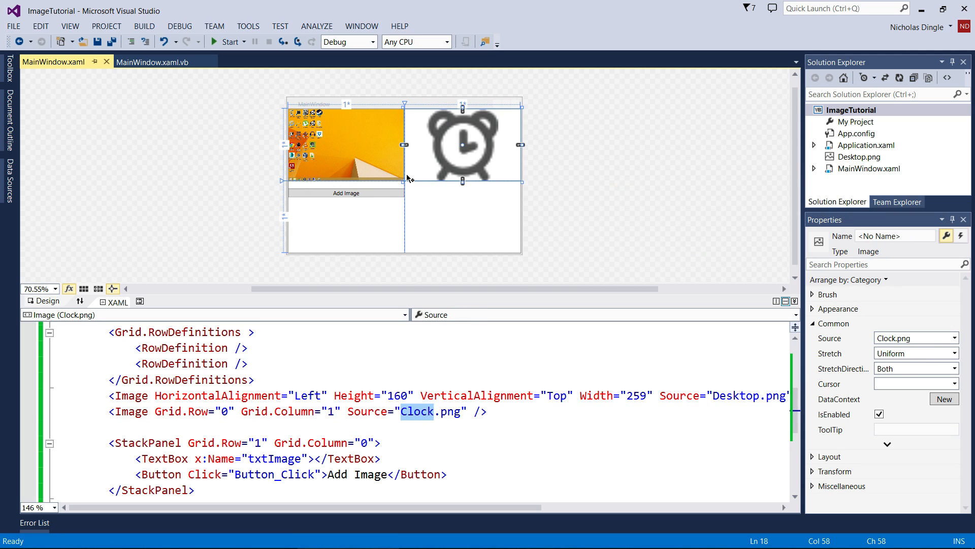
left_click(153, 62)
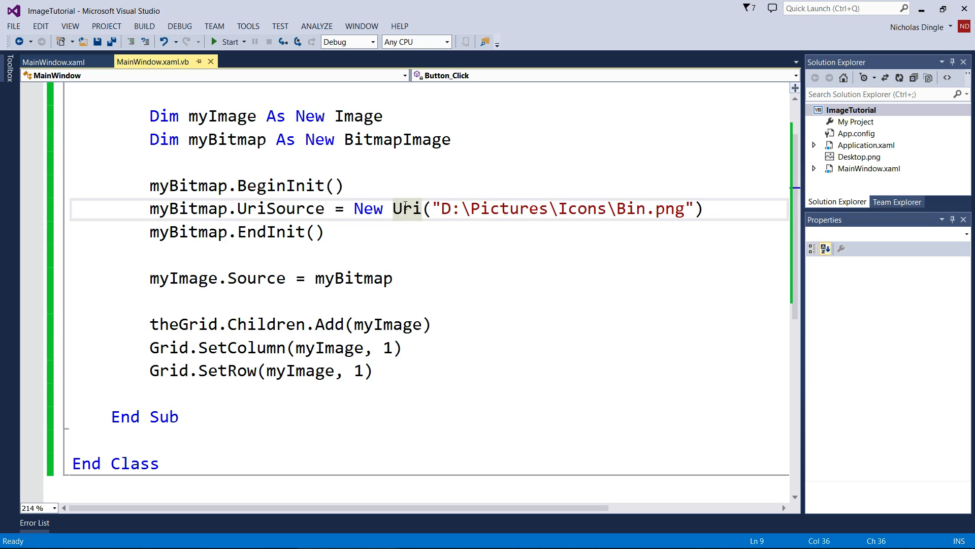
- Select the Uri path argument and start typing txt in its place
double_click(405, 208)
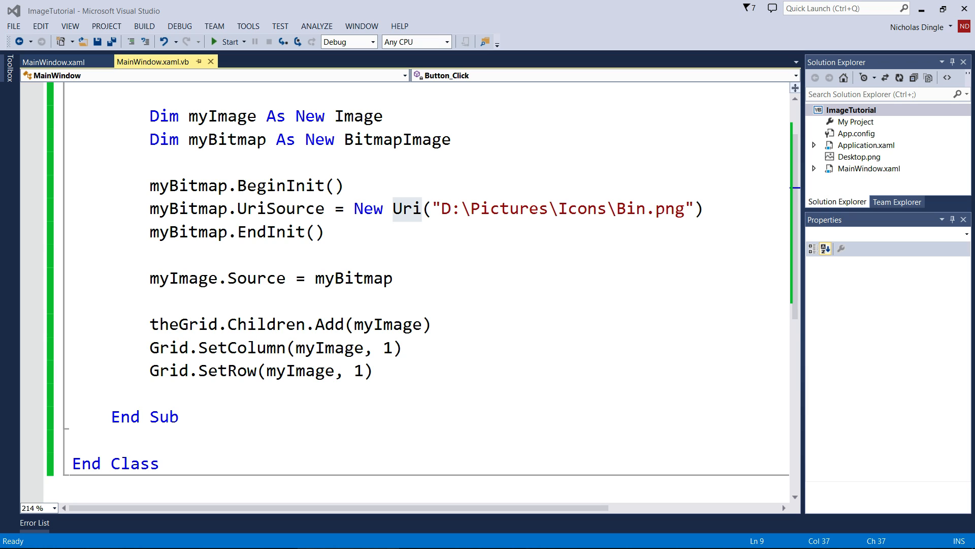
double_click(405, 208)
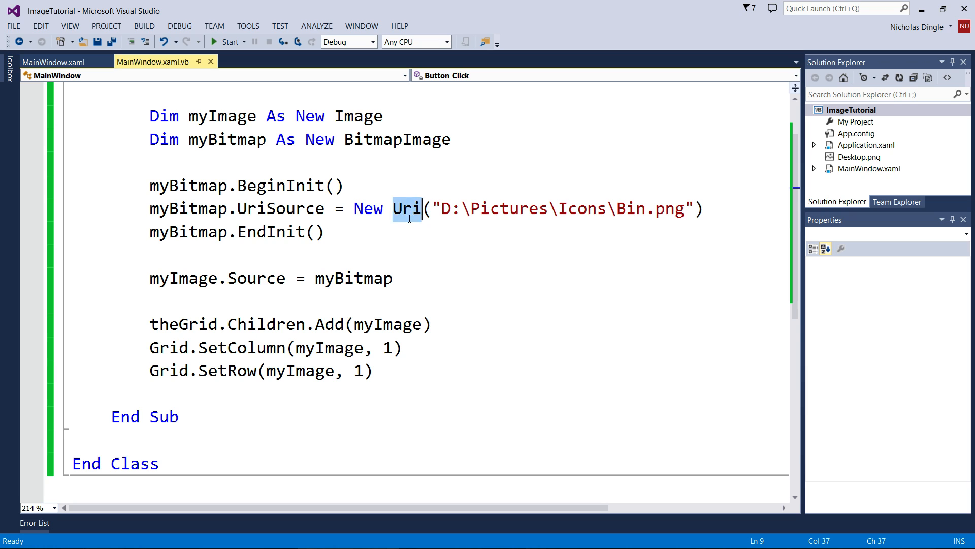
mouse_move(494, 346)
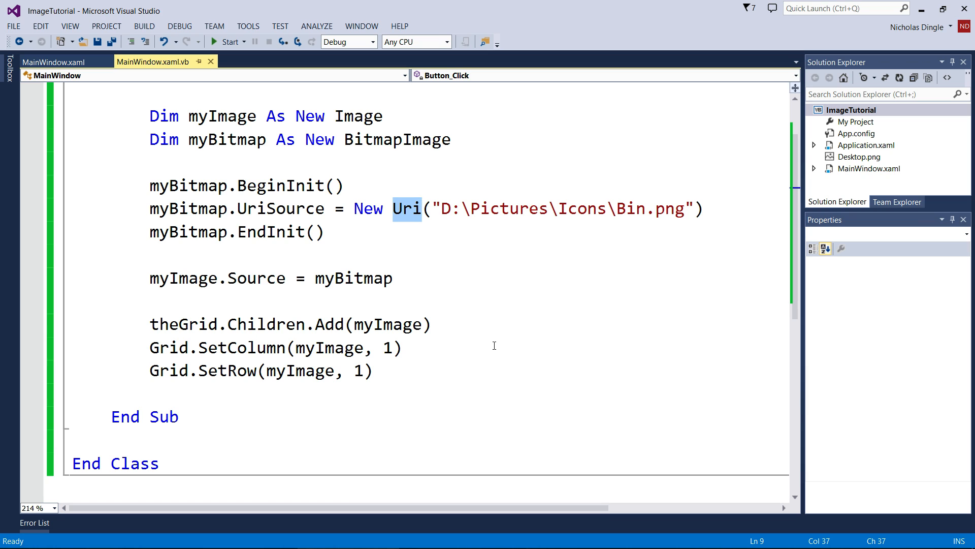
left_click(438, 278)
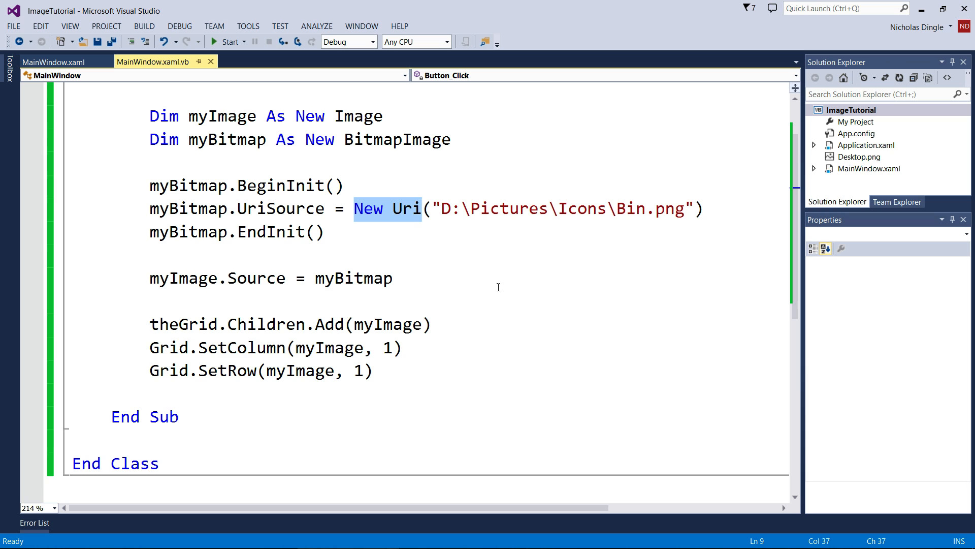
left_click(355, 209)
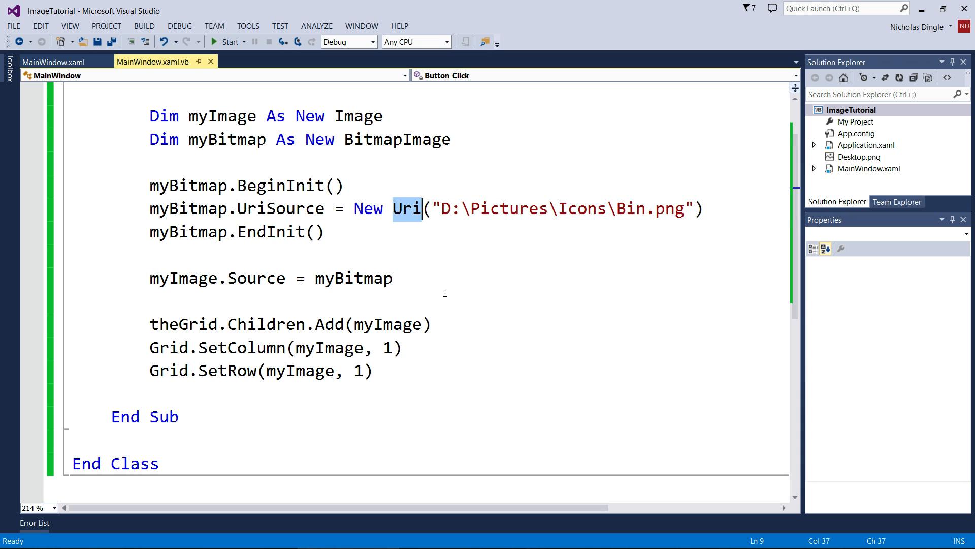
mouse_move(465, 243)
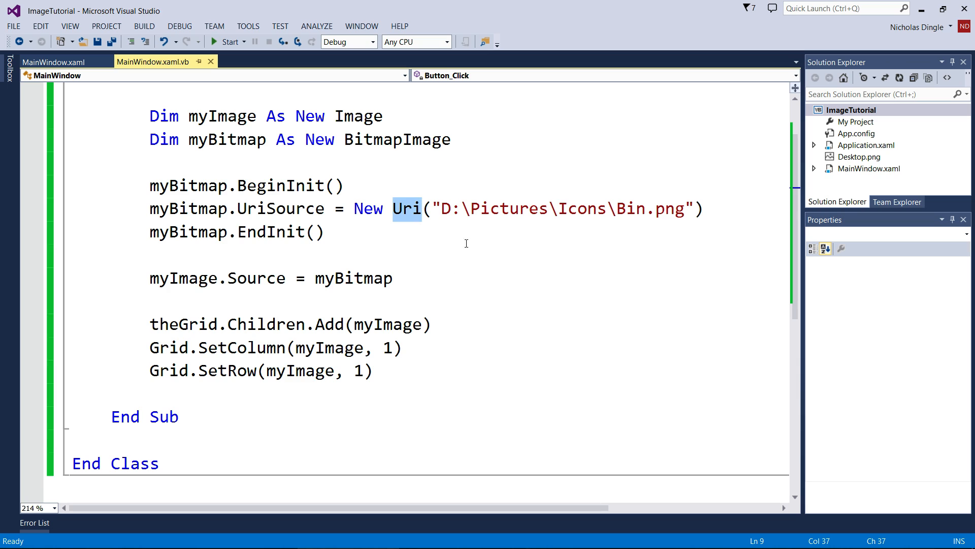
mouse_move(663, 211)
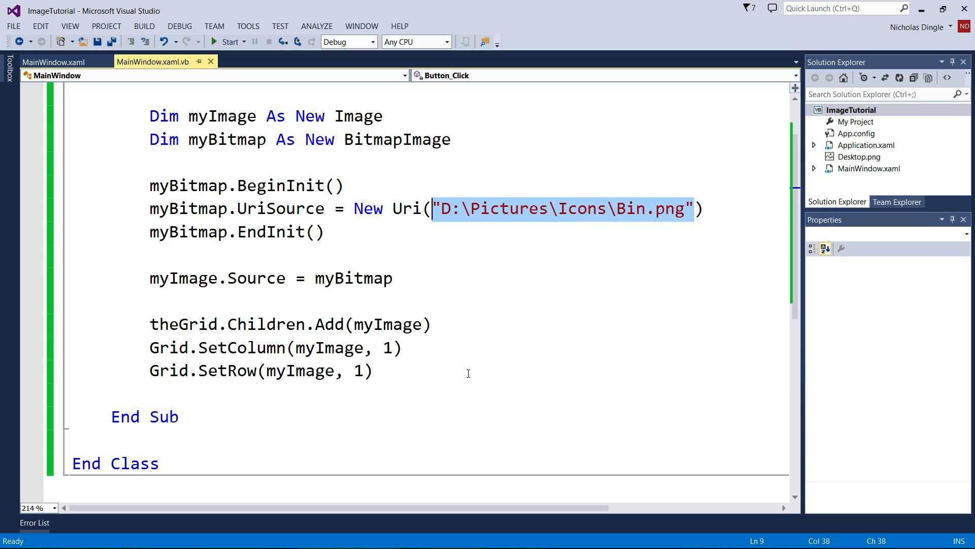
type("txtImag")
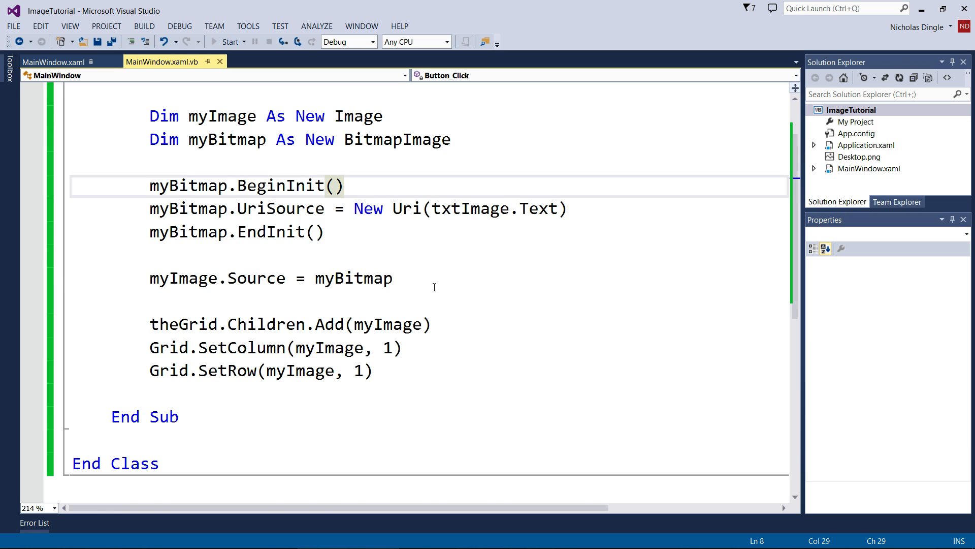
- Launch ImageTutorial with the Uri built from txtImage.Text
left_click(228, 42)
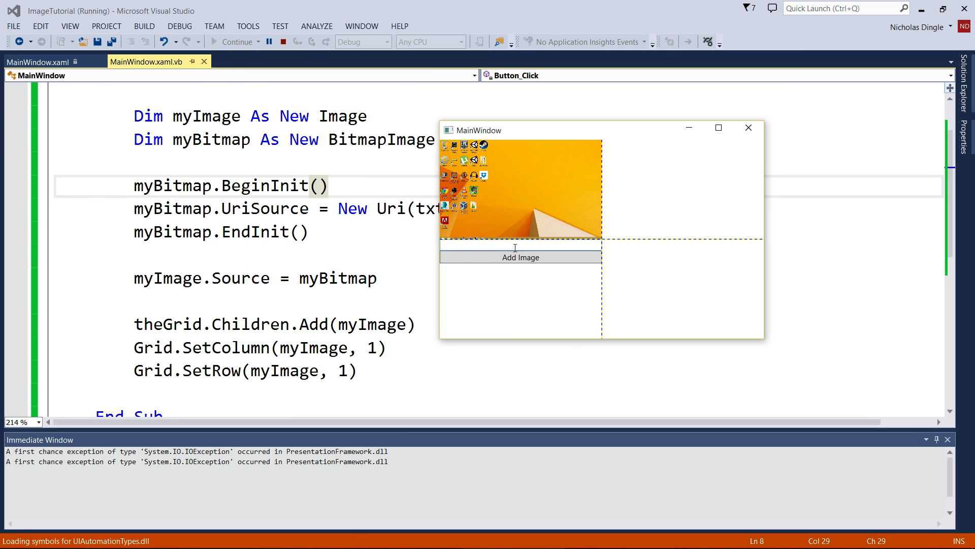
- Load D:\Pictures\Clock.png into the grid from the text box
type("D:\\Pictures\\Icons")
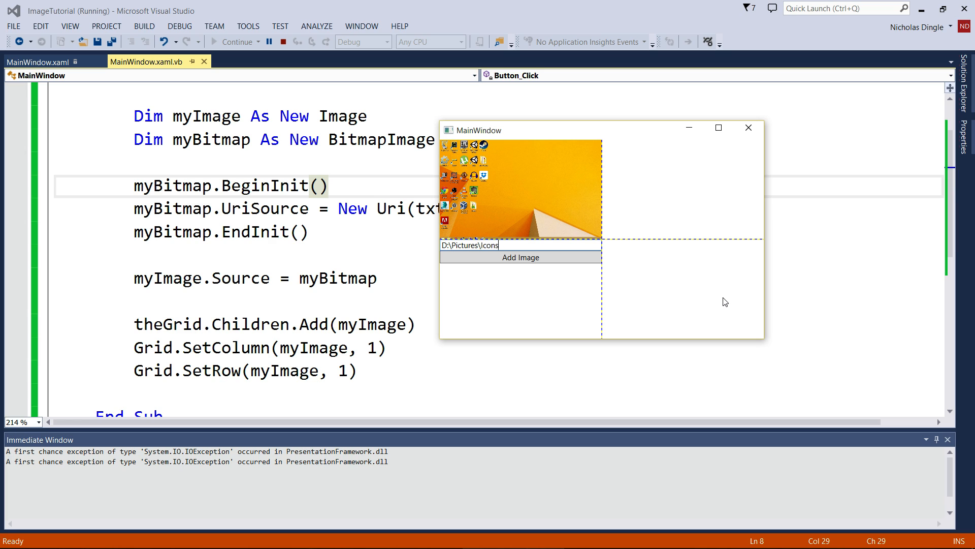
type("\\Clock.png")
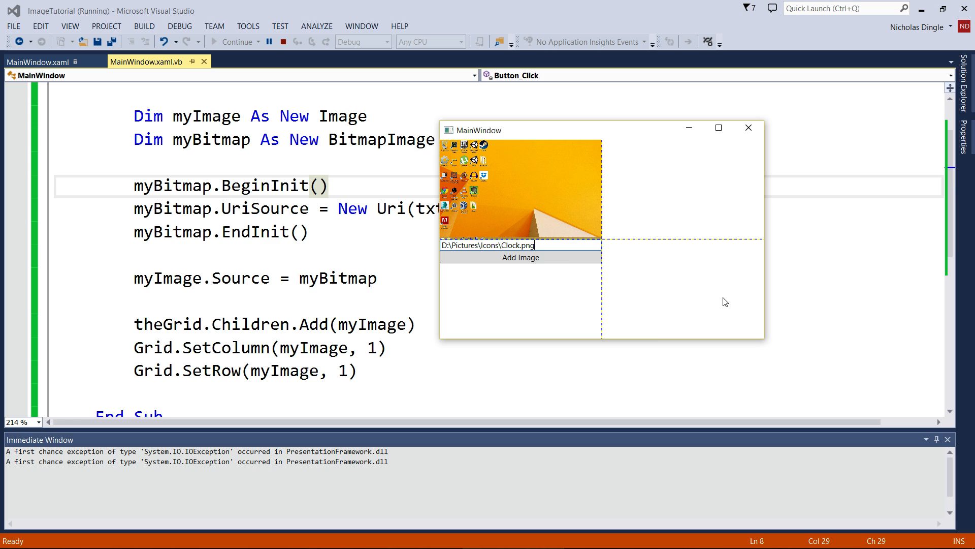
left_click(521, 257)
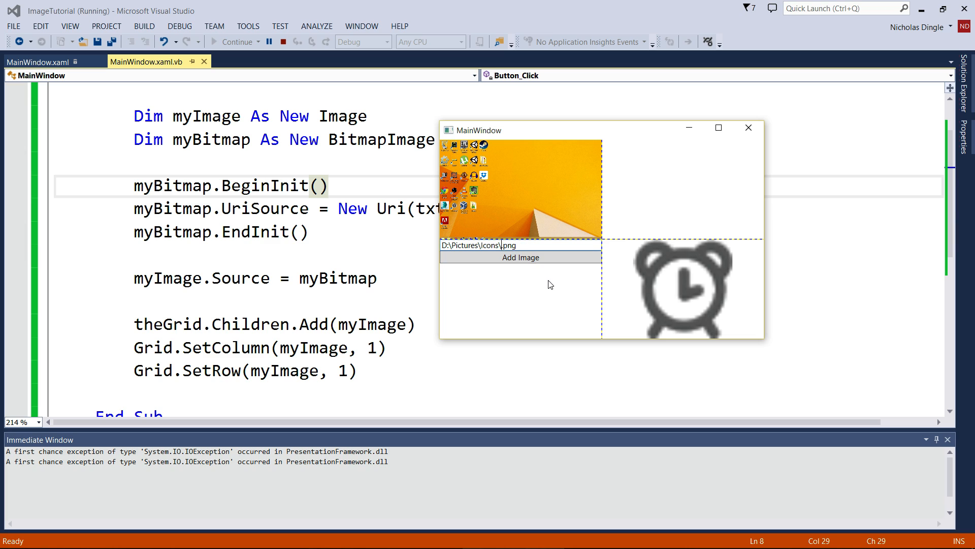
- Load Desktop.png, then misspelled D:\Pictures\Deskop.png, triggering FileNotFoundException at EndInit
left_click(520, 257)
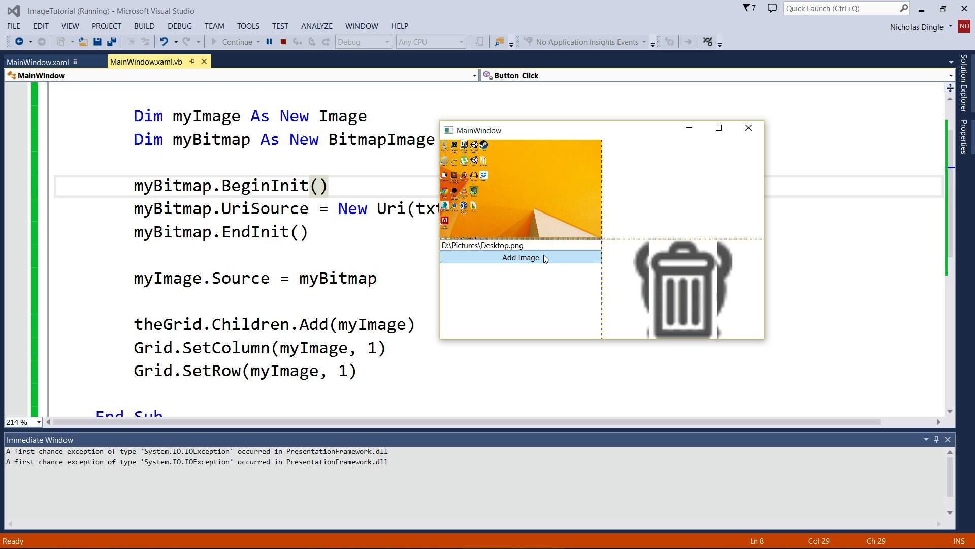
left_click(521, 257)
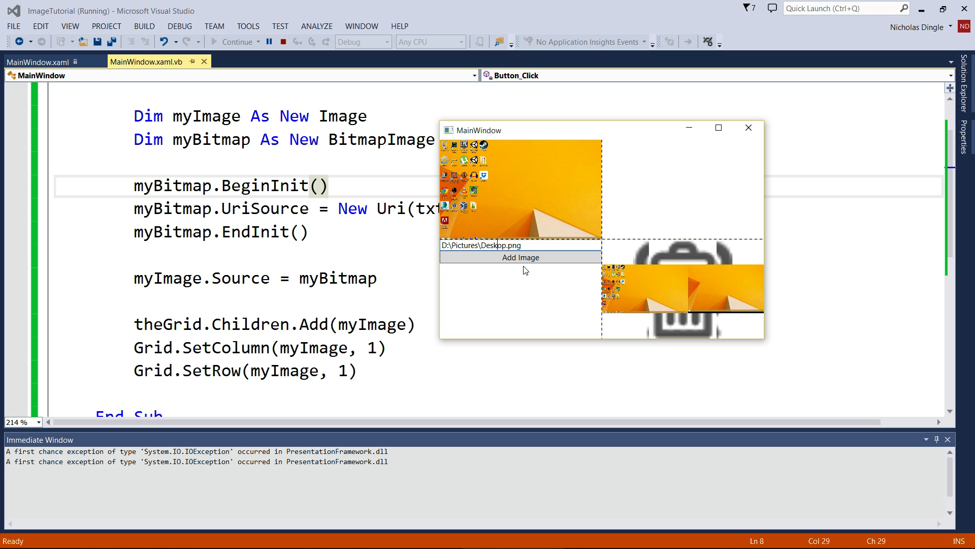
left_click(520, 257)
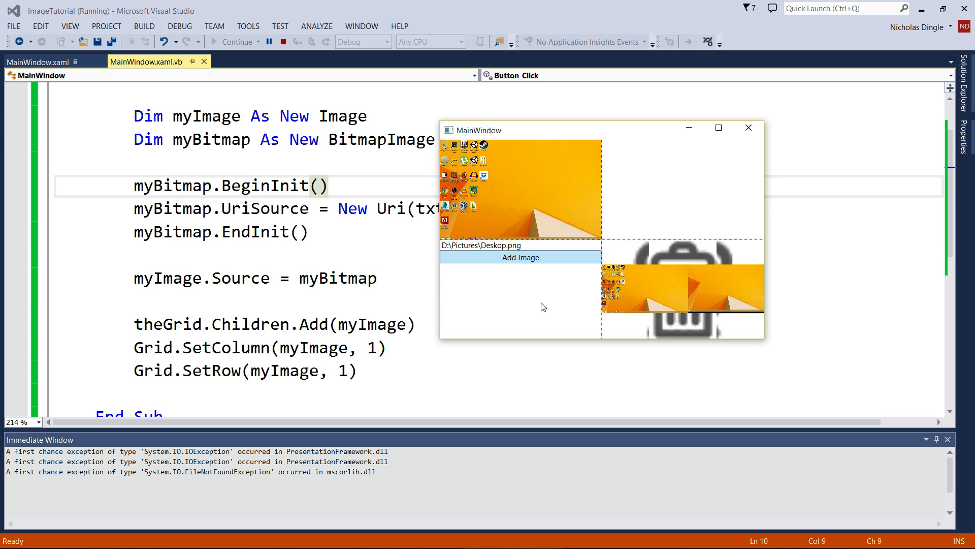
left_click(520, 257)
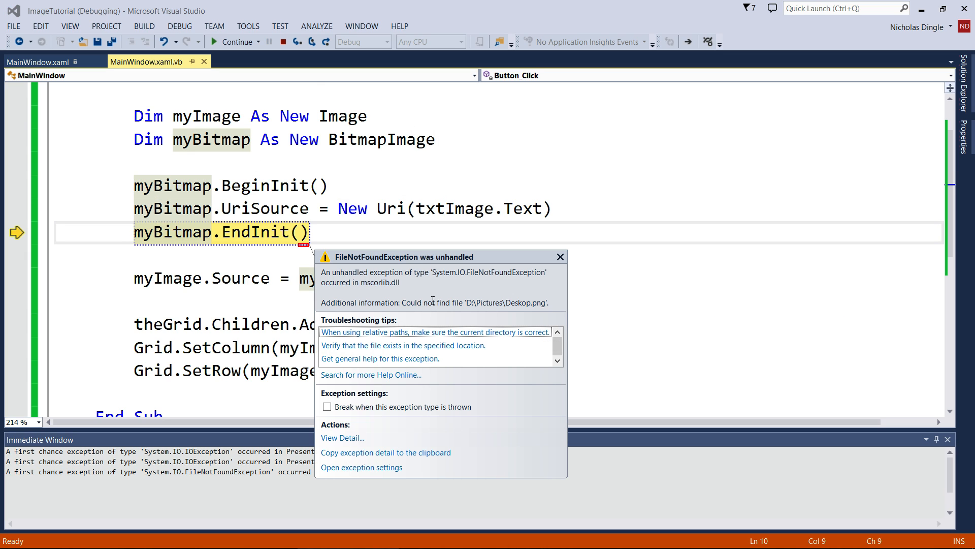
- Dismiss the FileNotFoundException helper and stop debugging
double_click(495, 303)
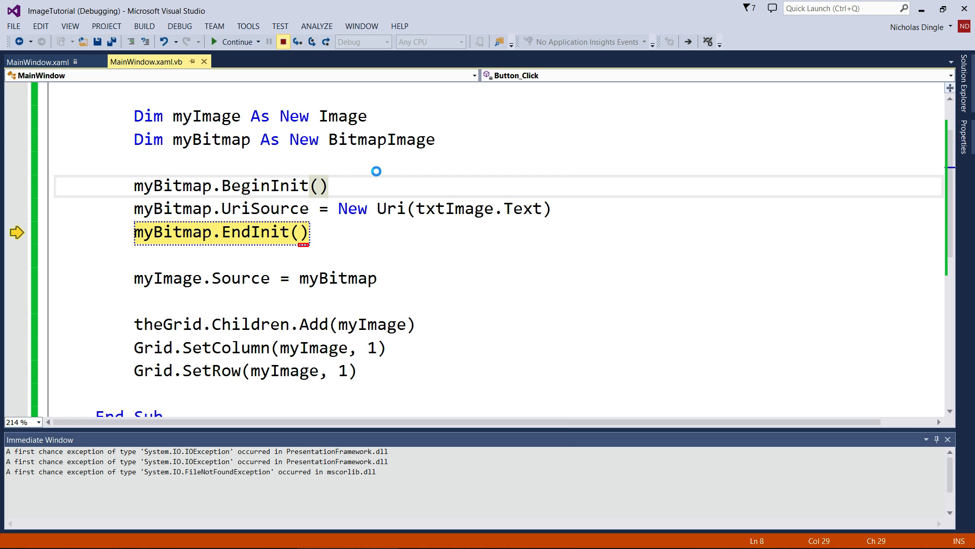
left_click(283, 42)
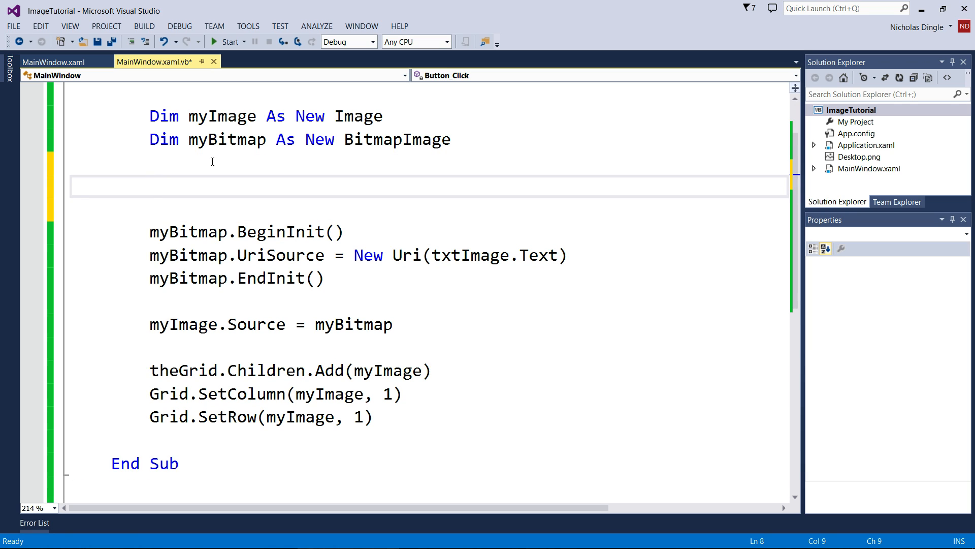
- Generate a Try...Catch ex As Exception block and move the BeginInit-through-Source lines under Try
type("try")
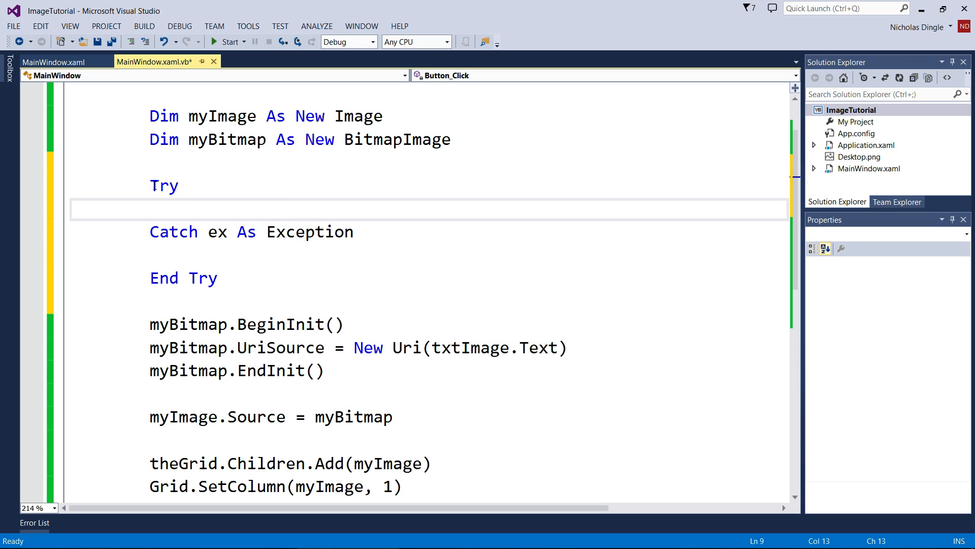
left_click(283, 277)
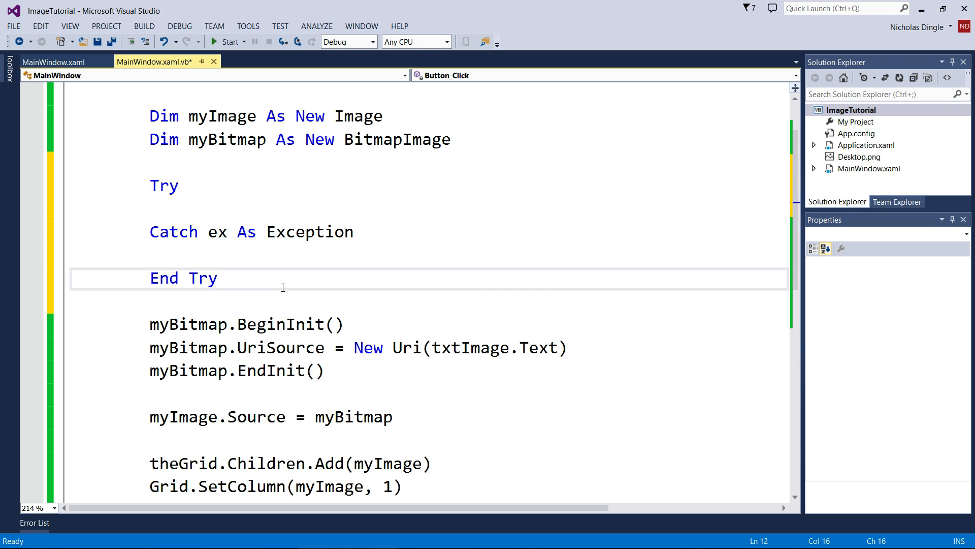
scroll("down", 3)
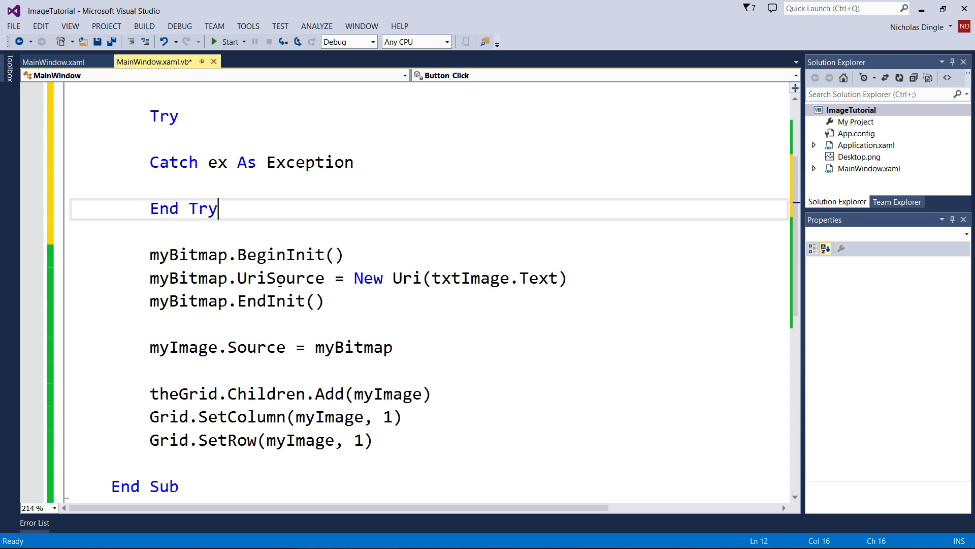
mouse_move(462, 366)
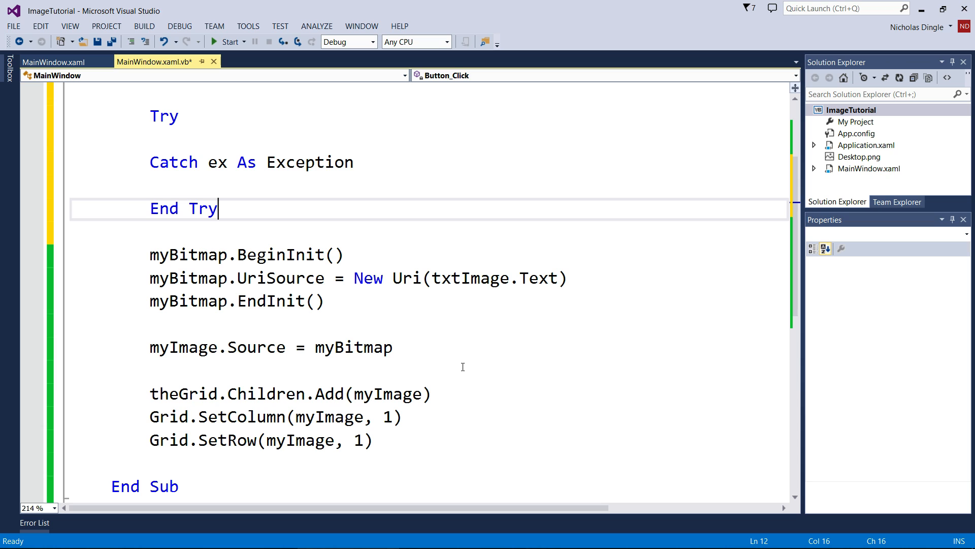
double_click(163, 116)
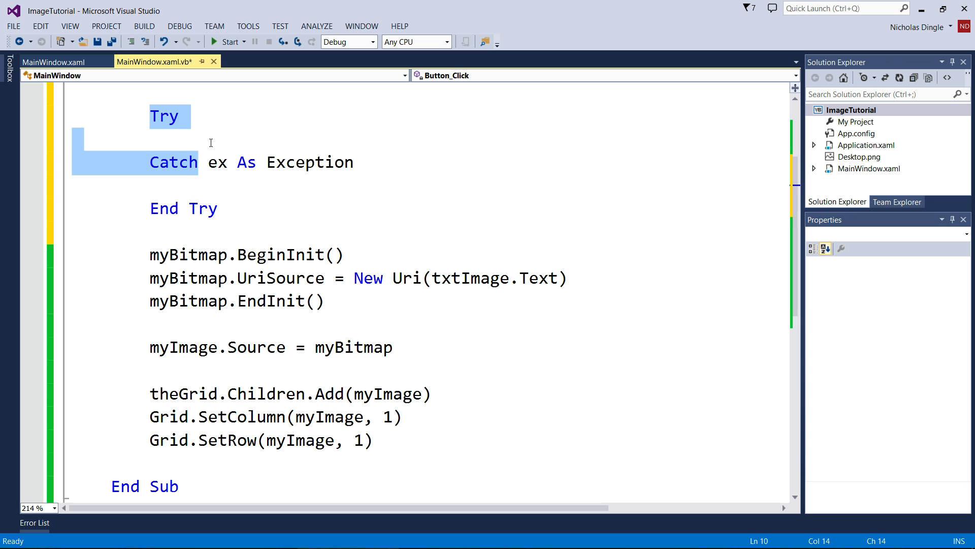
left_click(158, 255)
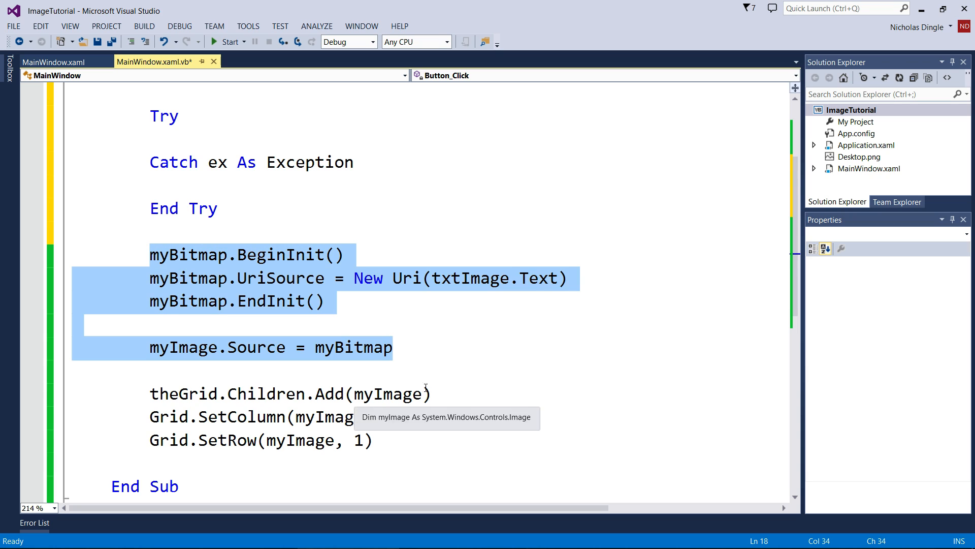
mouse_move(285, 334)
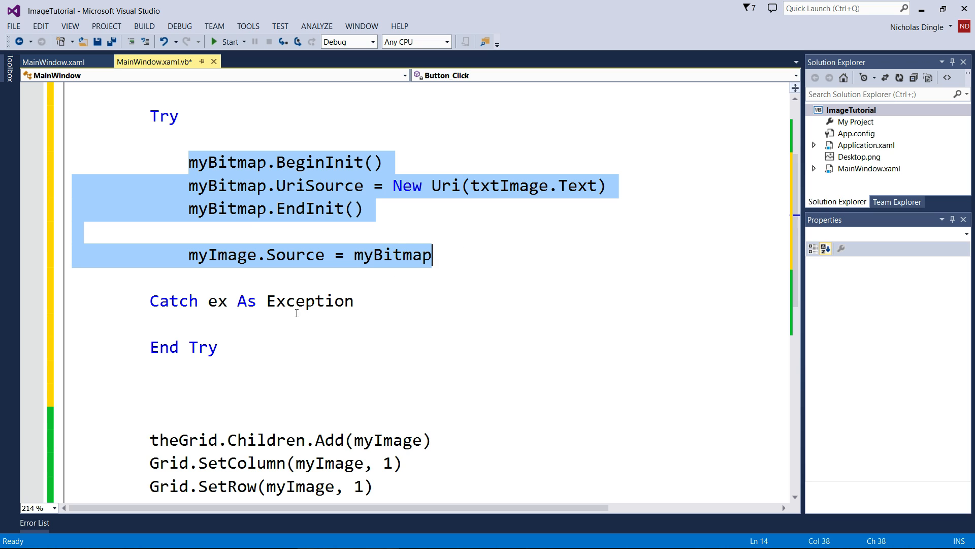
left_click(292, 324)
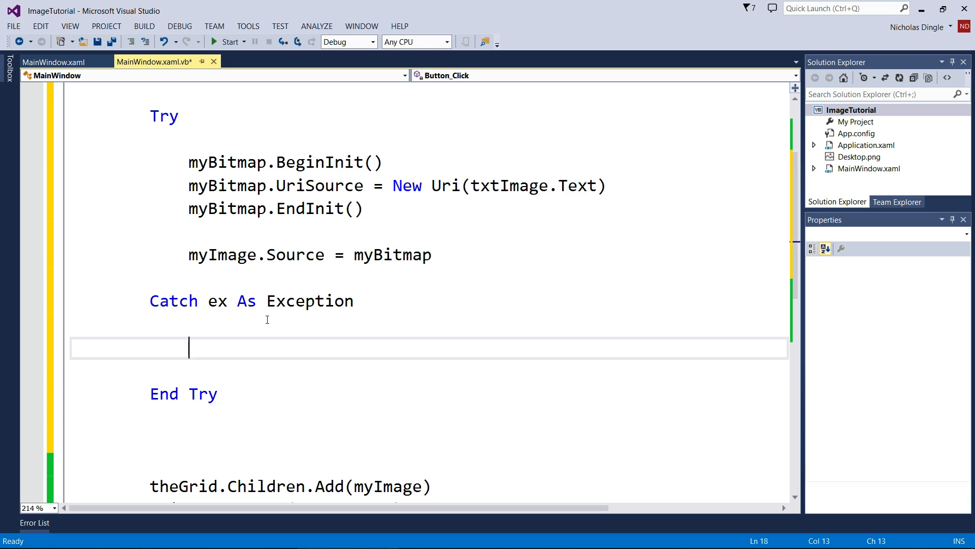
- Make the Catch block call MessageBox.Show(ex.Message)
type("MessageBox.Show")
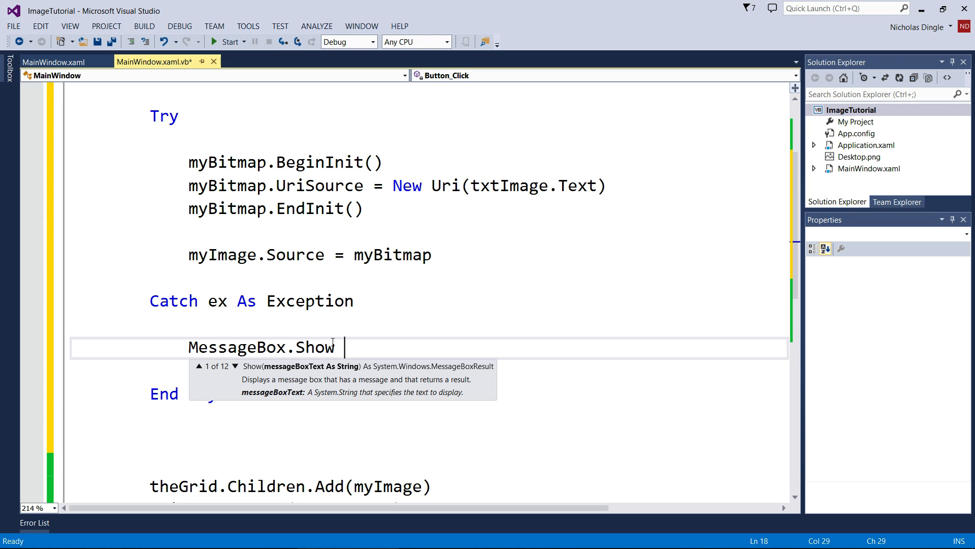
mouse_move(369, 338)
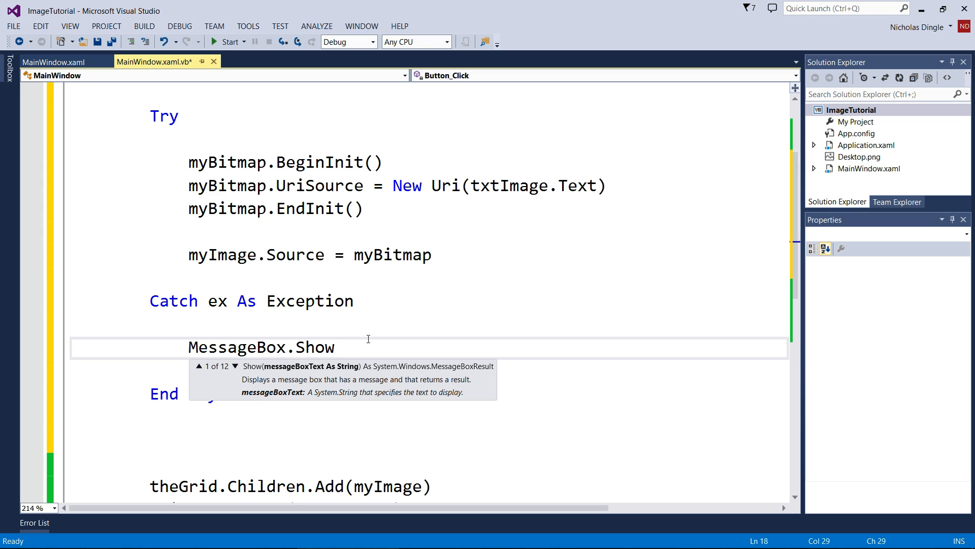
mouse_move(429, 338)
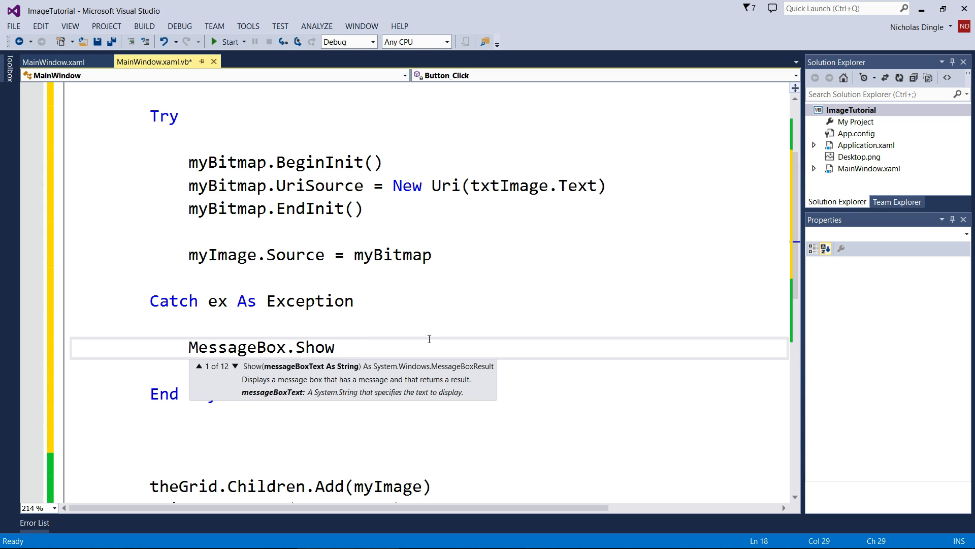
type("ex")
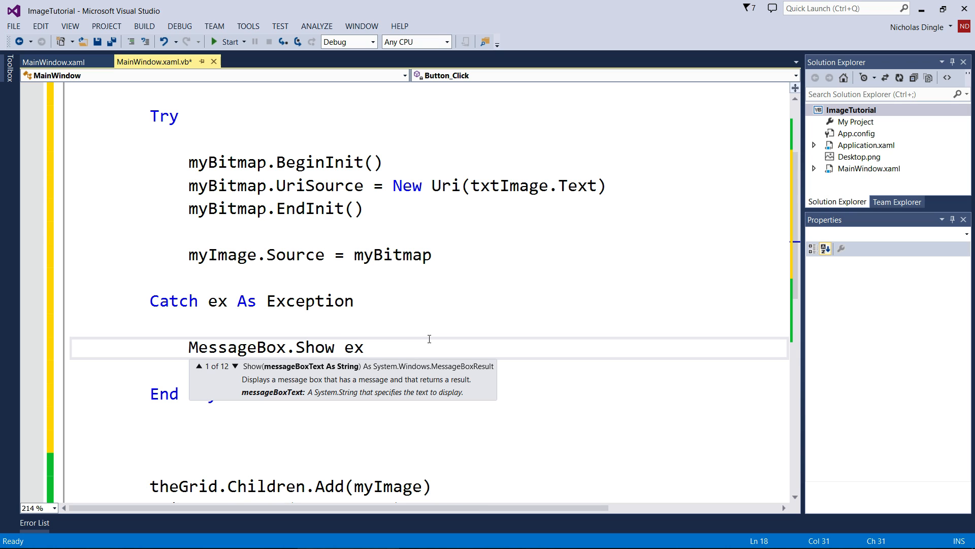
type("(ex.Message)")
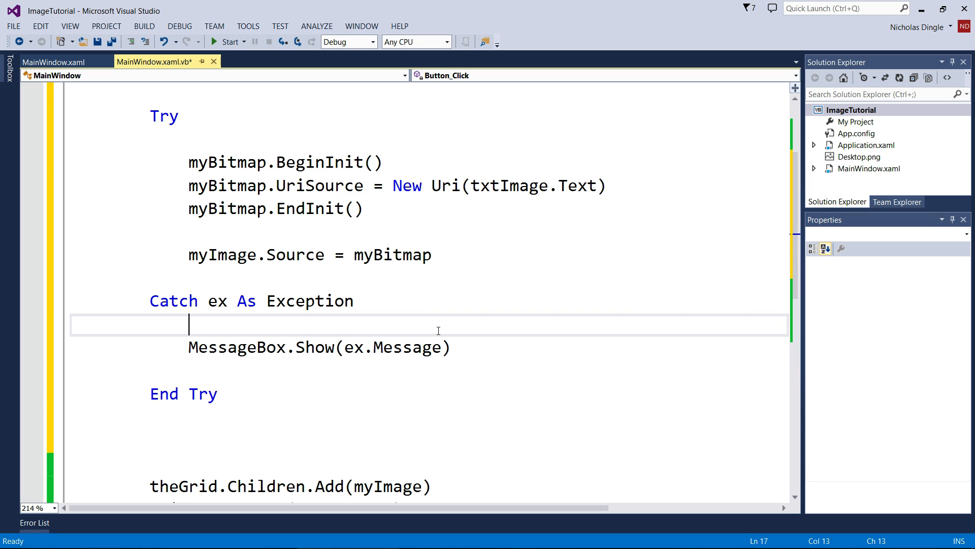
- Run the app again to test the error handling
scroll("up", 3)
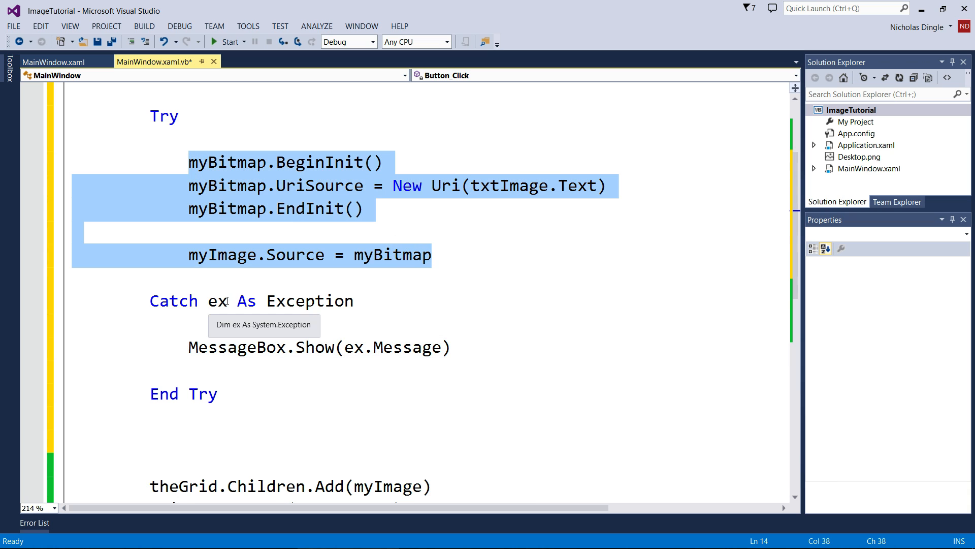
left_click(176, 416)
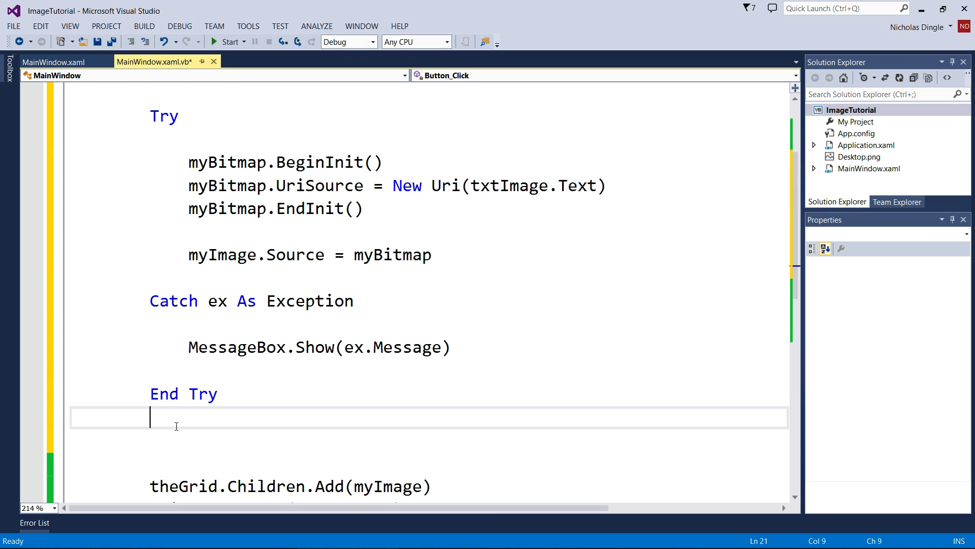
scroll("down", 3)
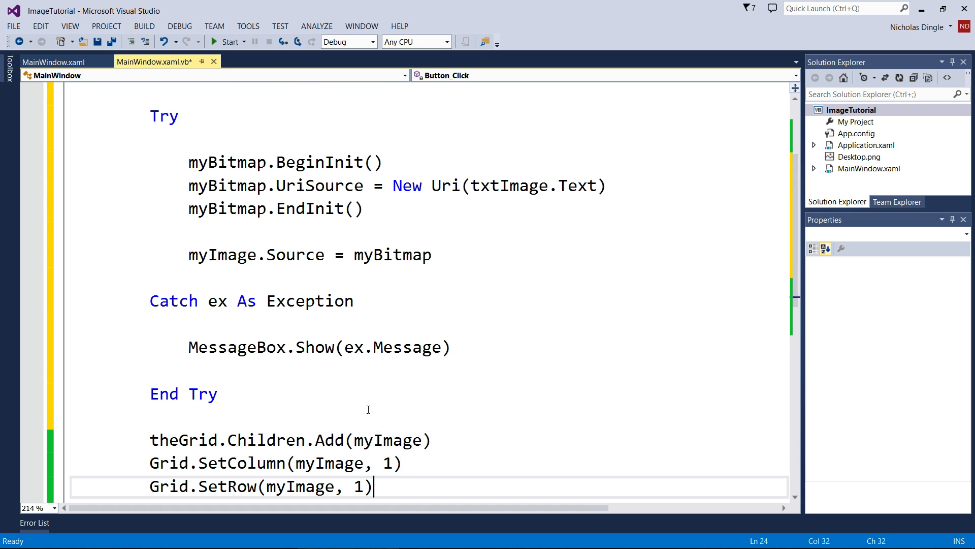
left_click(252, 279)
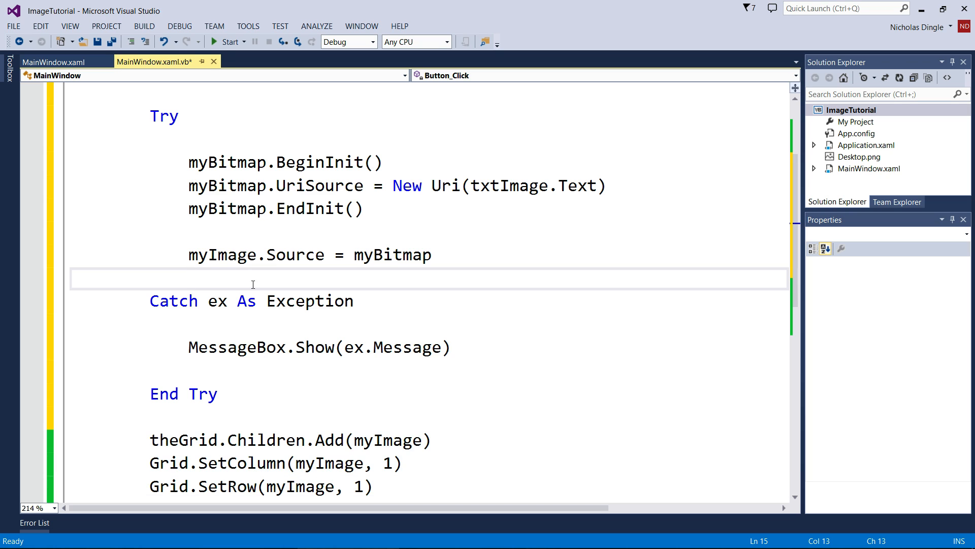
left_click(228, 42)
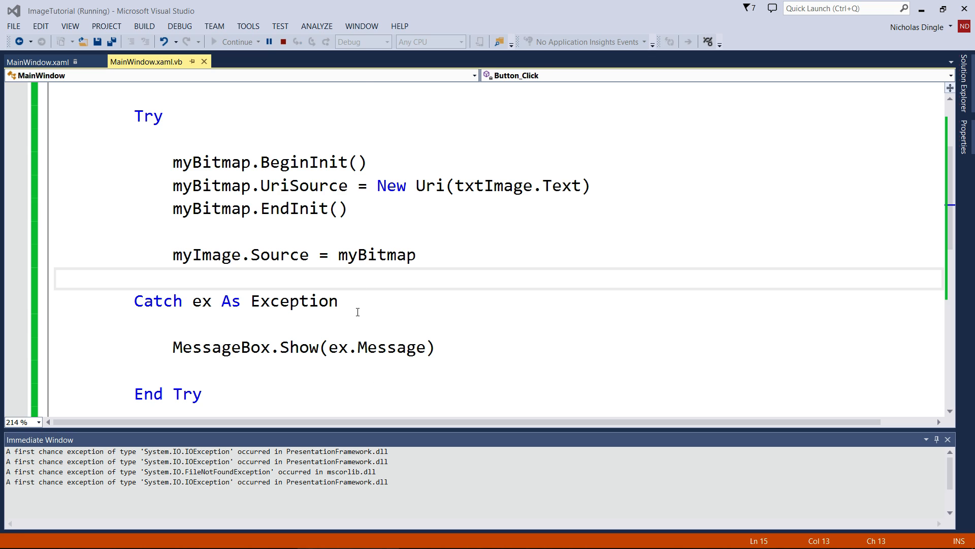
- Add D:\Pictures\Desktop.png to the grid, then confirm the misspelled .pn path shows 'Could not find file'
left_click(364, 245)
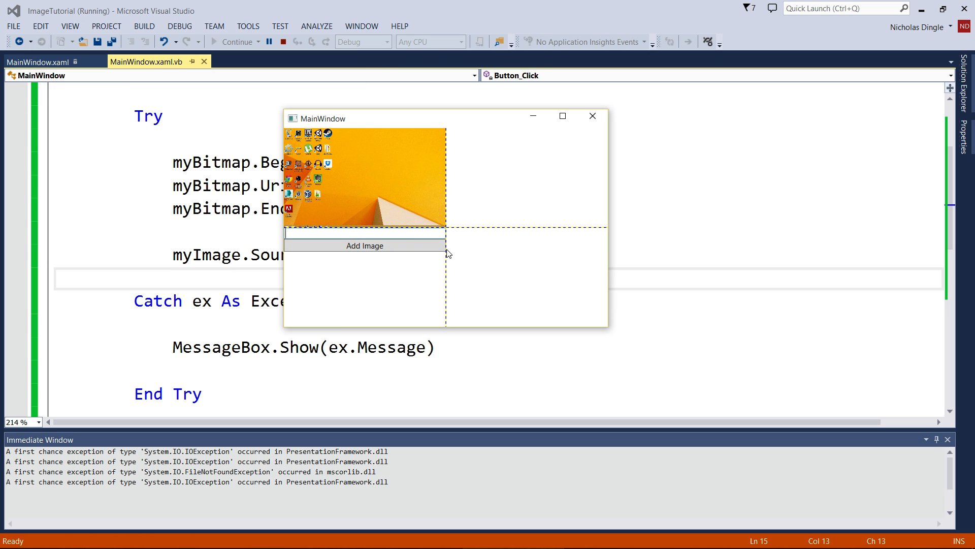
type("D:\\Pictures\\Deskto")
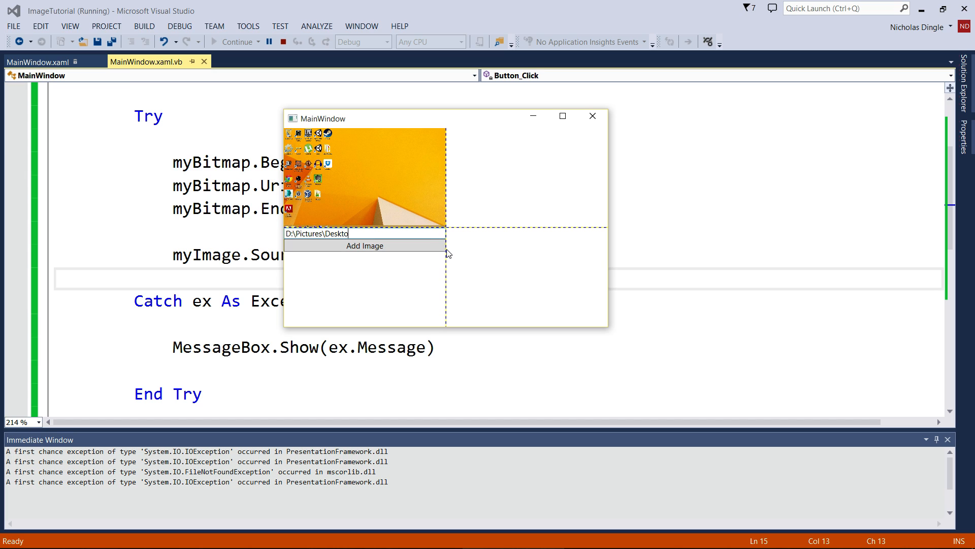
left_click(364, 245)
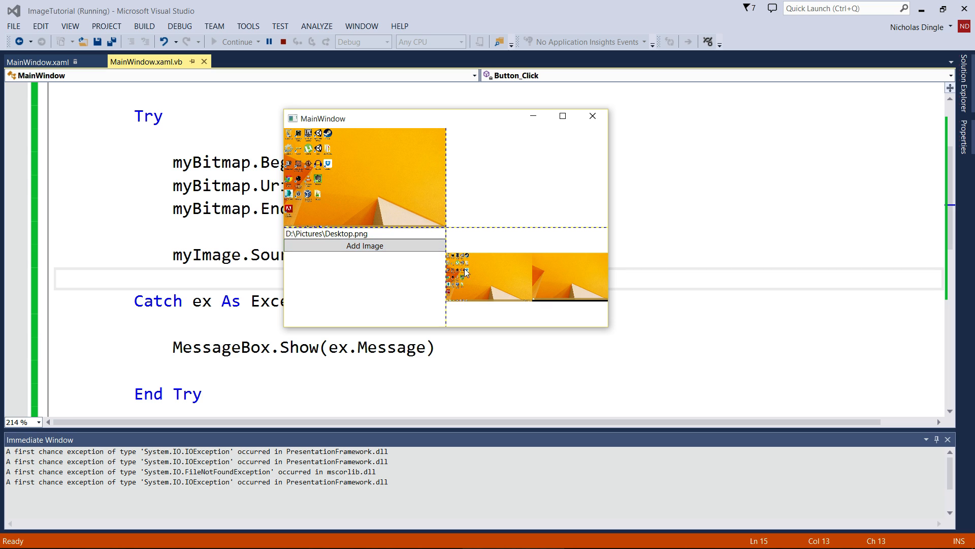
left_click(364, 244)
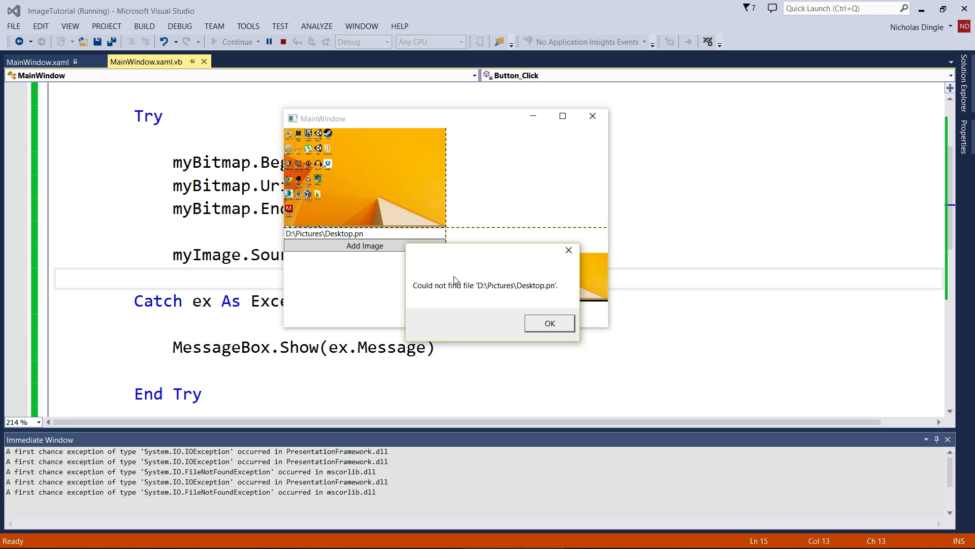
left_click(549, 323)
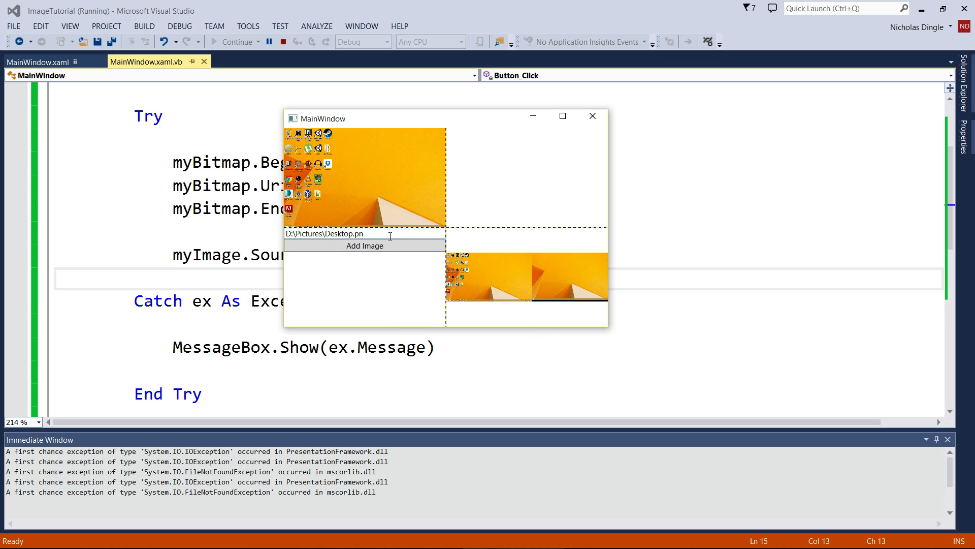